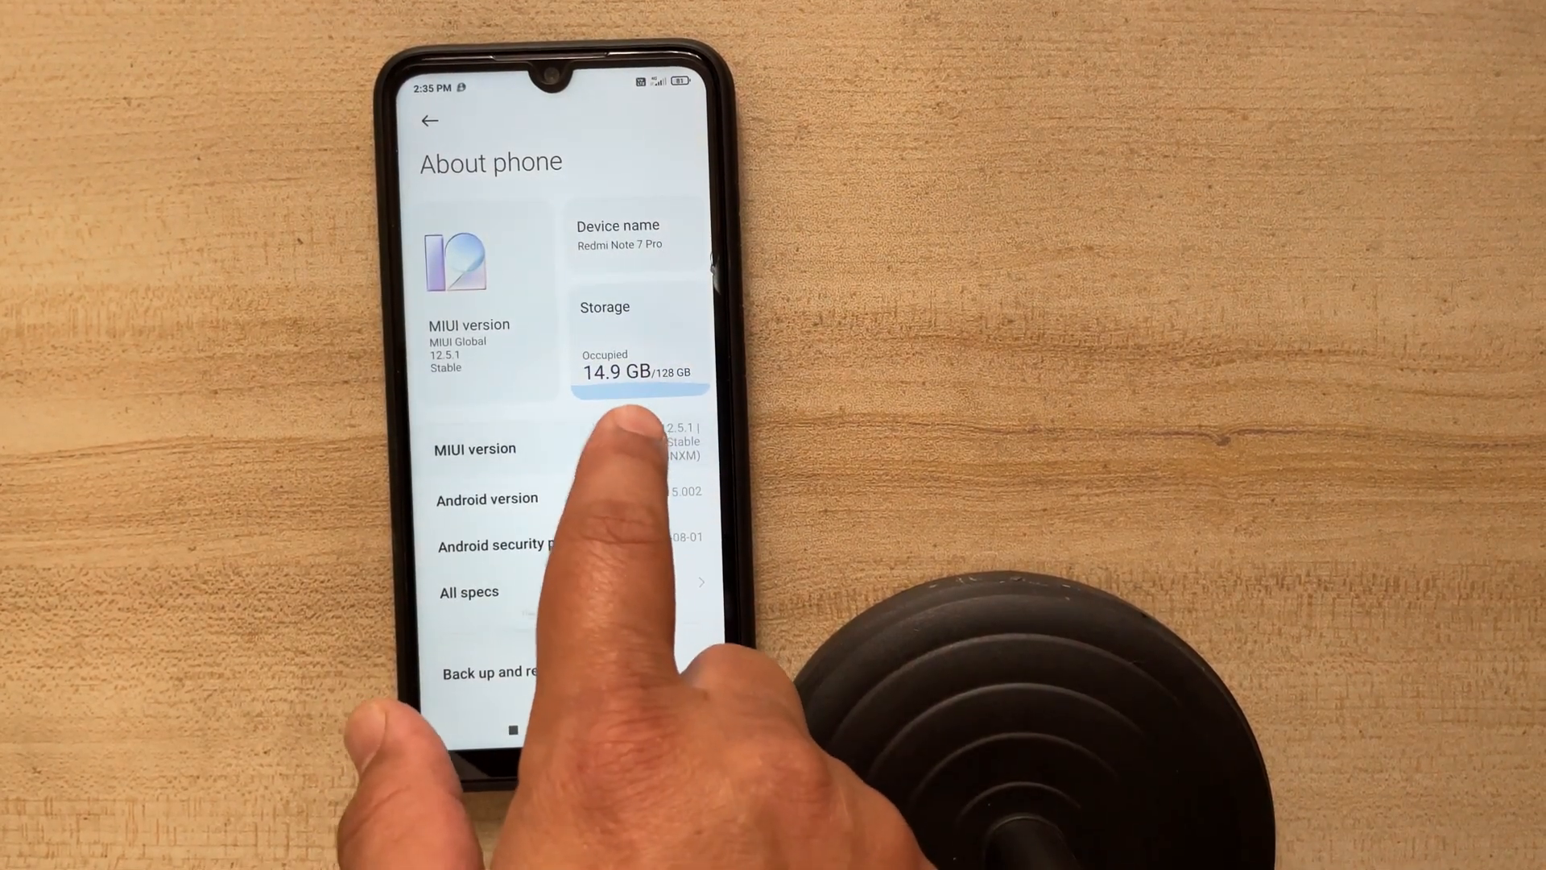
# - Enable developer mode via MIUI version, then go back into Additional settings toward Mi Unlock status
pyautogui.click(489, 448)
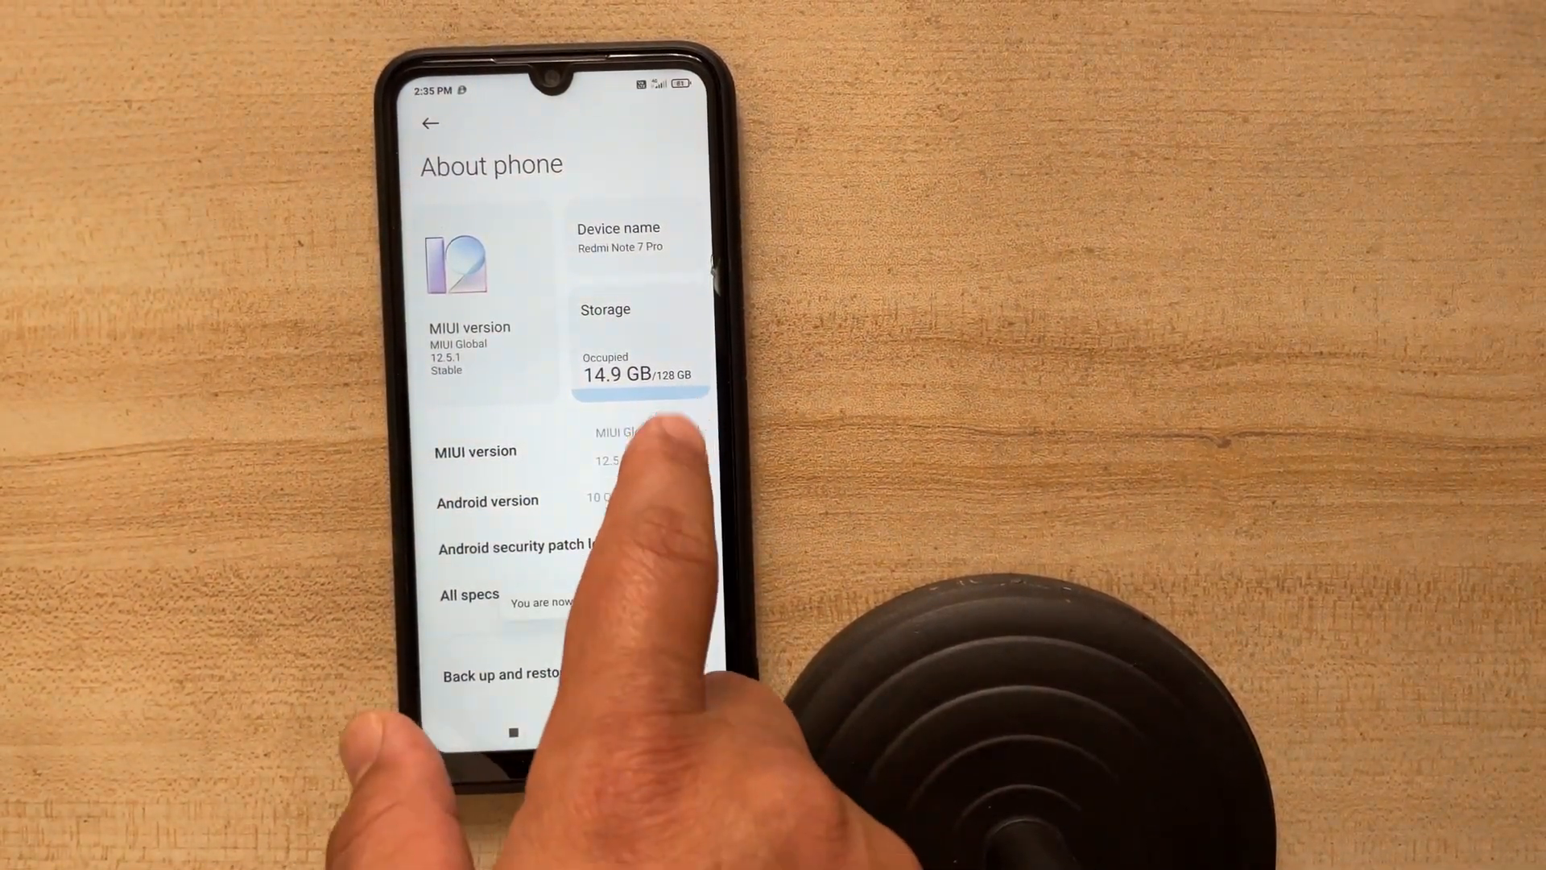
pyautogui.click(432, 122)
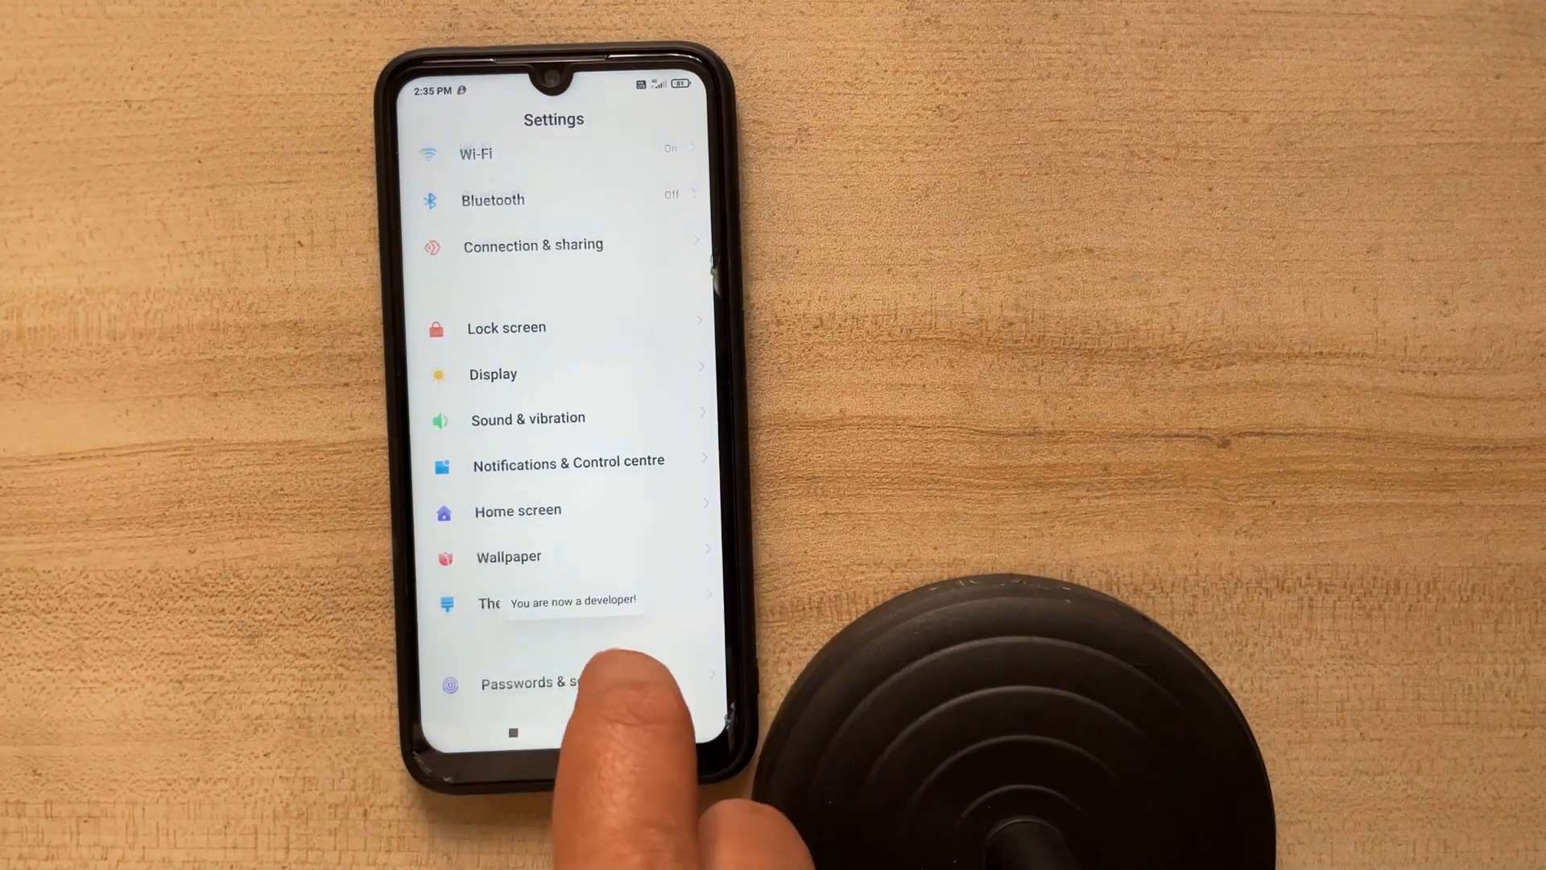
pyautogui.scroll(-3)
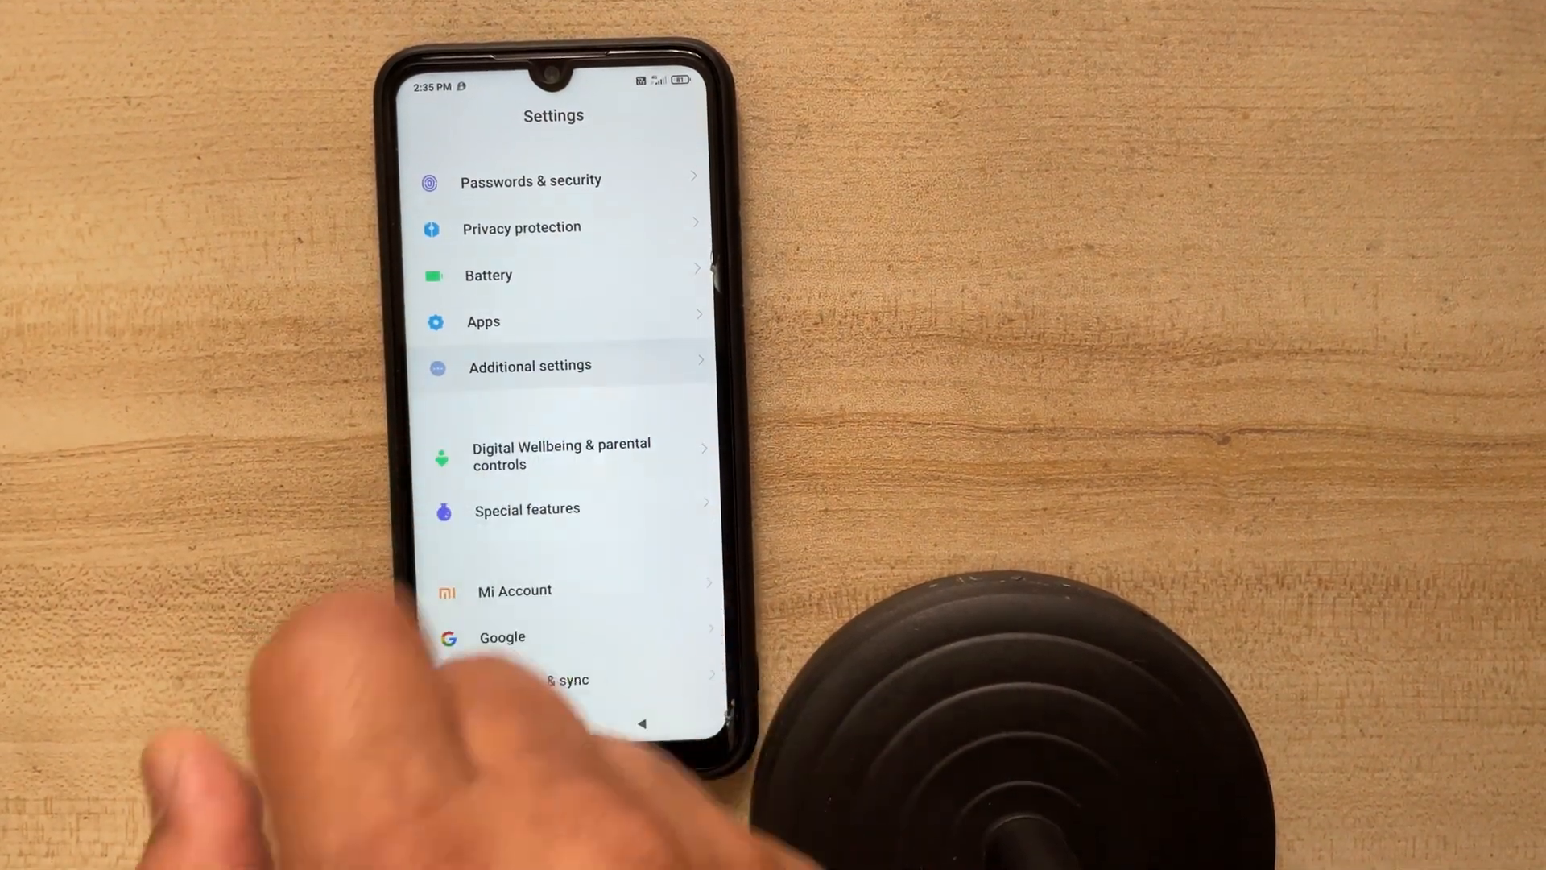
pyautogui.click(529, 366)
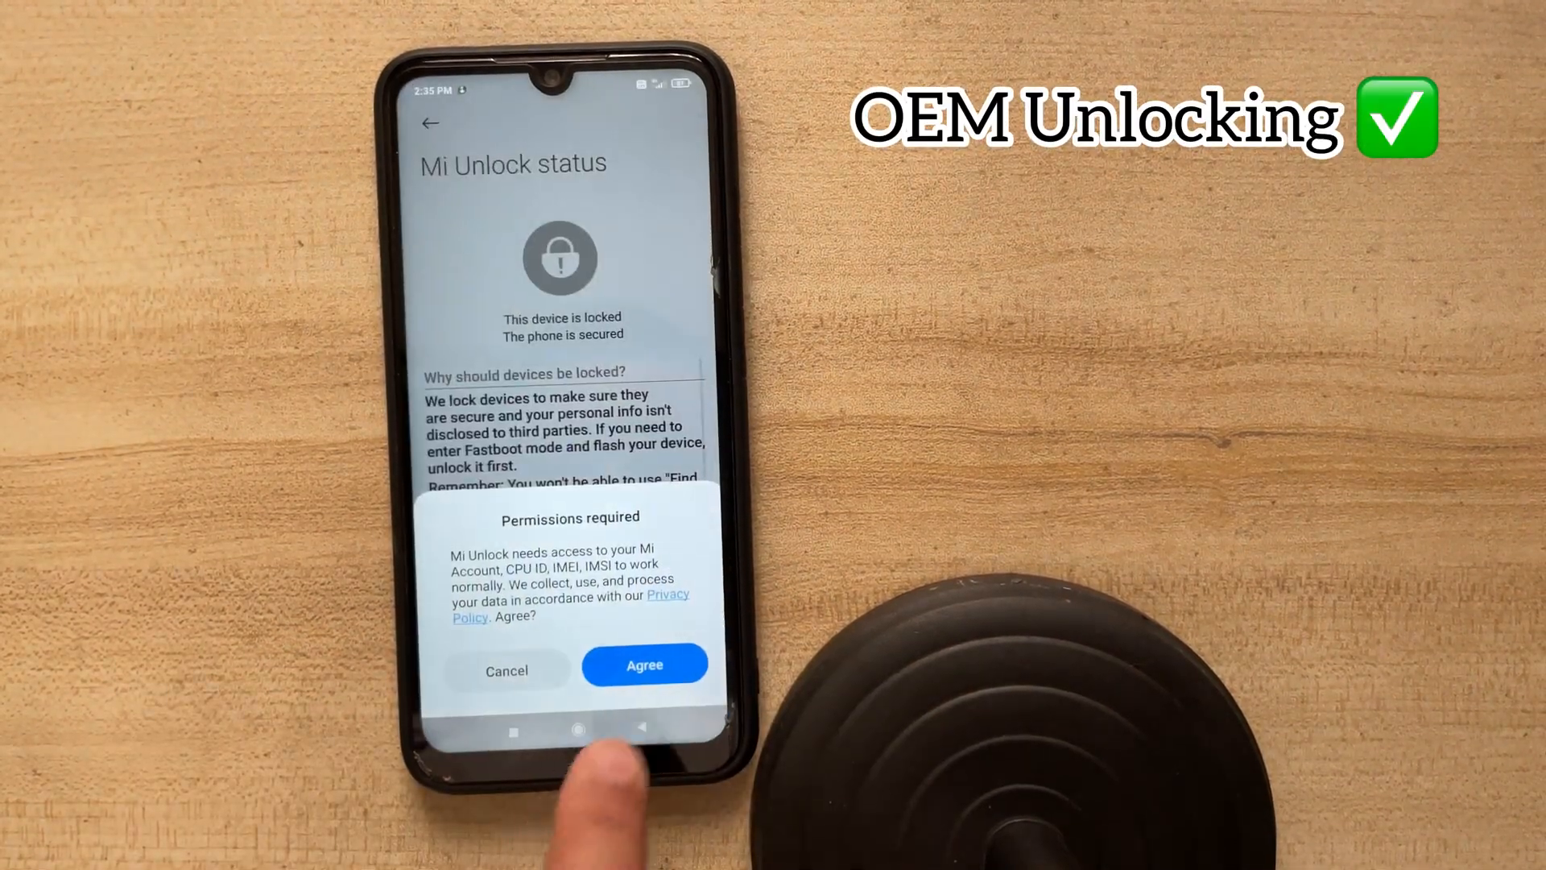
# - Agree to Mi Unlock permissions, retry Add account and device after the network error, and return to Developer options
pyautogui.click(644, 664)
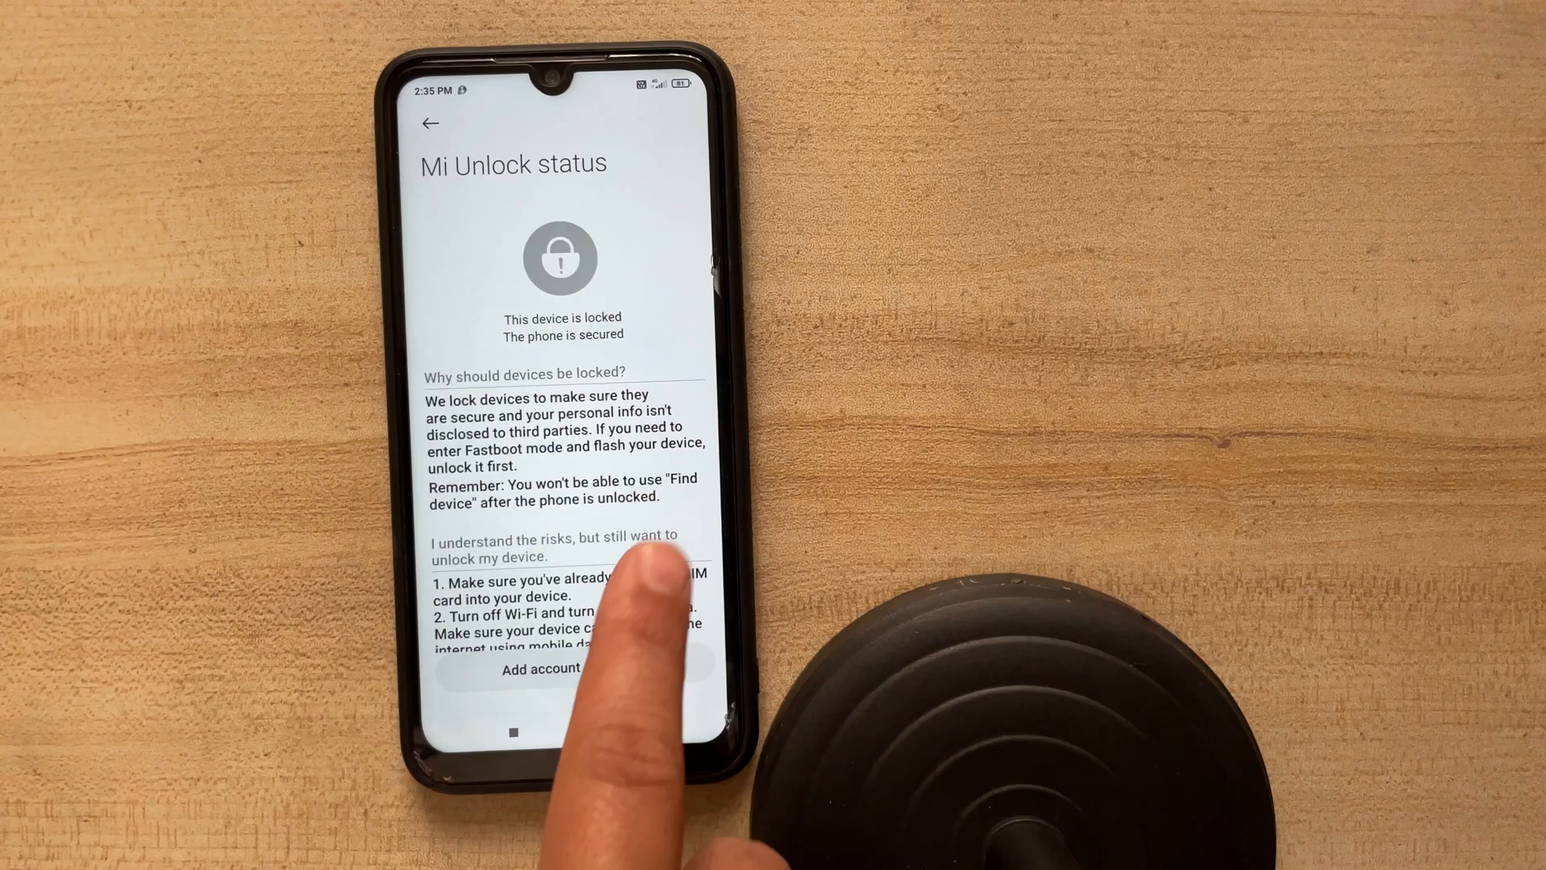
pyautogui.click(536, 672)
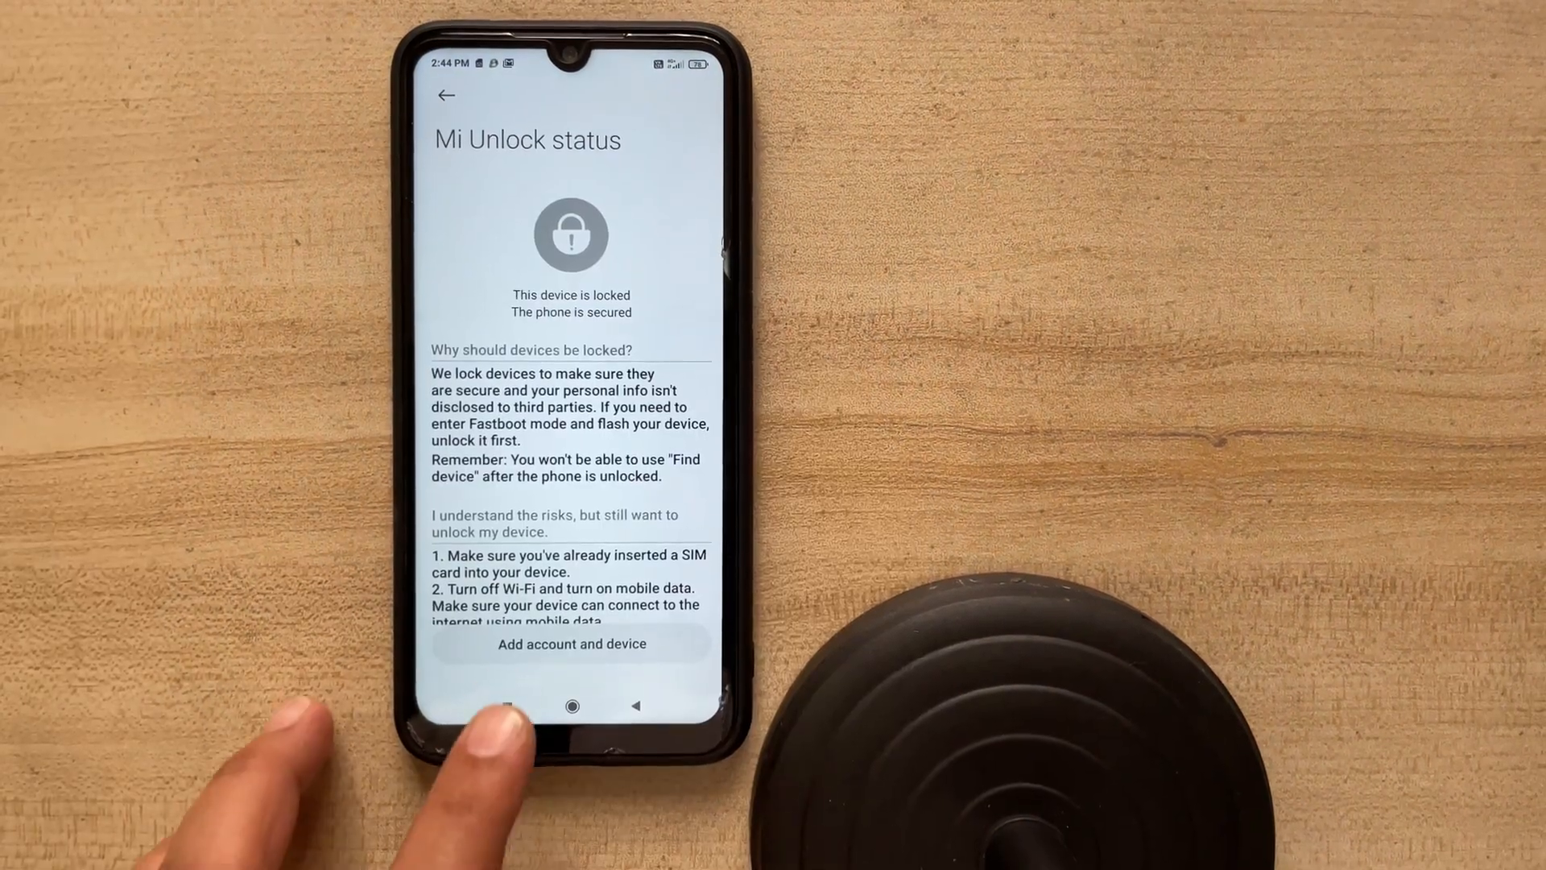
pyautogui.click(570, 645)
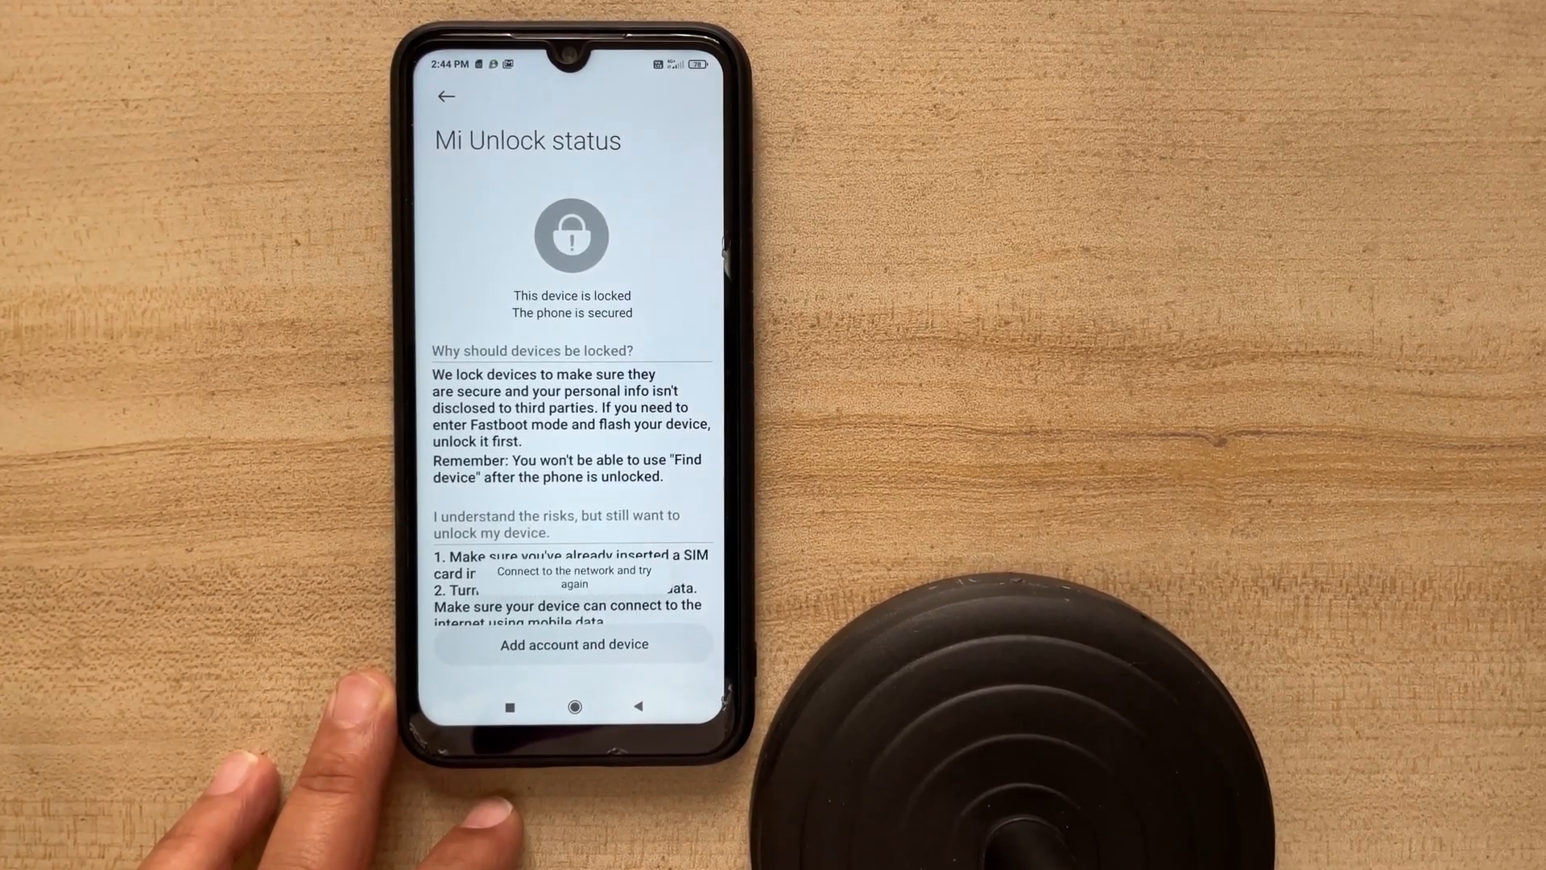
pyautogui.click(576, 644)
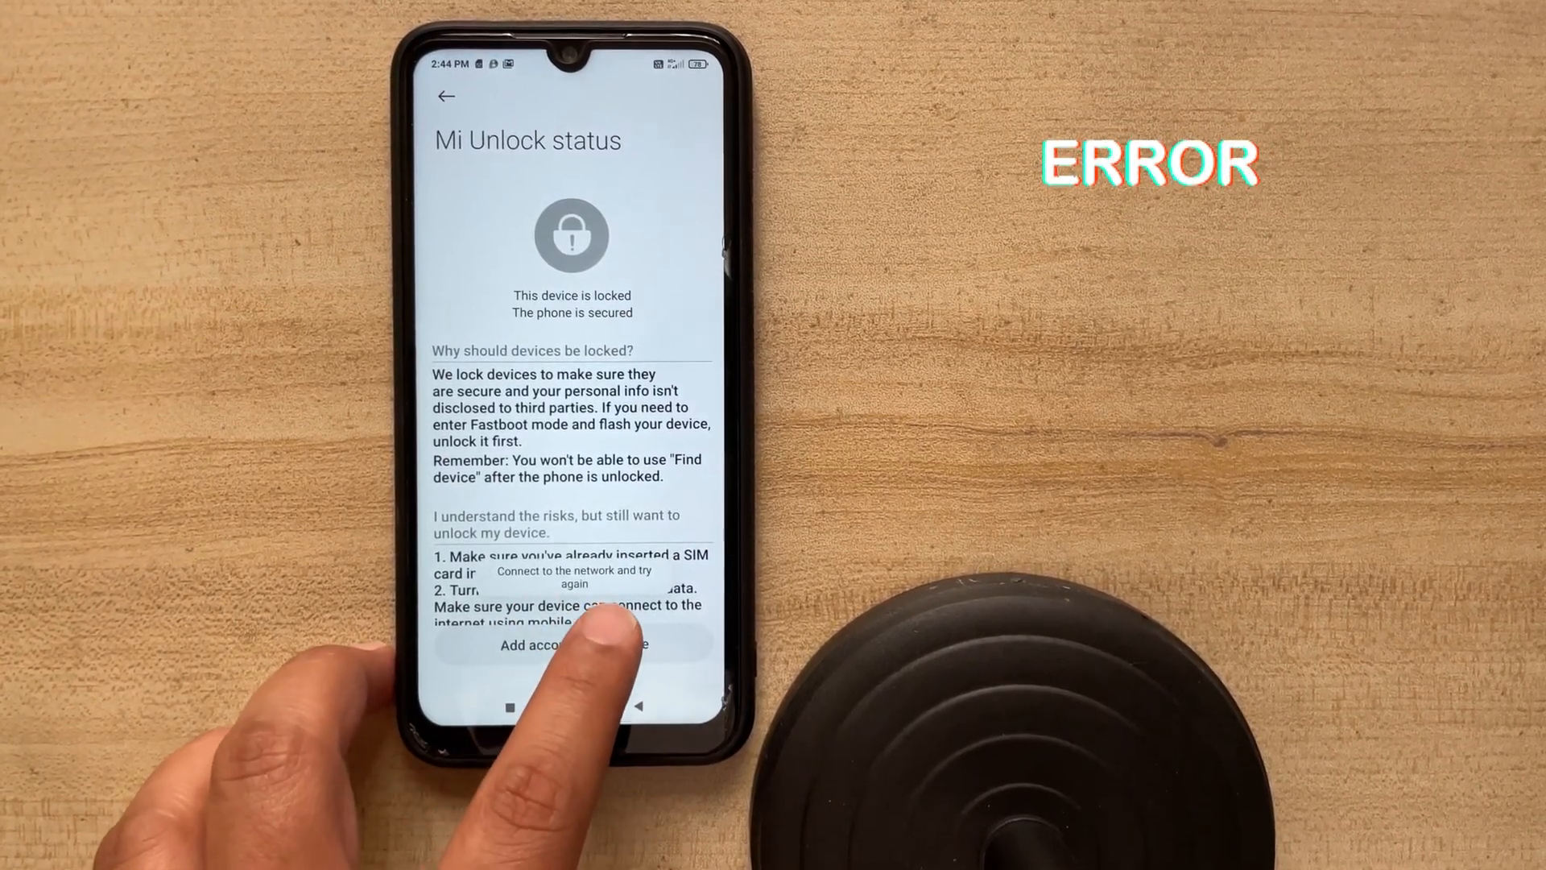
pyautogui.click(571, 669)
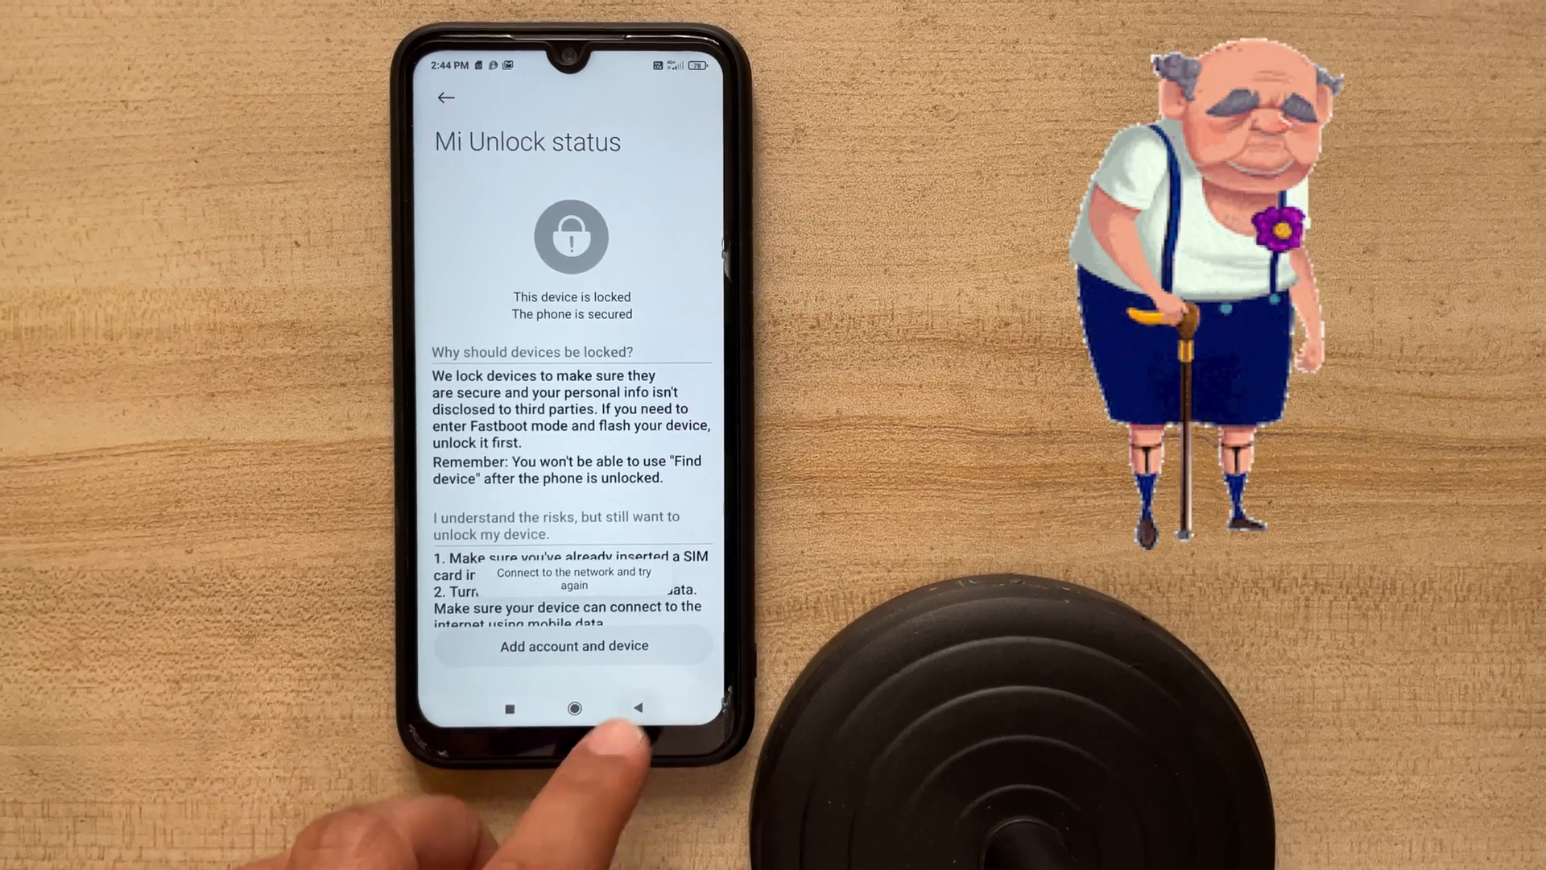
pyautogui.click(448, 96)
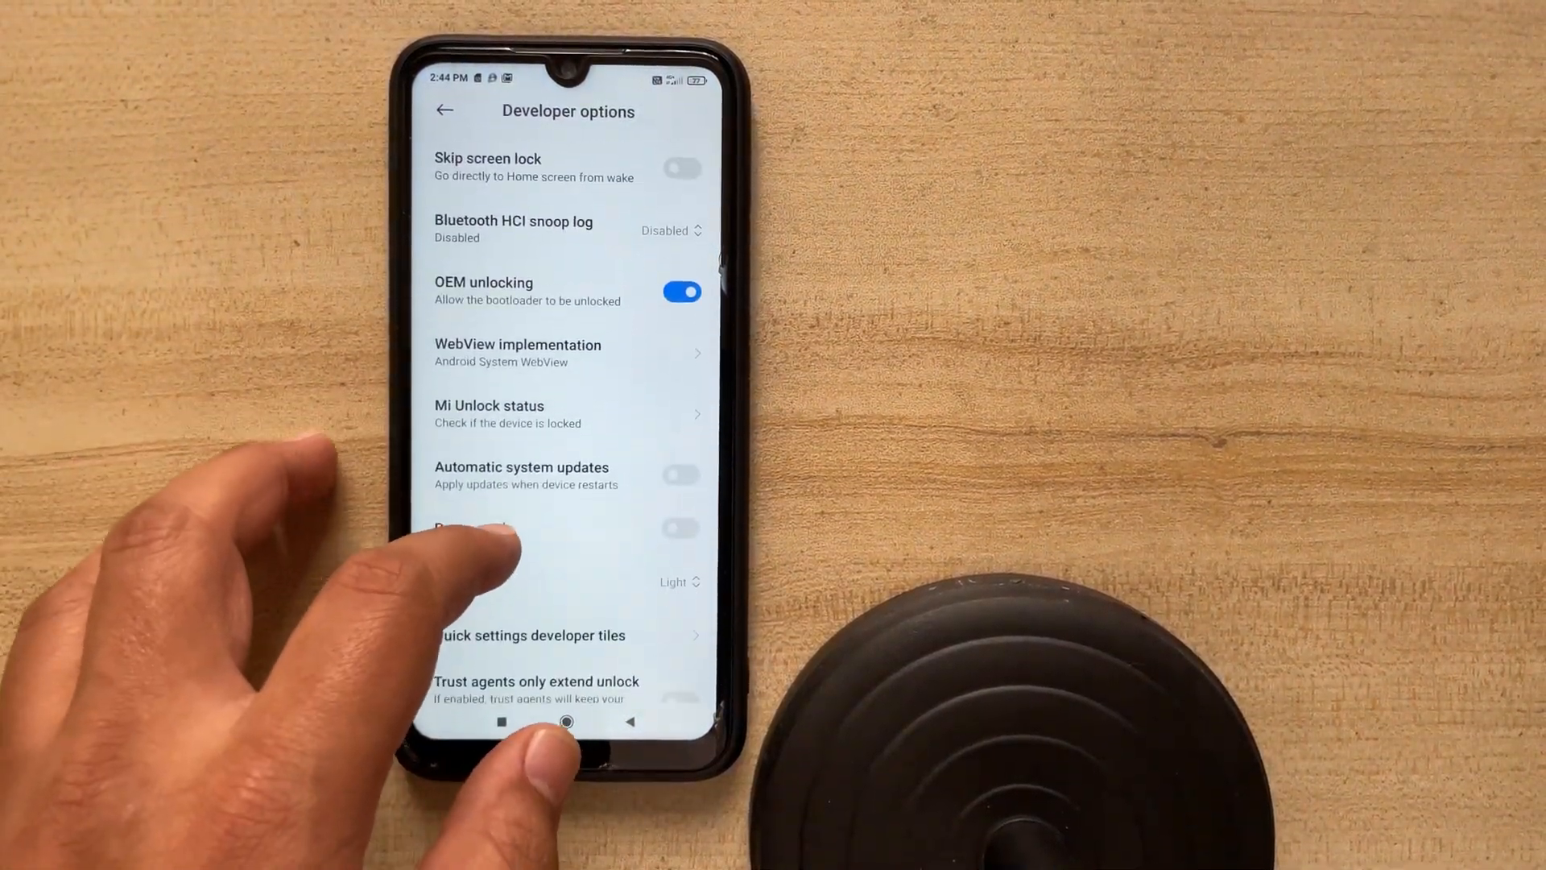
# - Reopen Mi Unlock status with the phone cabled to the PC and request account-and-device binding again
pyautogui.click(510, 413)
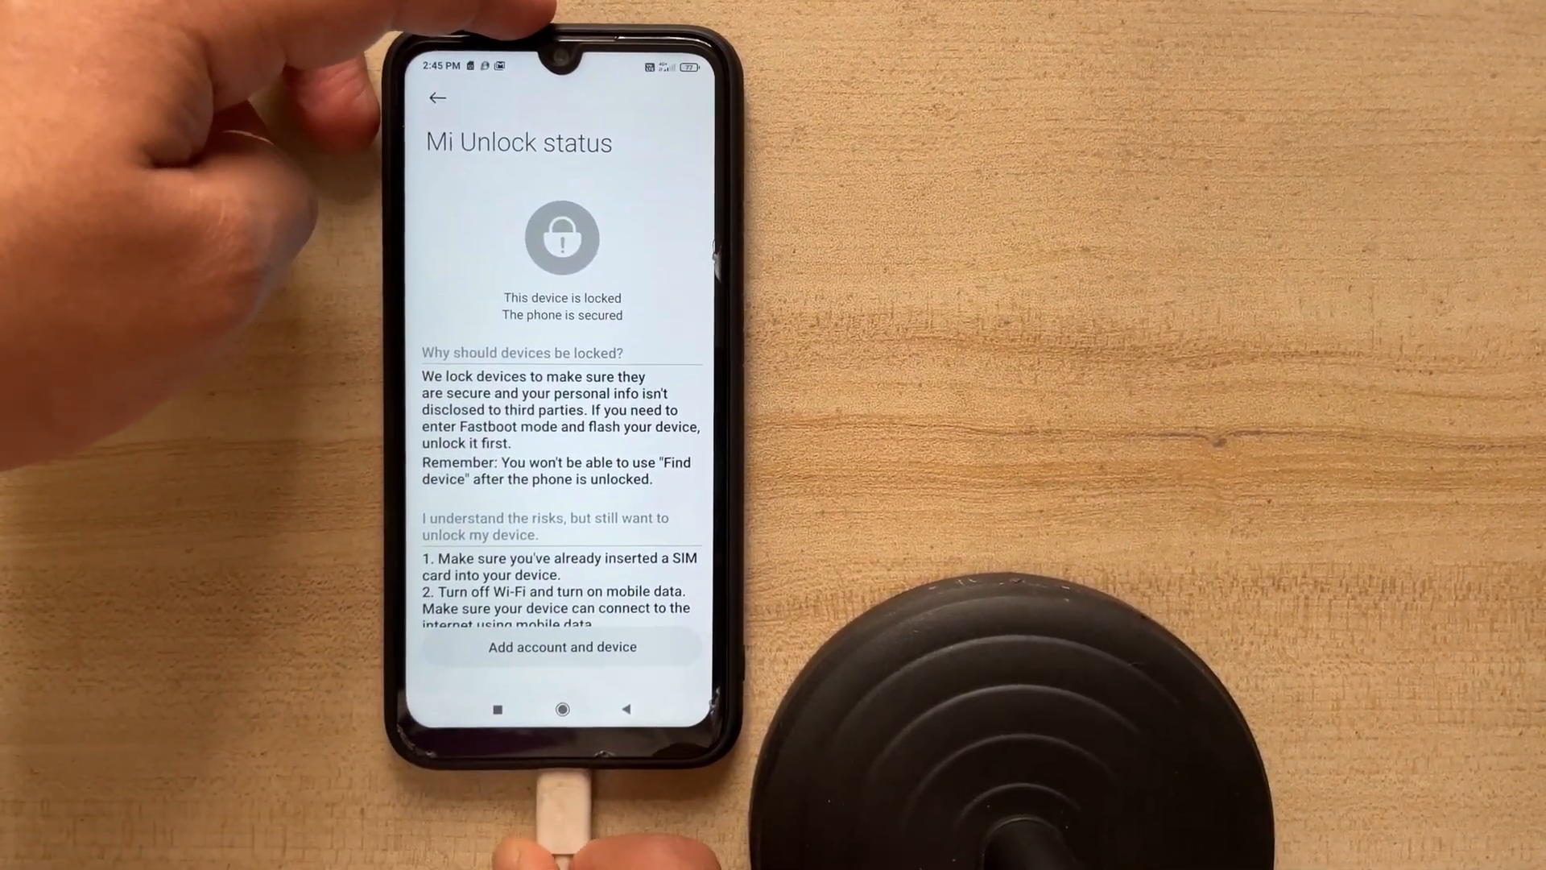
pyautogui.click(437, 97)
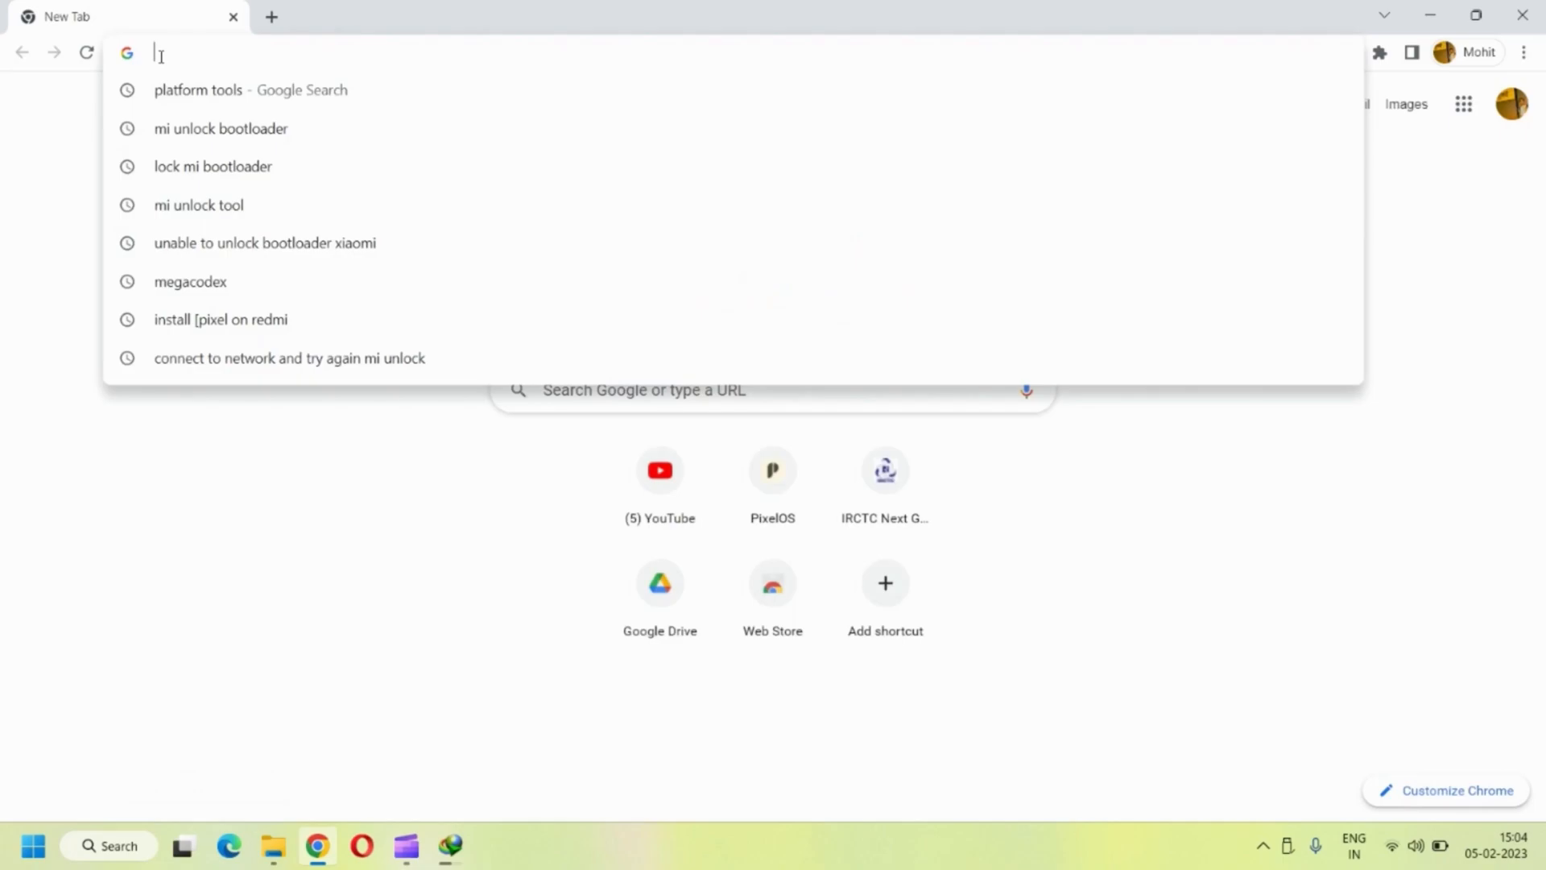
# - Search 'mi unlock bootloader' in Chrome and reach the official en.miui.com unlocking page
pyautogui.click(220, 129)
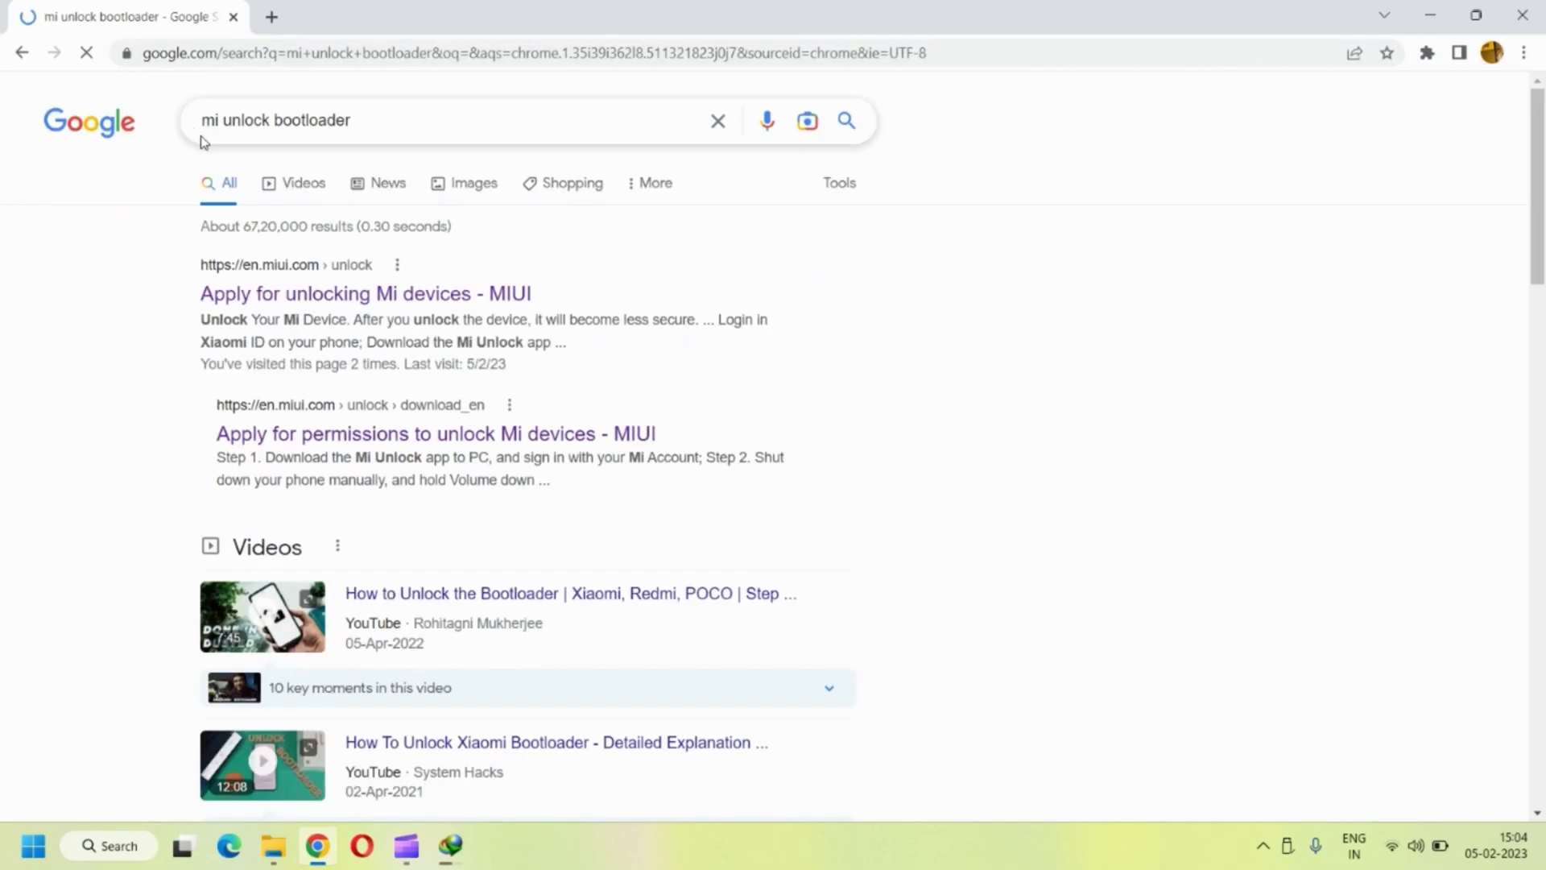
pyautogui.click(364, 293)
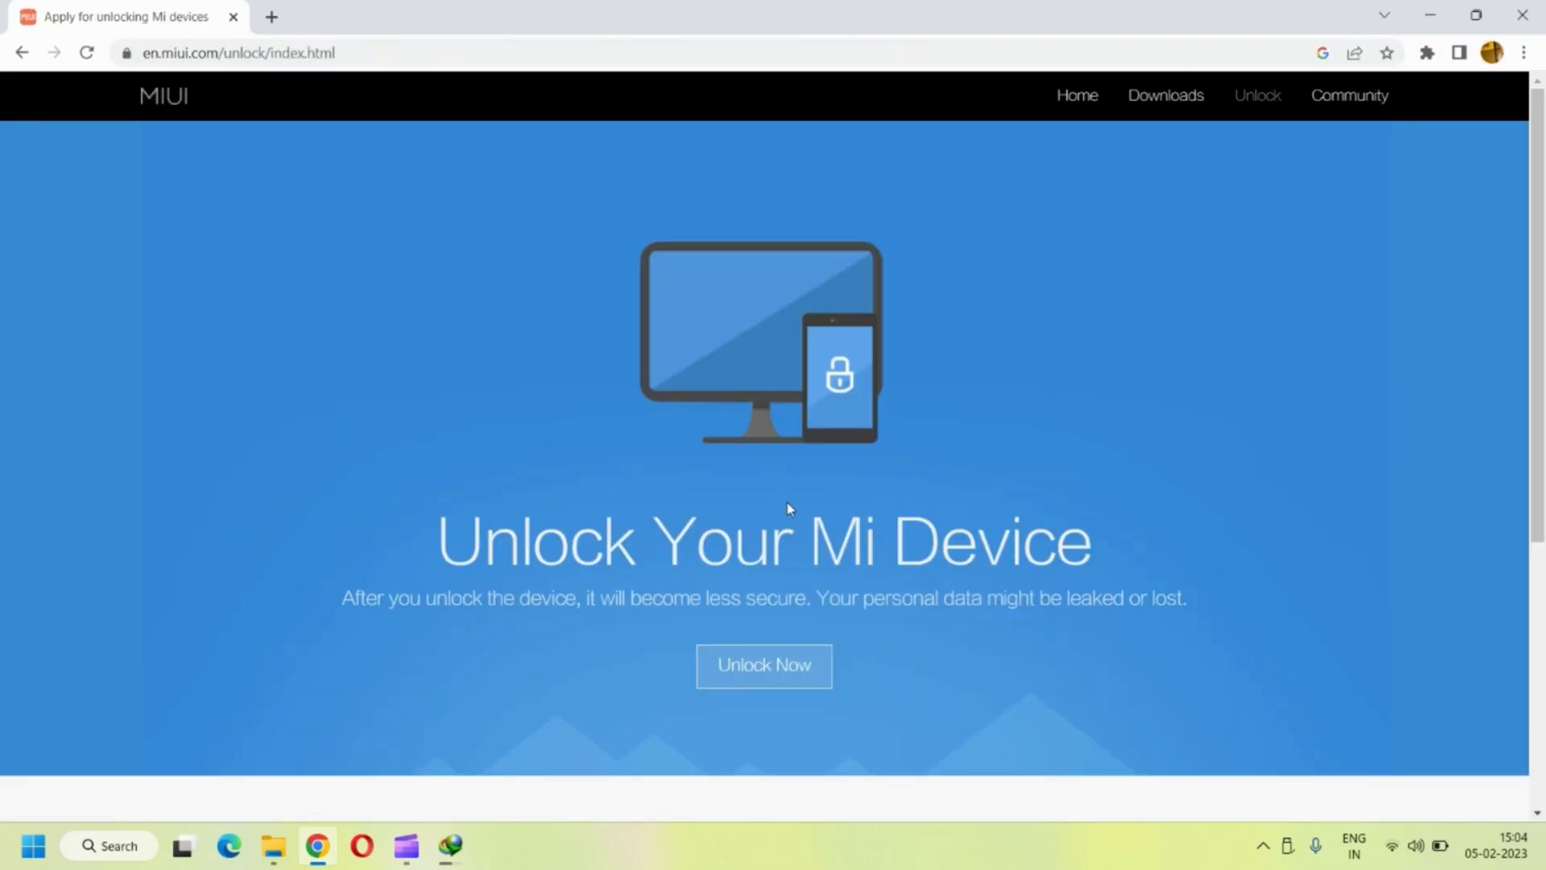
pyautogui.click(763, 667)
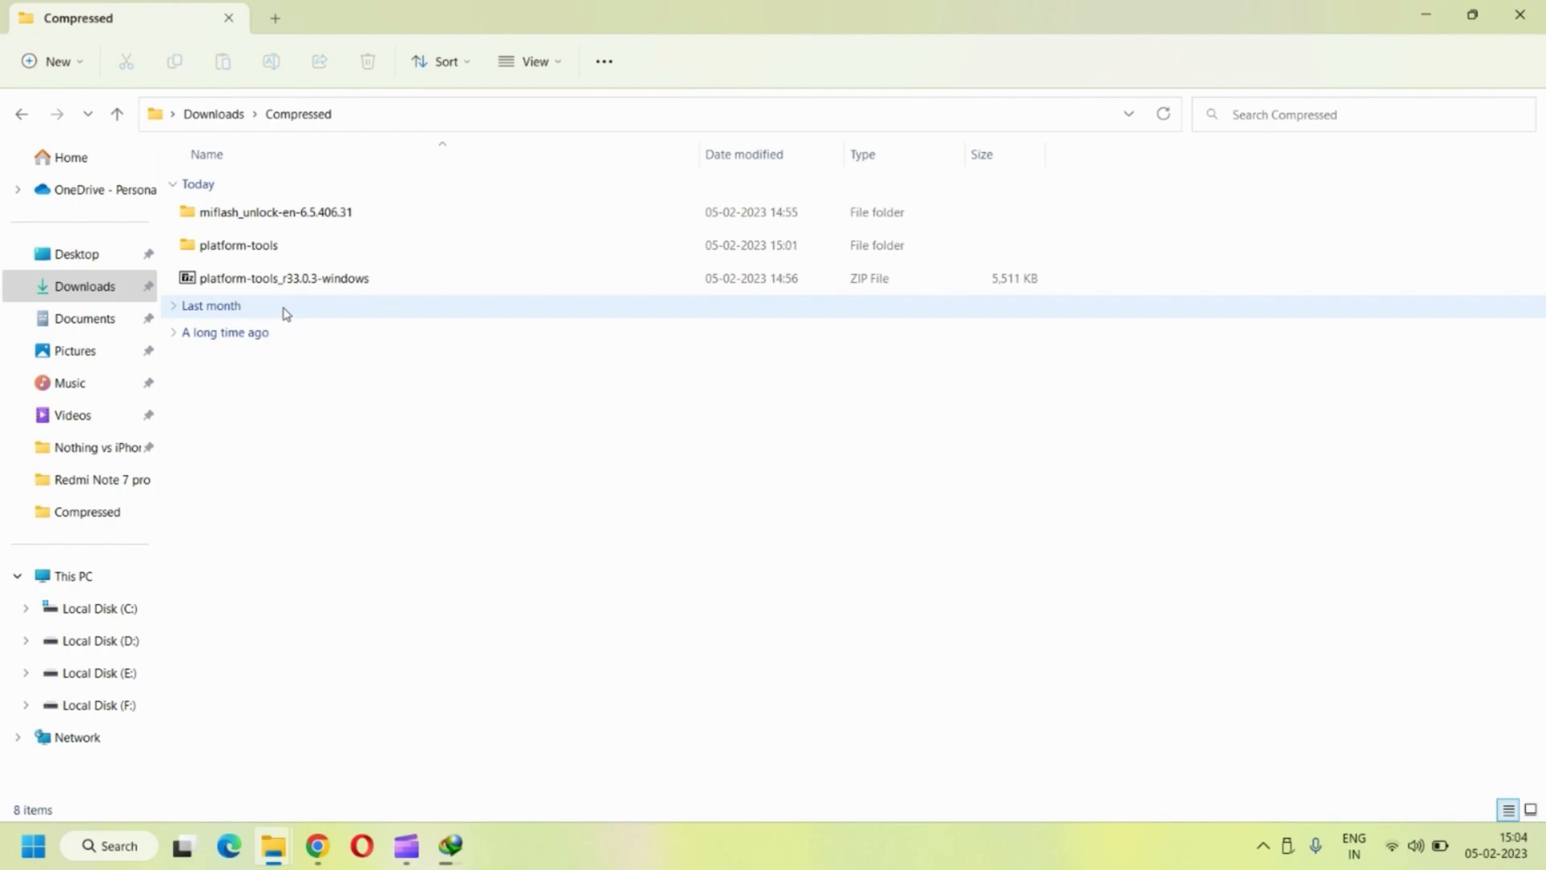
# - Launch miflash_unlock from the miflash_unlock-en-6.5.406.31 downloads folder
pyautogui.click(266, 212)
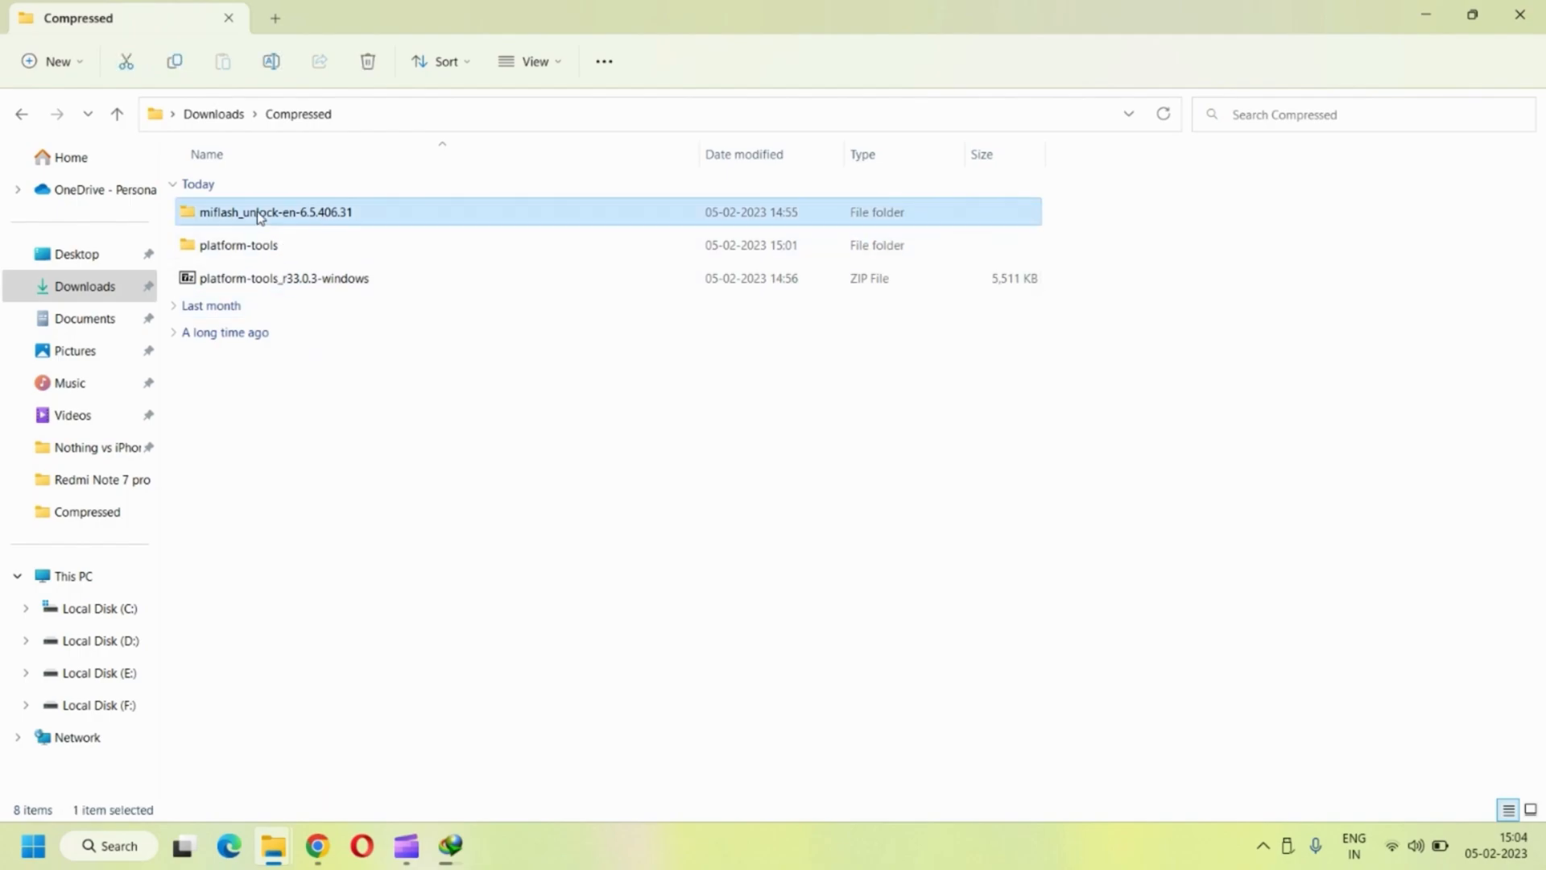
pyautogui.doubleClick(265, 212)
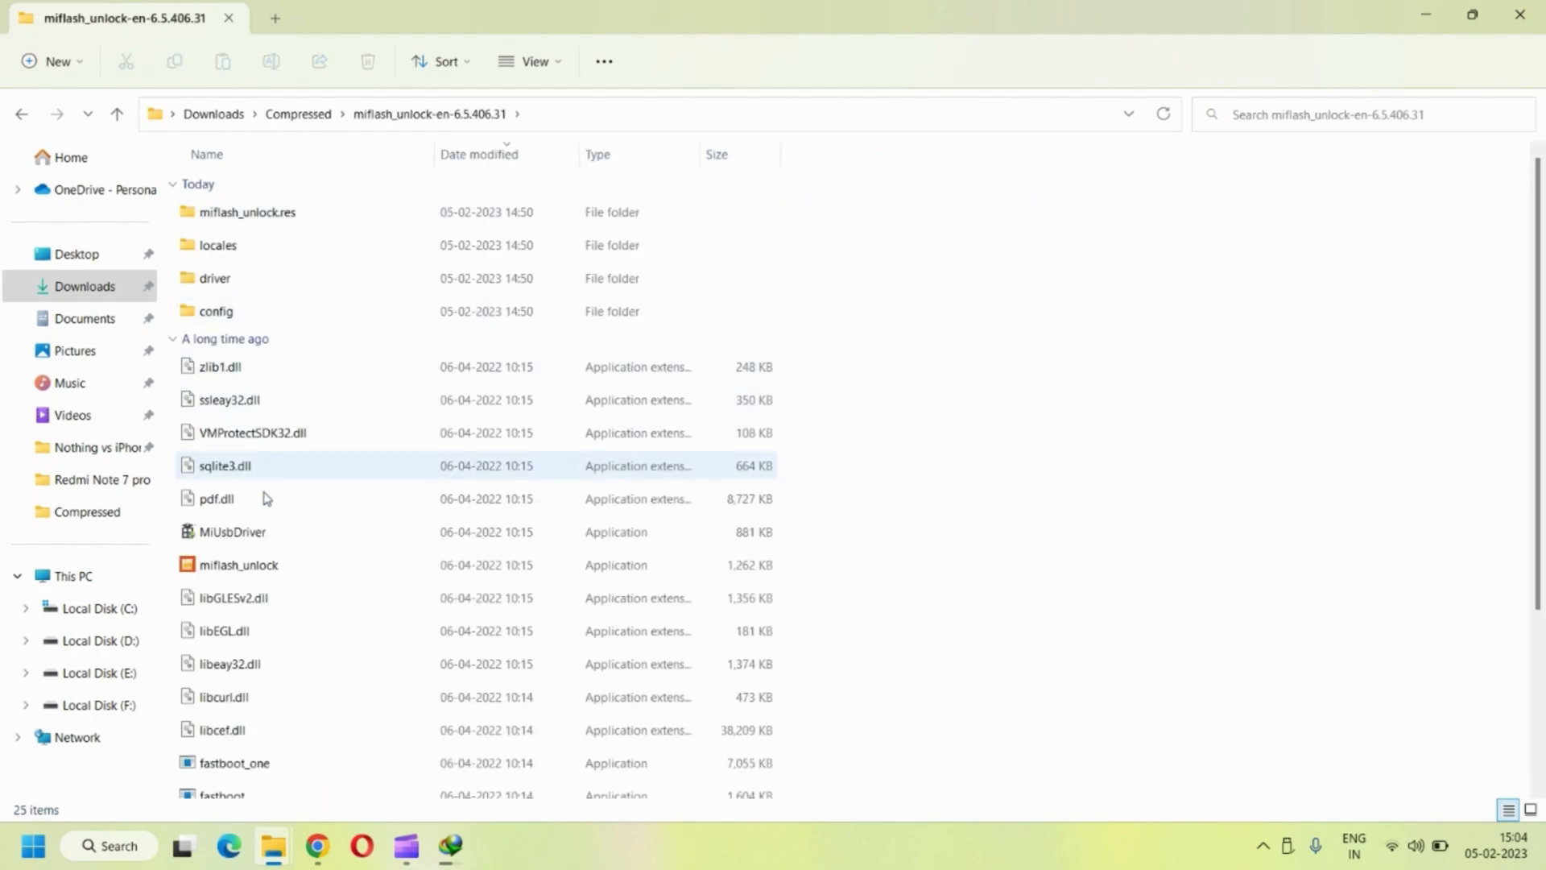
pyautogui.doubleClick(235, 565)
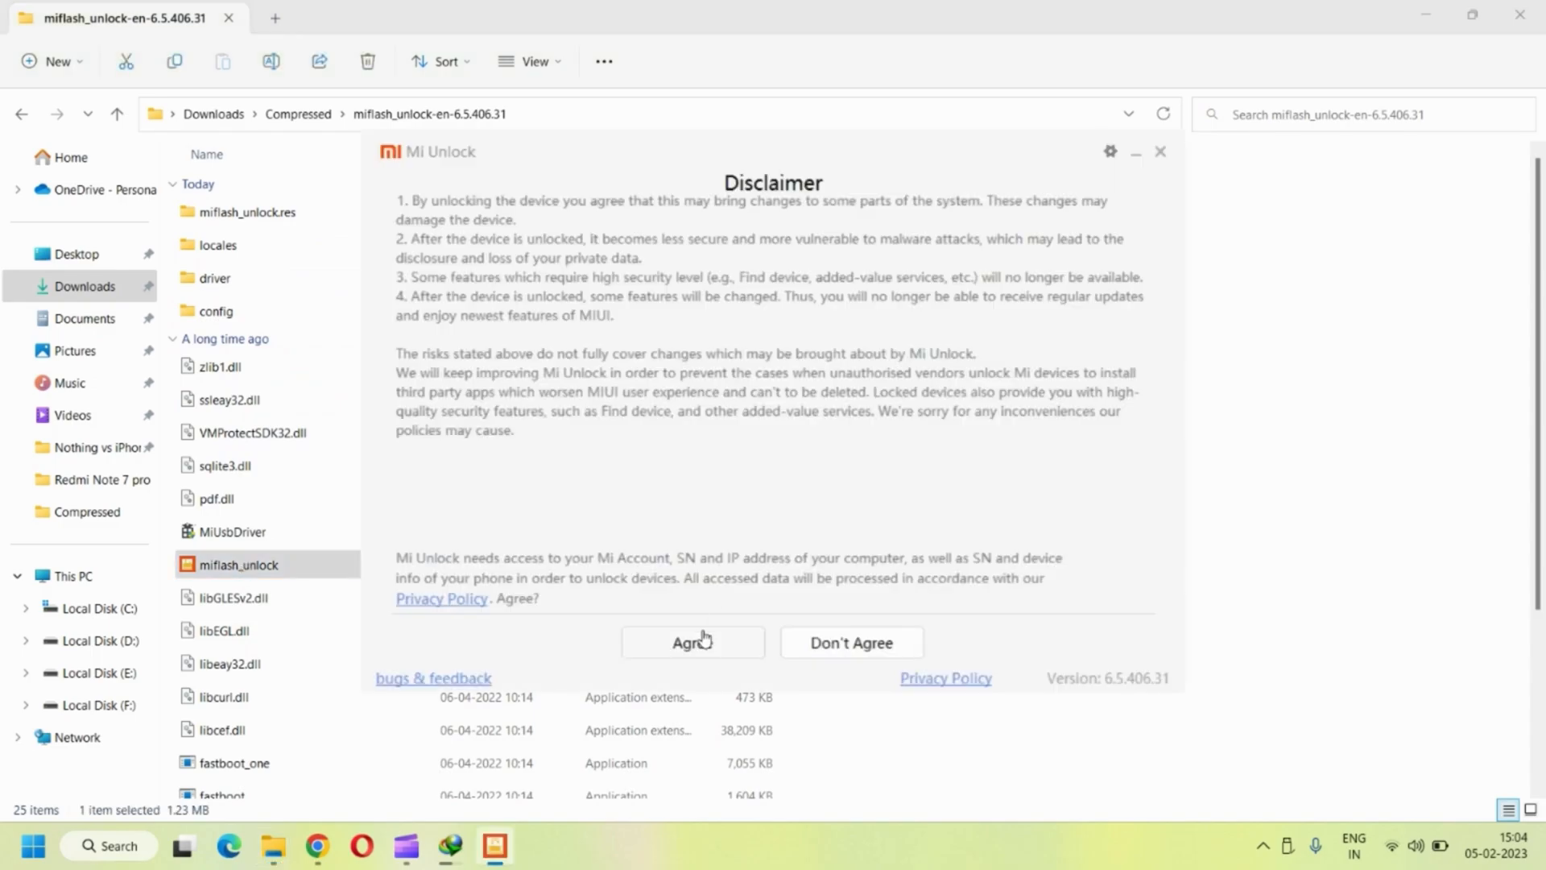
# - Accept the disclaimer, set country code to India, and sign in to the Mi Account with a password
pyautogui.click(693, 641)
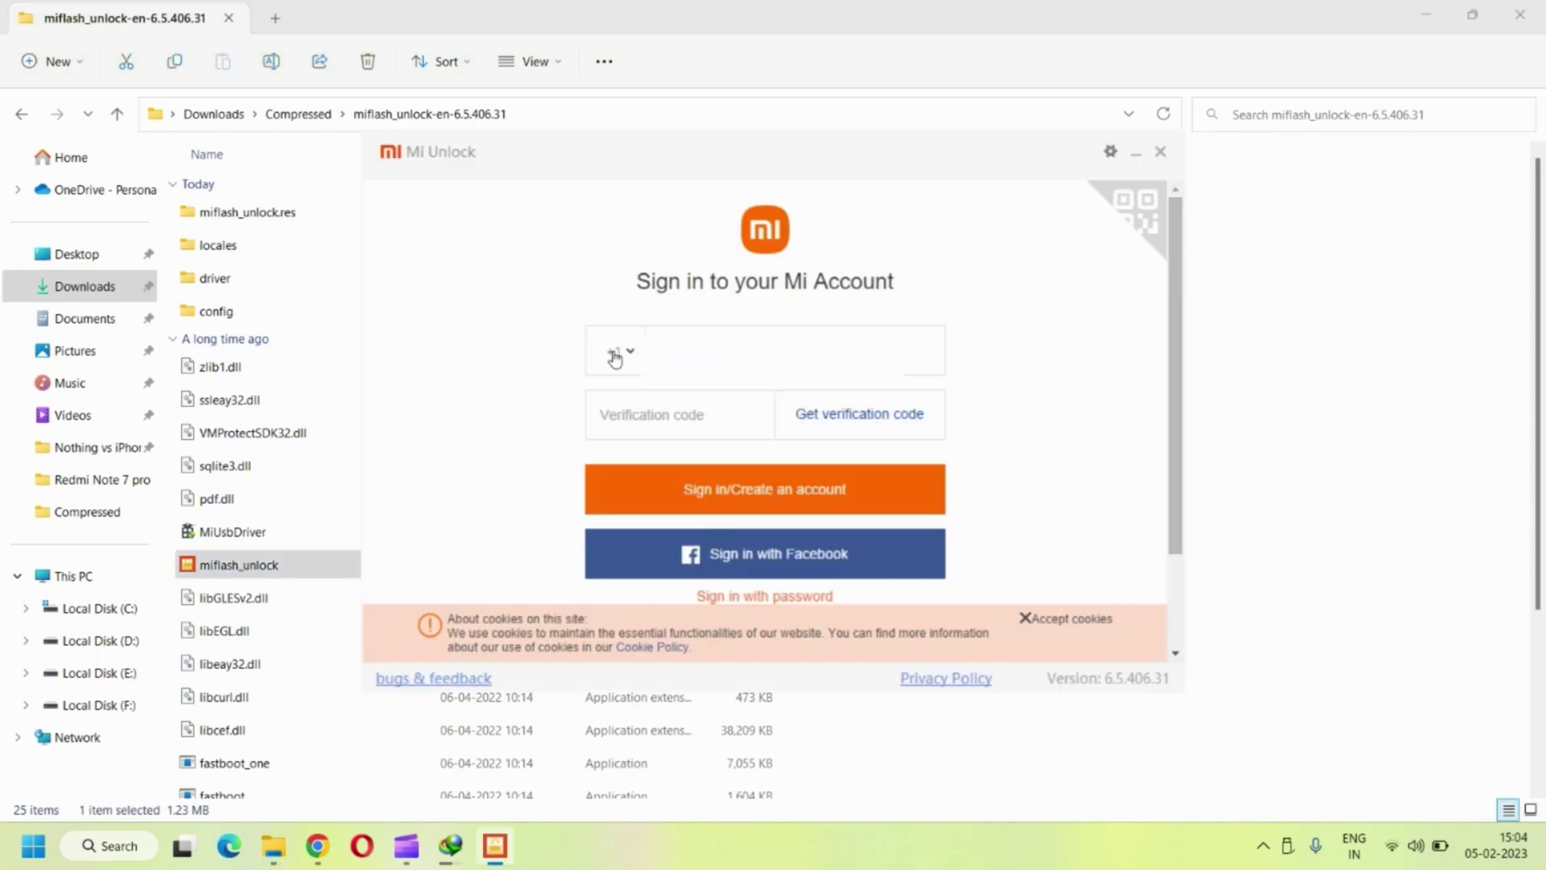
pyautogui.write('indi')
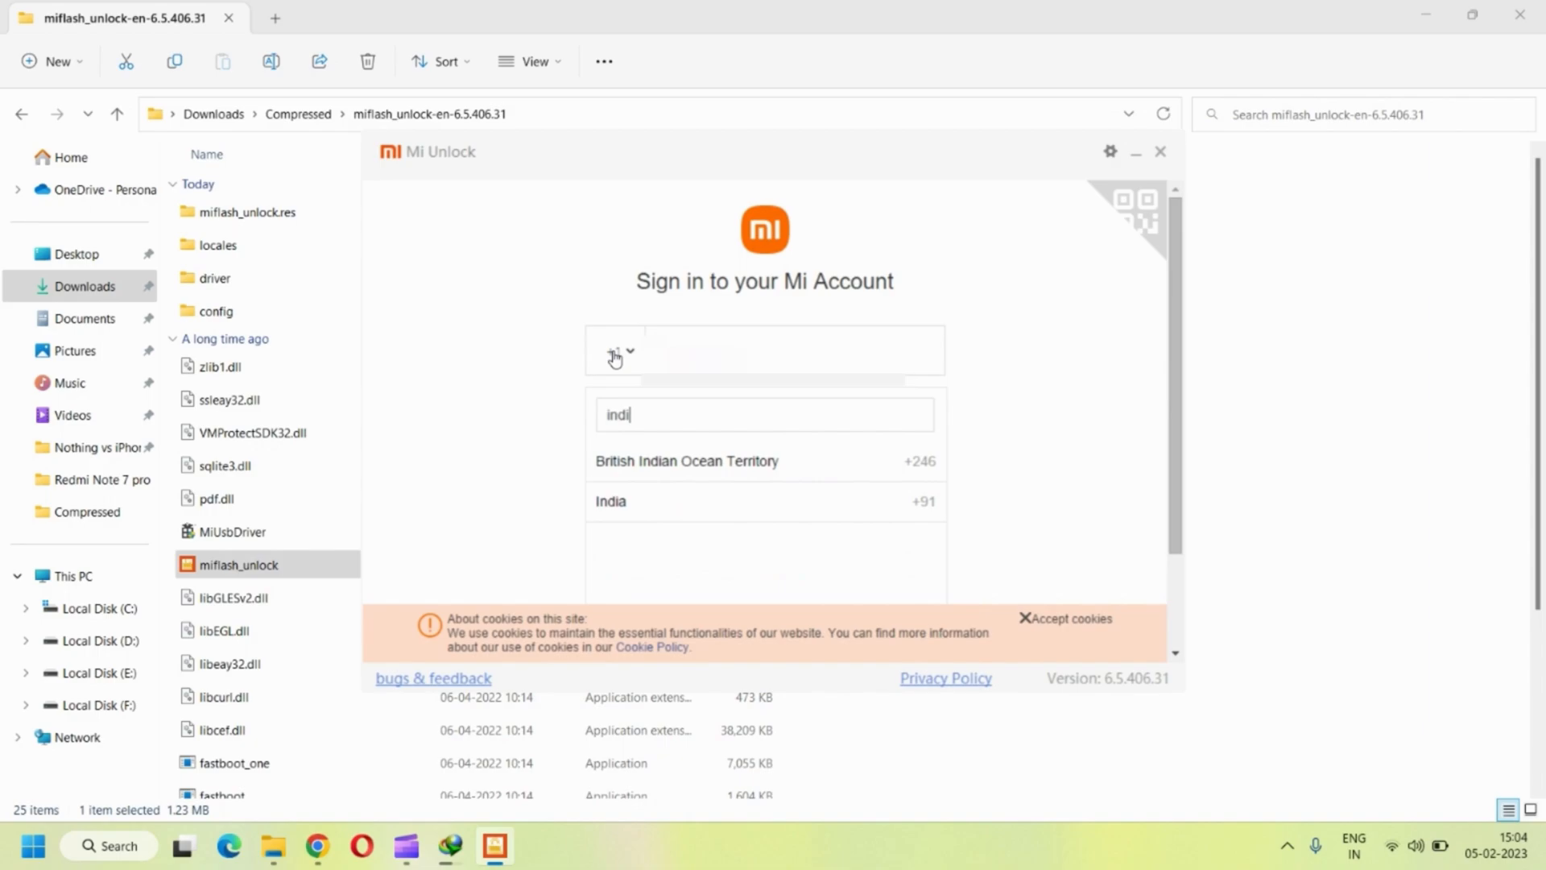
pyautogui.click(610, 501)
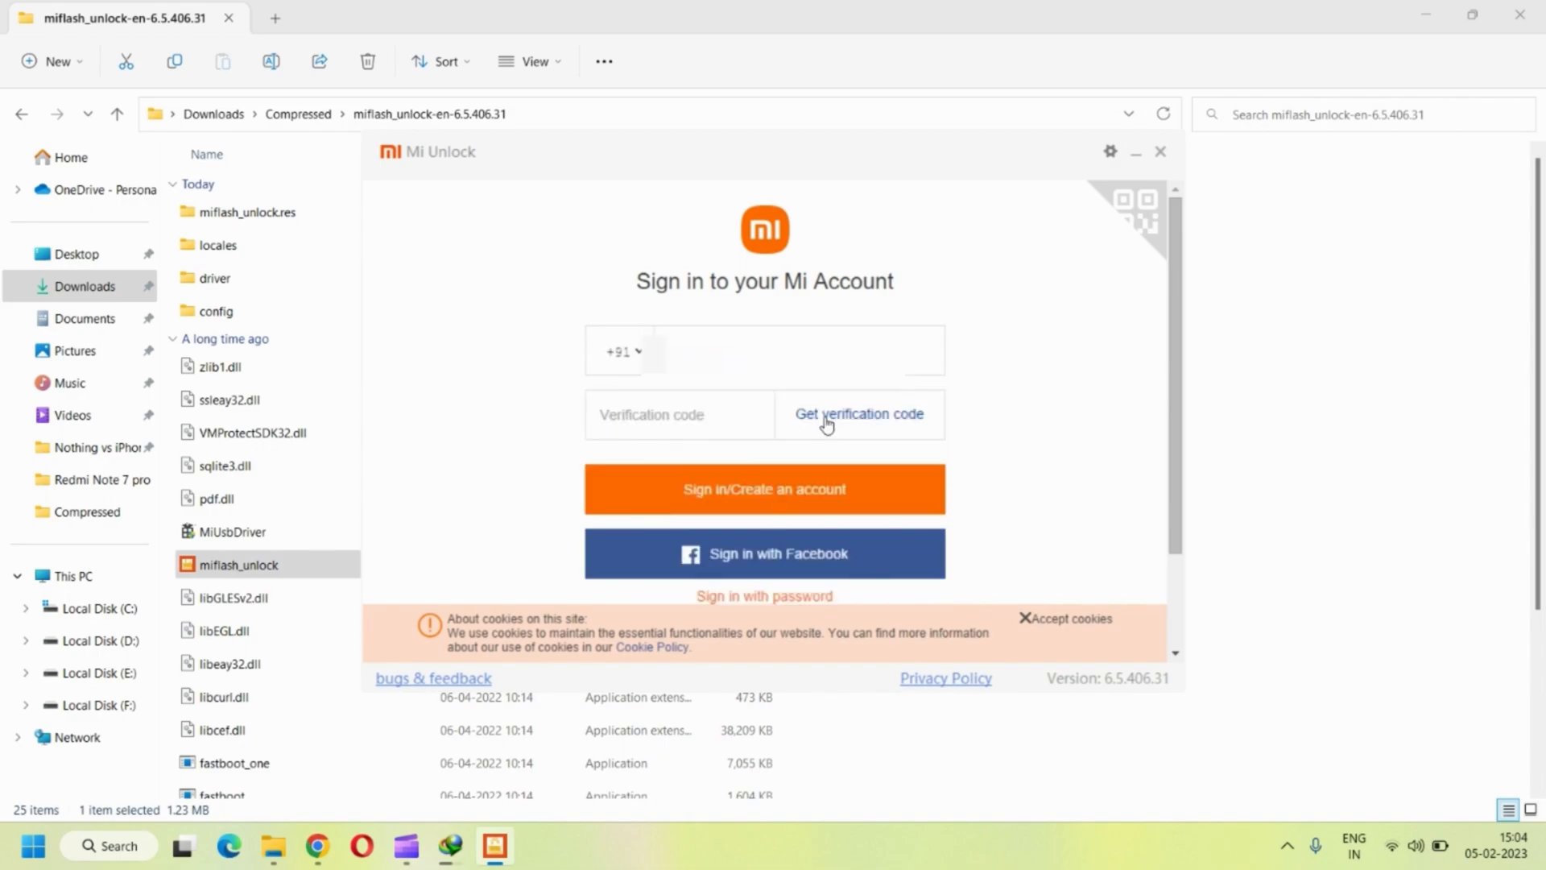
pyautogui.click(860, 414)
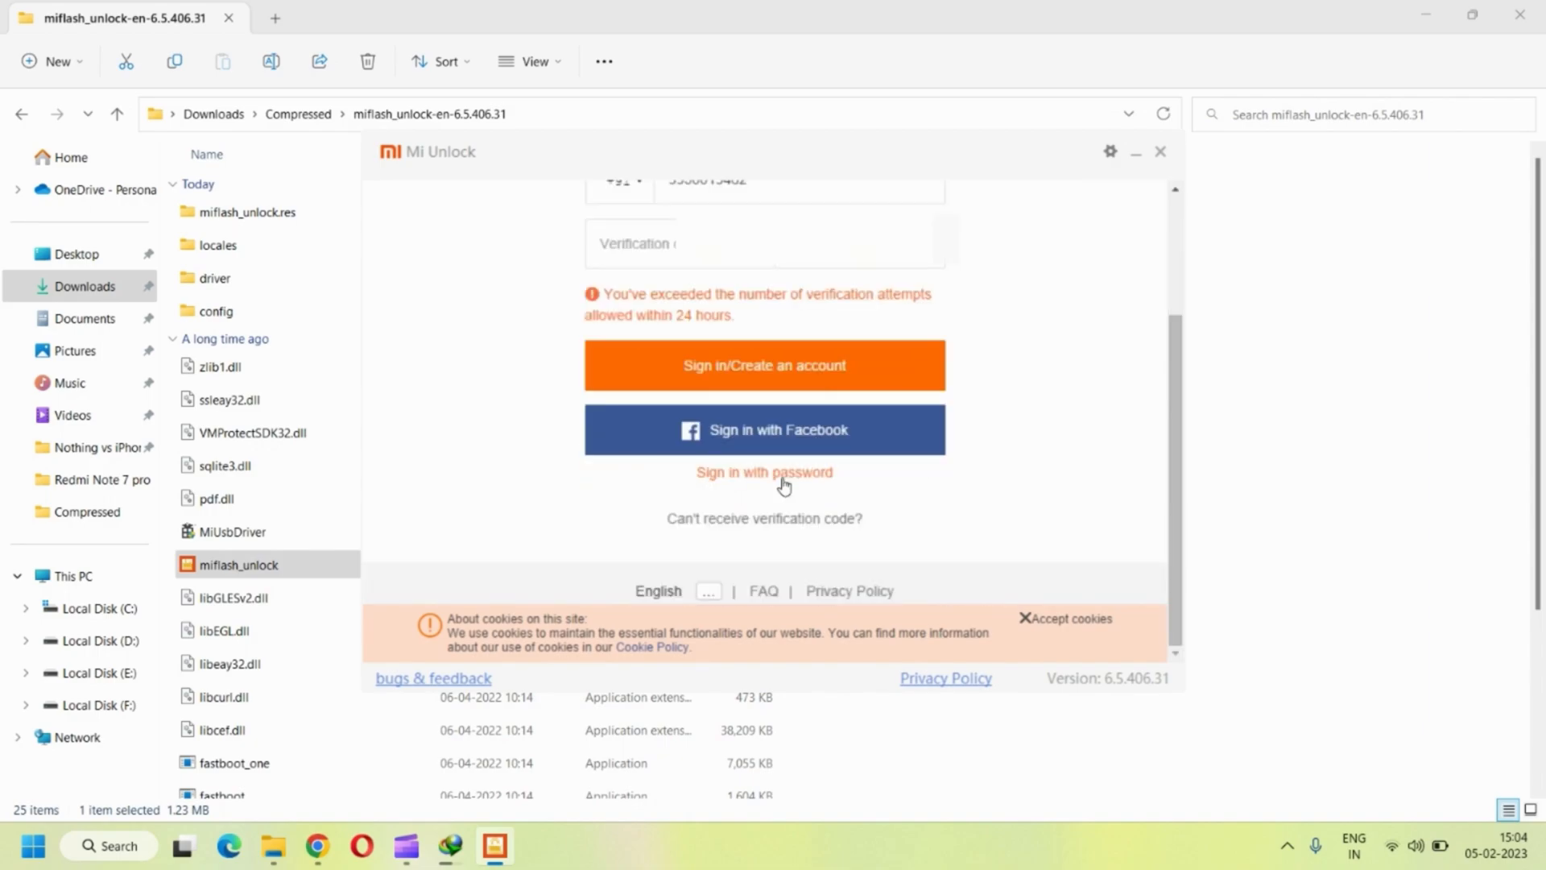
pyautogui.click(764, 472)
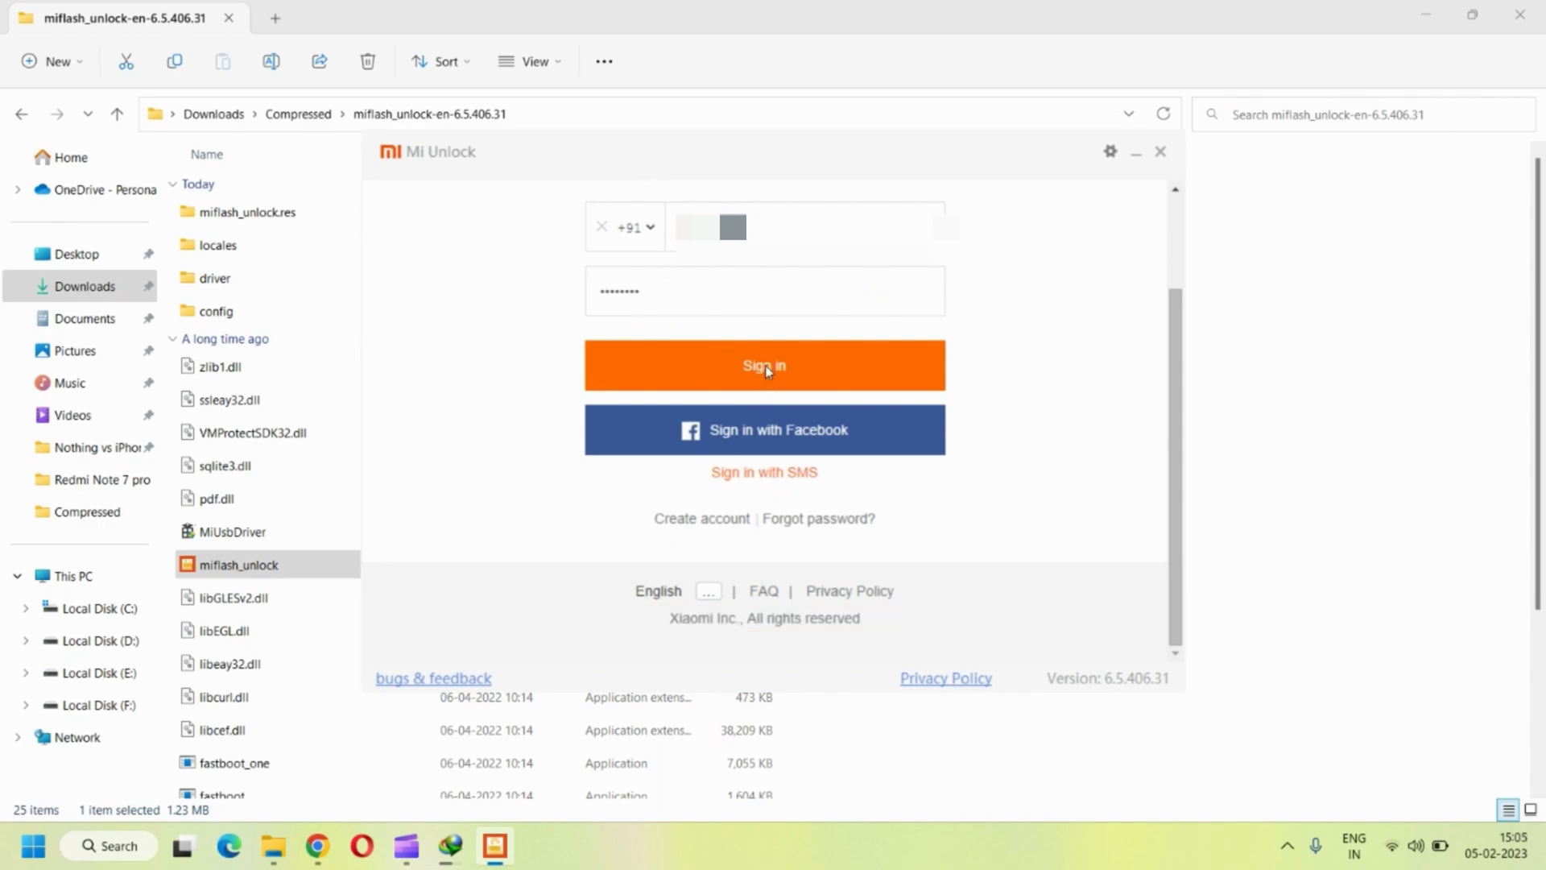
pyautogui.click(765, 366)
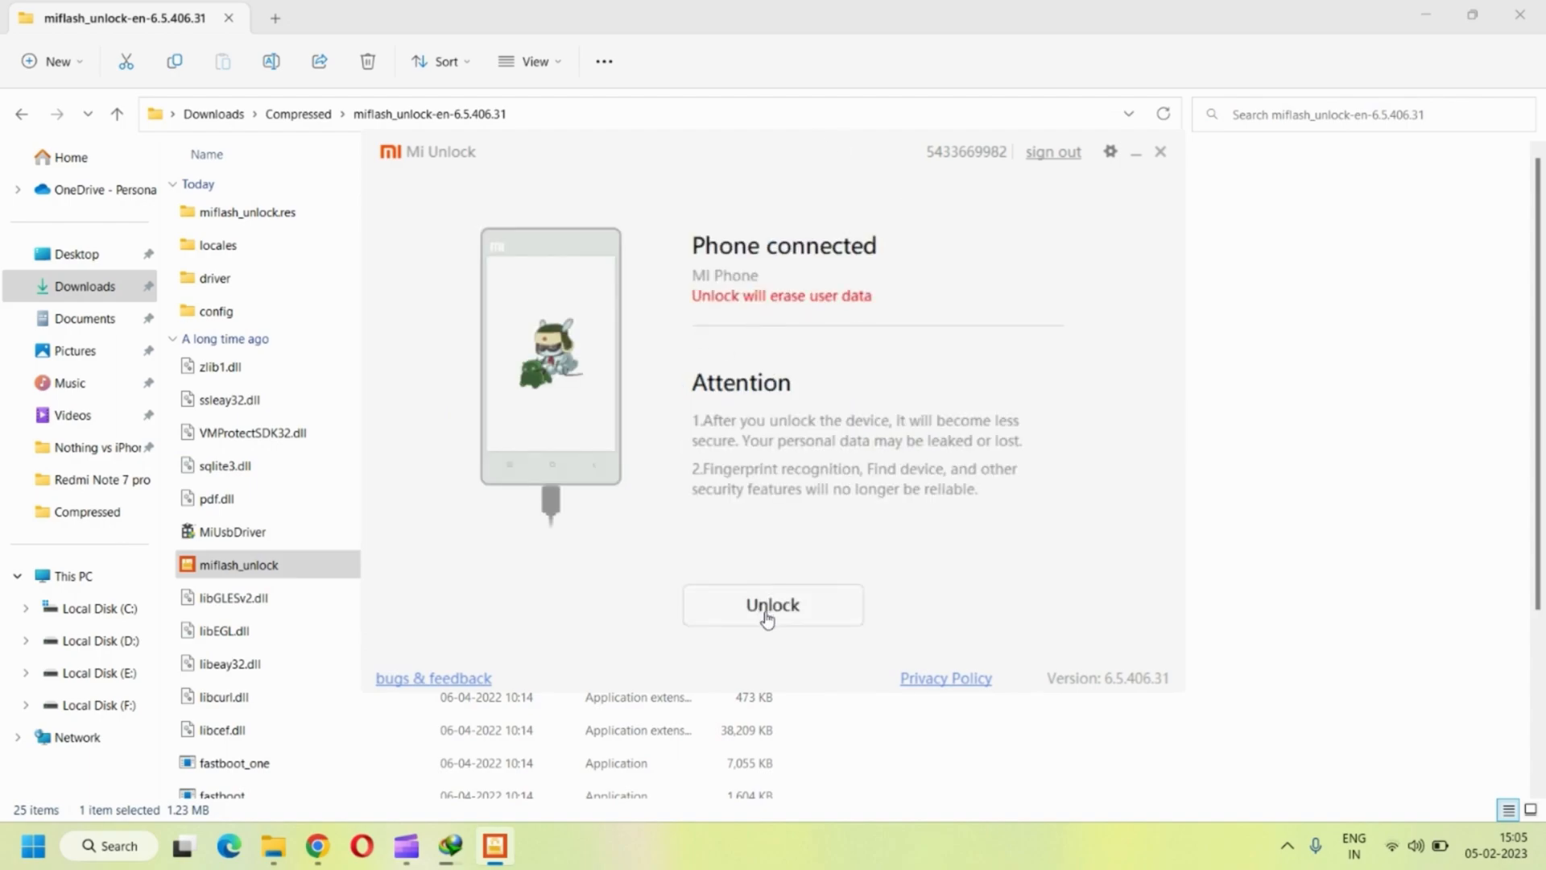
# - Unlock the connected phone's bootloader, confirming Unlock anyway, until it reports Device unlocked
pyautogui.click(774, 604)
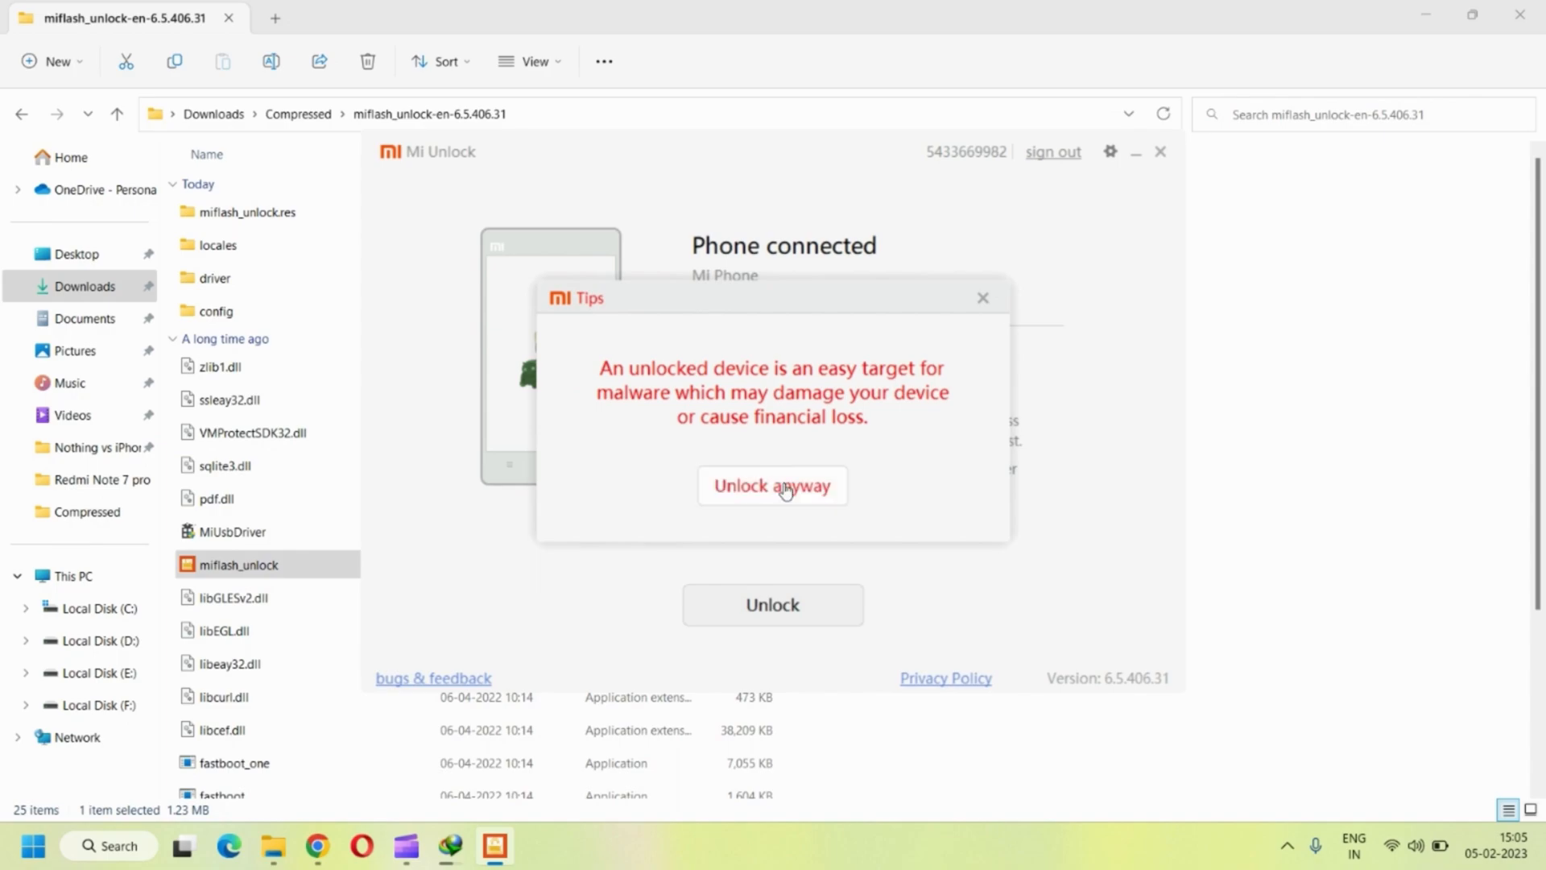
pyautogui.click(774, 486)
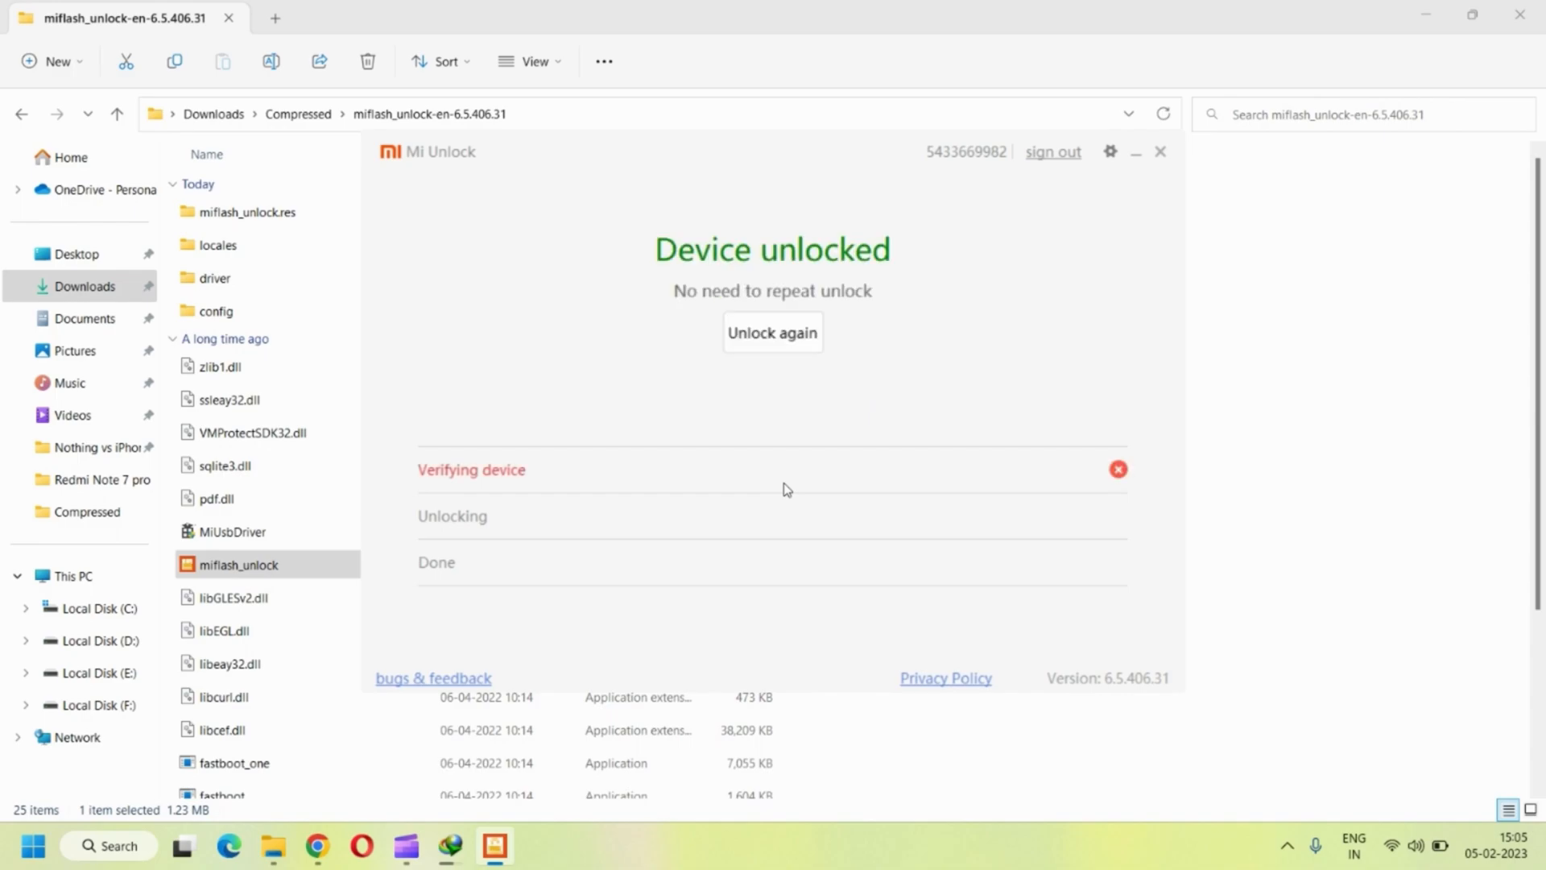
pyautogui.moveTo(785, 356)
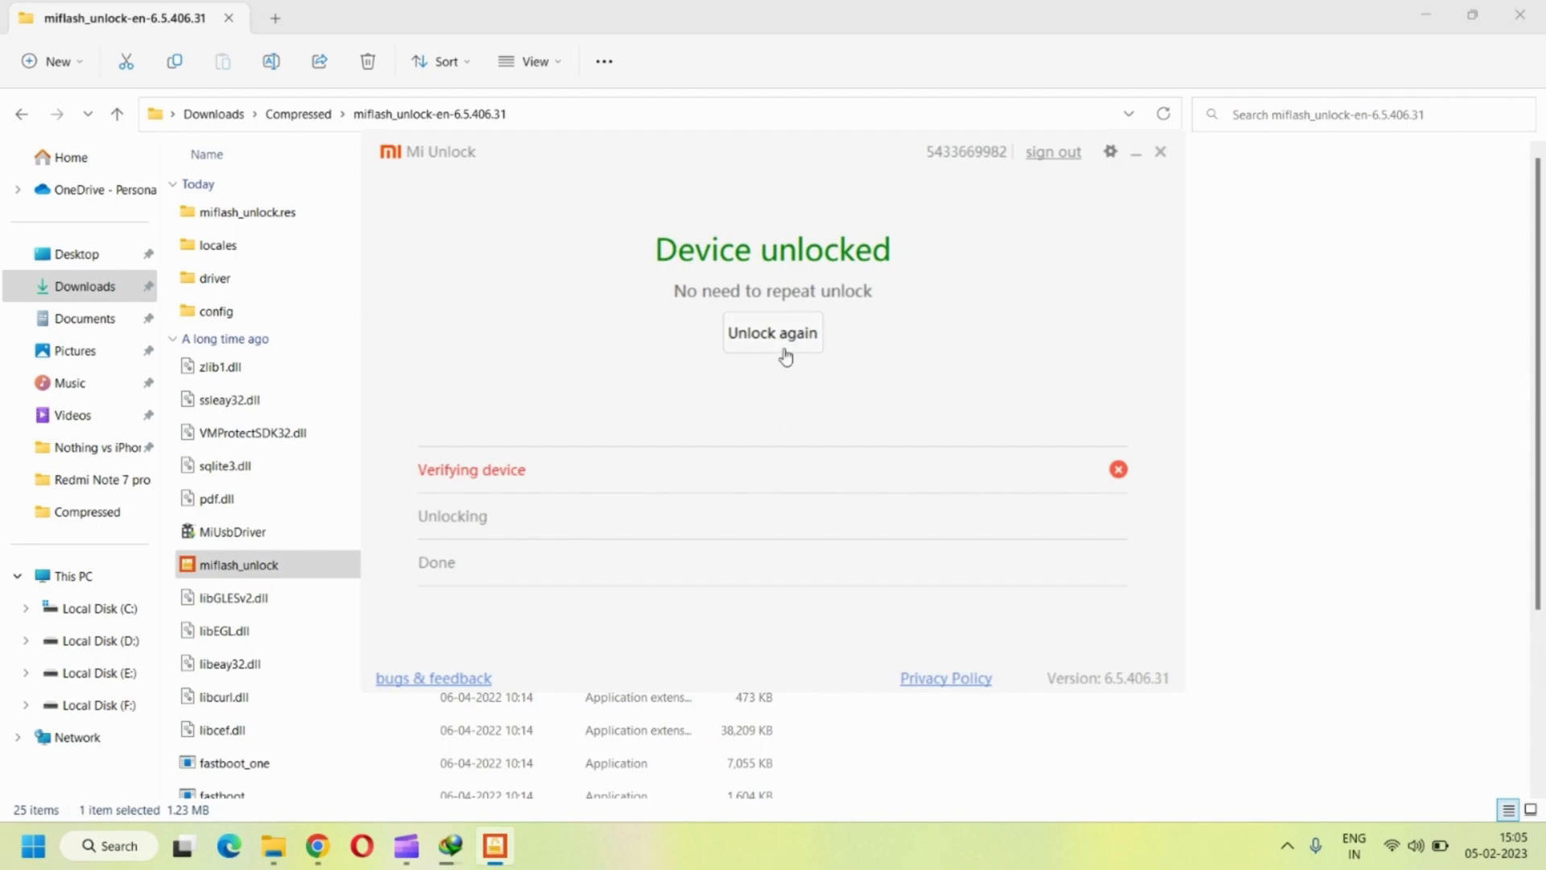
pyautogui.click(774, 332)
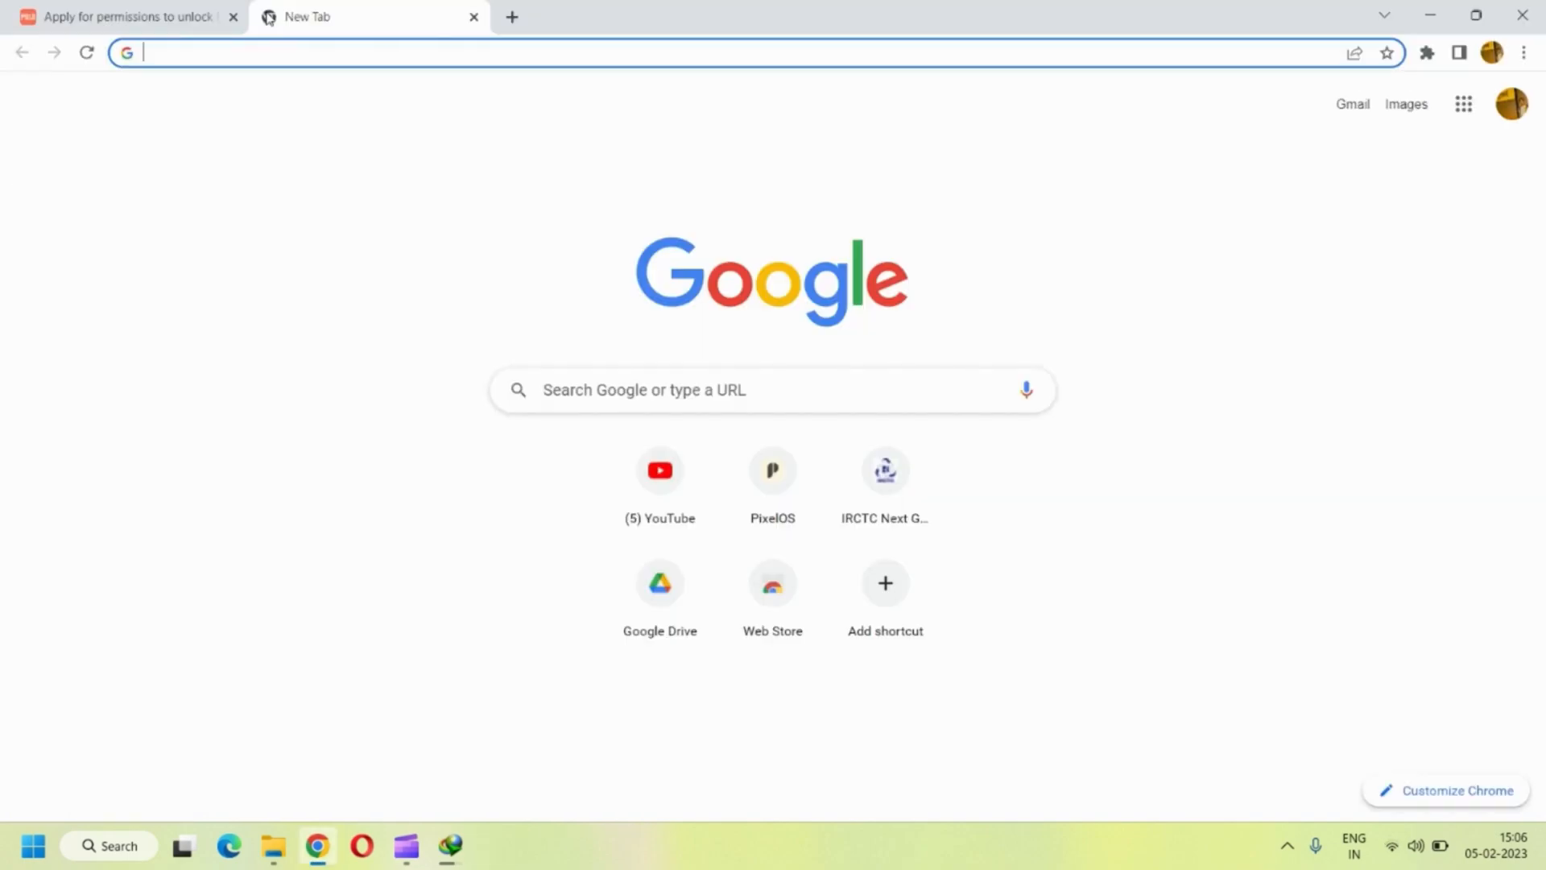
# - Search 'platform tools', reach the developer.android.com SDK Platform-Tools download, and open pixelos.net
pyautogui.write('platform tools')
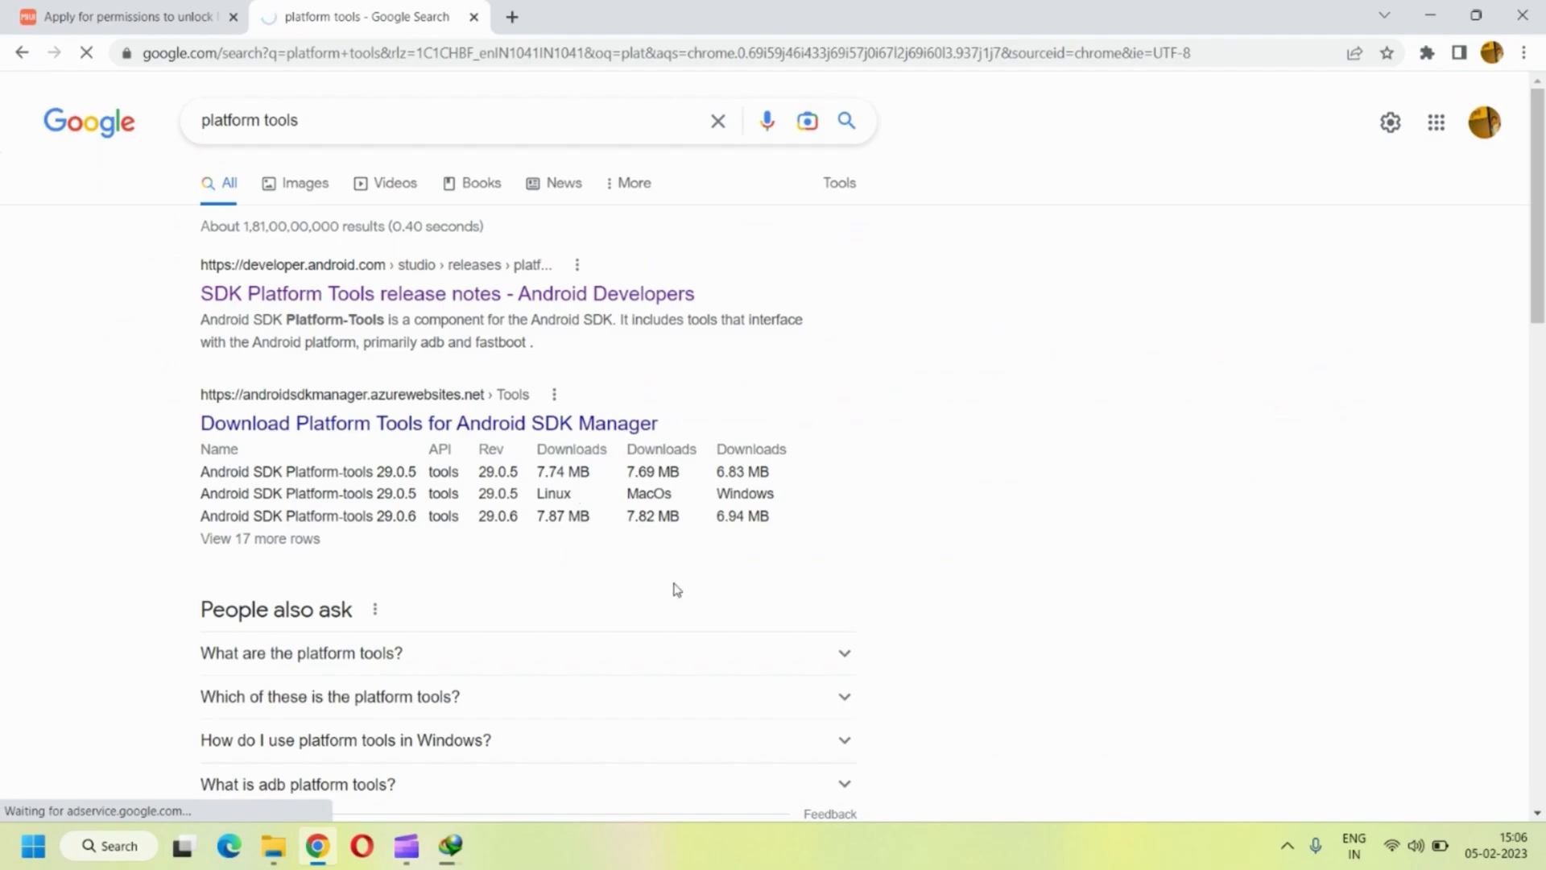
pyautogui.click(446, 293)
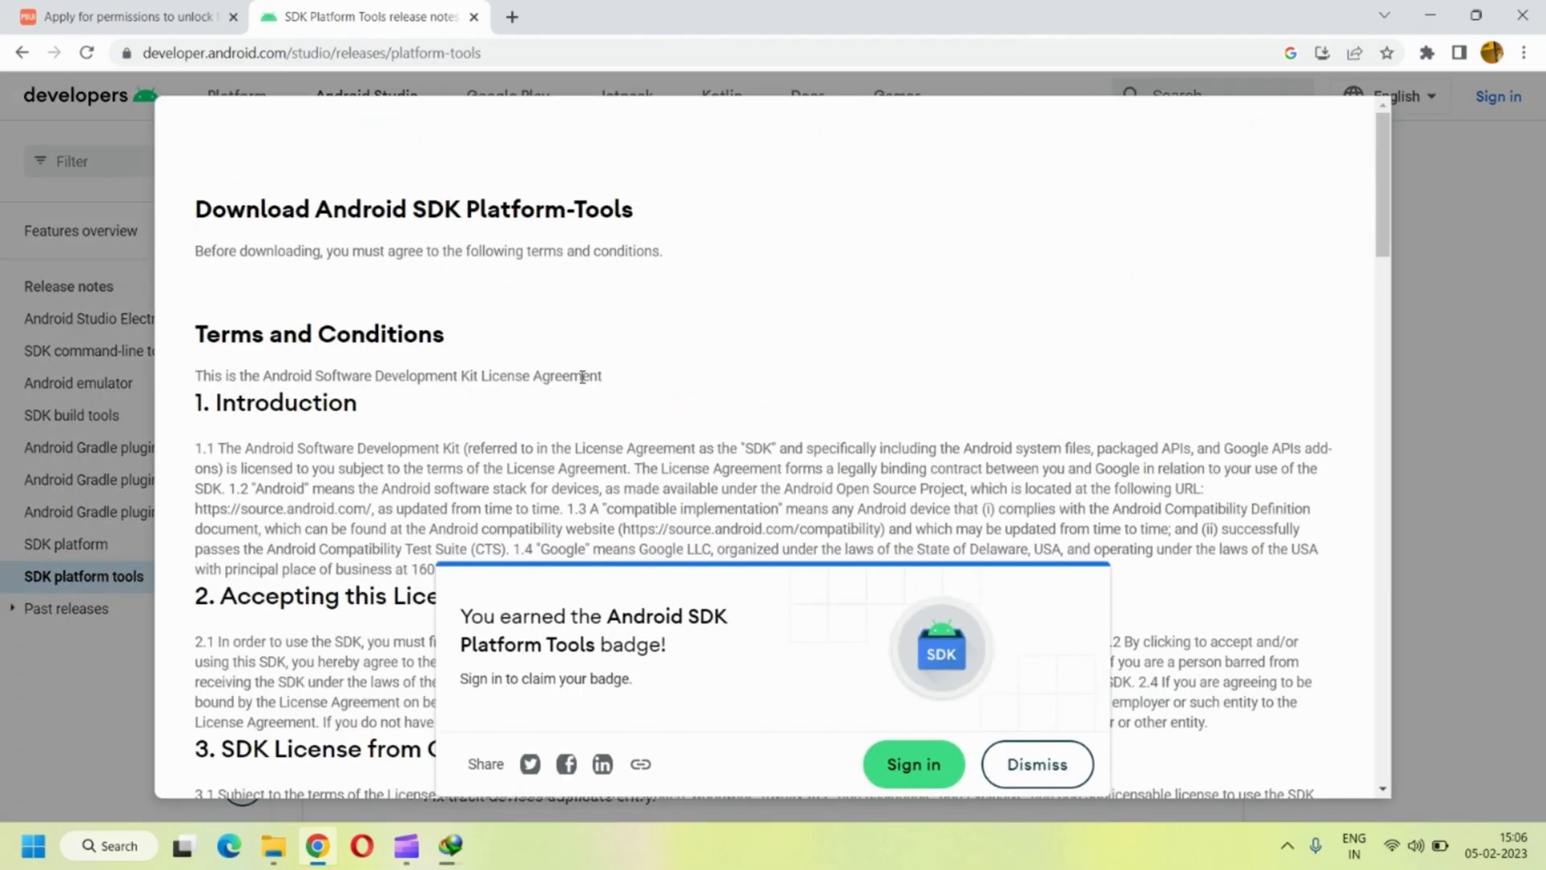
pyautogui.click(1037, 764)
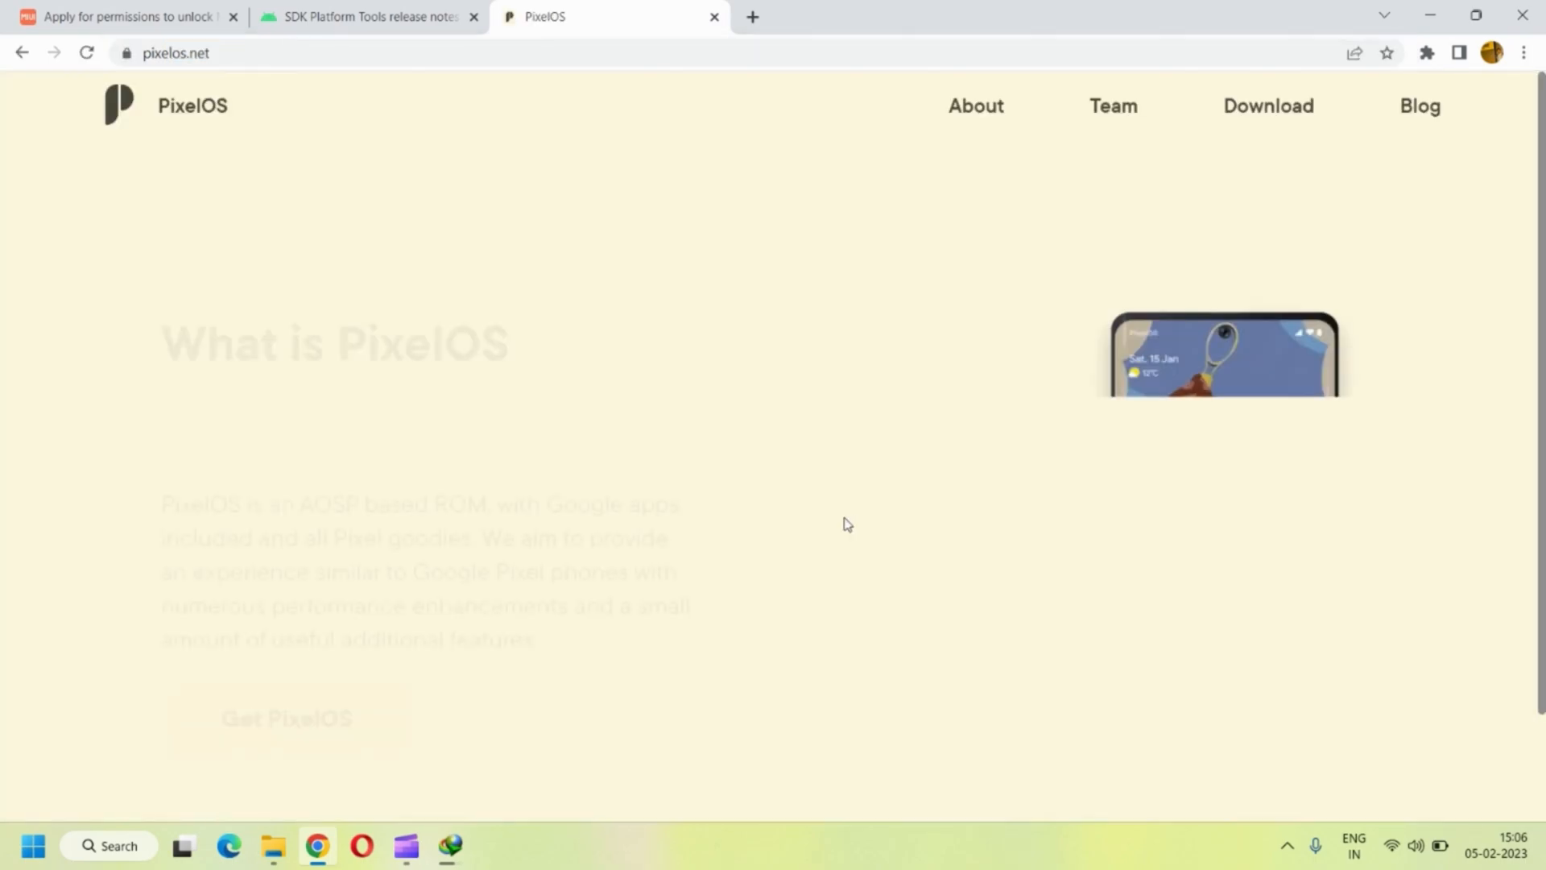
# - From PixelOS Download, get the Redmi Note 7 Pro build and browse the violet recovery images on SourceForge
pyautogui.click(1269, 106)
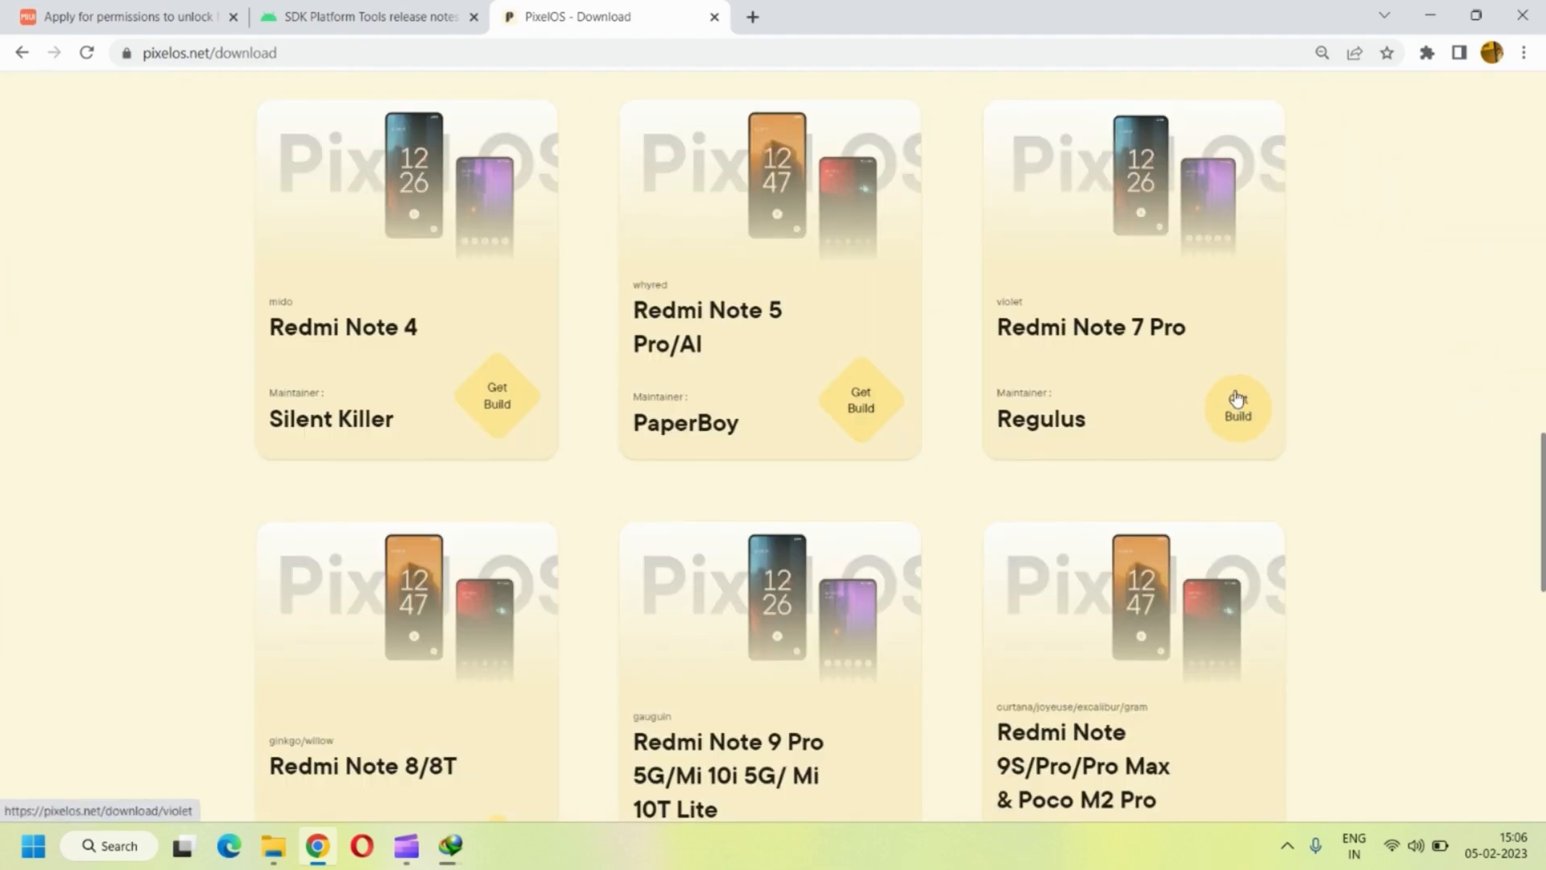
pyautogui.click(1237, 411)
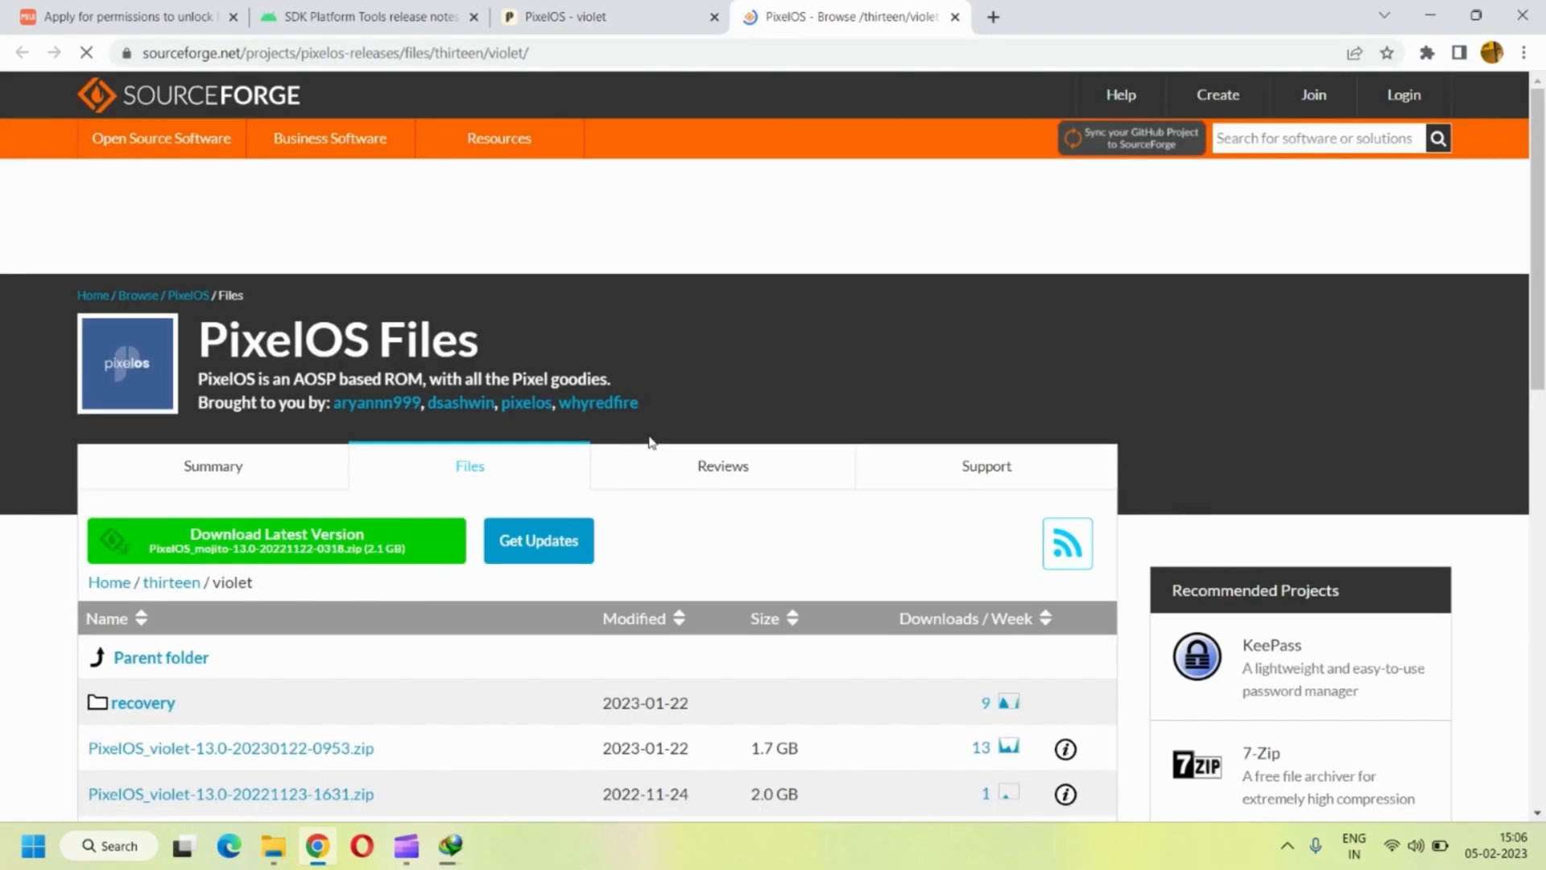
pyautogui.click(141, 702)
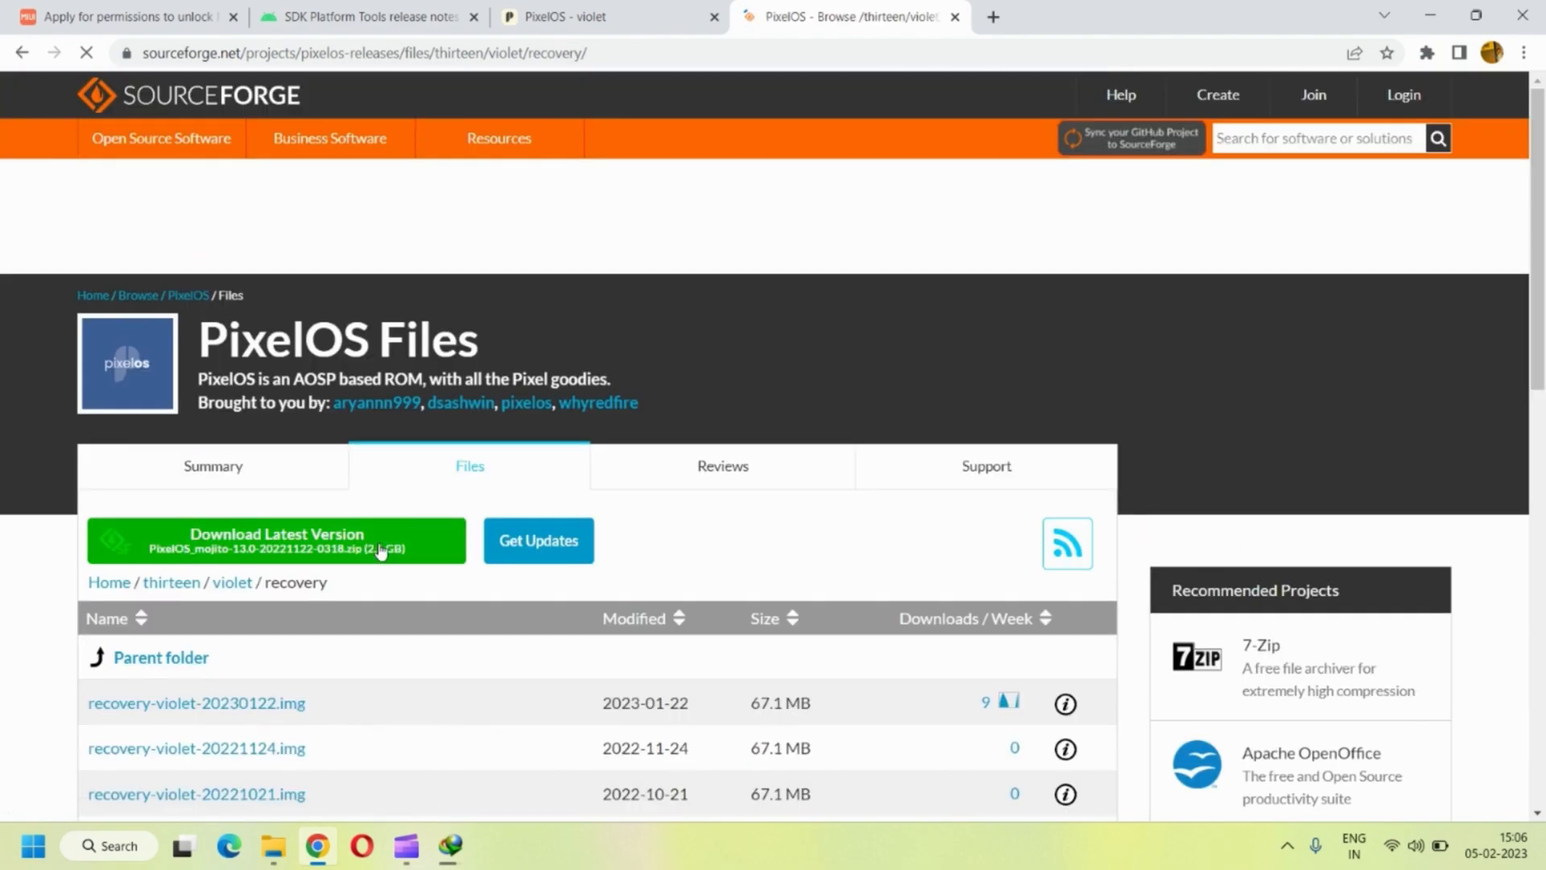
pyautogui.scroll(-3)
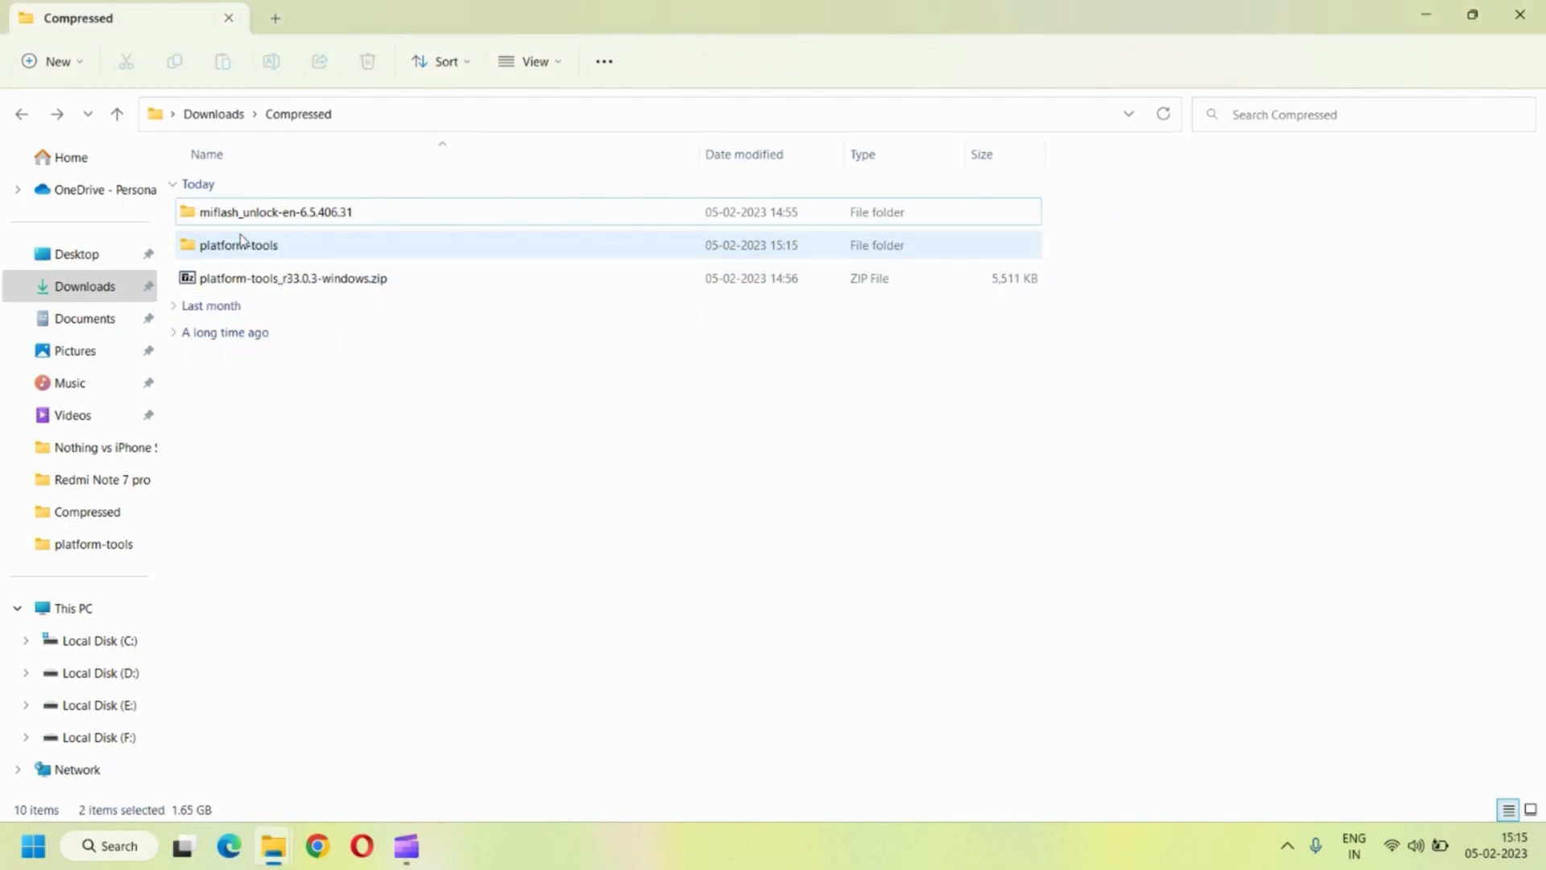
# - Inside platform-tools, rename the recovery image to recovery.img and start a command prompt in that folder
pyautogui.doubleClick(237, 245)
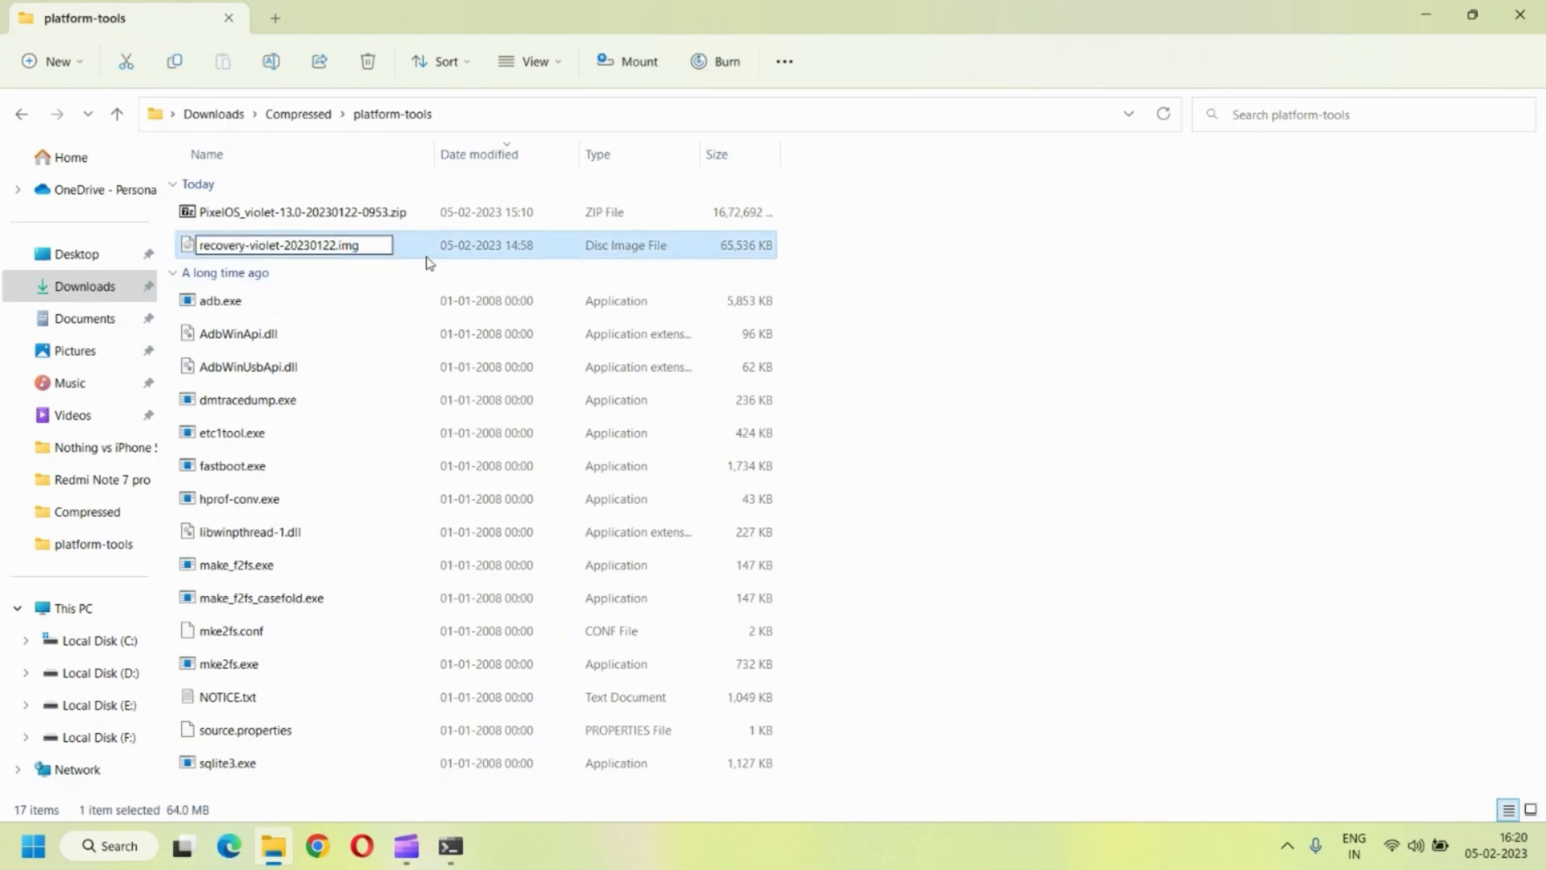
pyautogui.write('recovery.img')
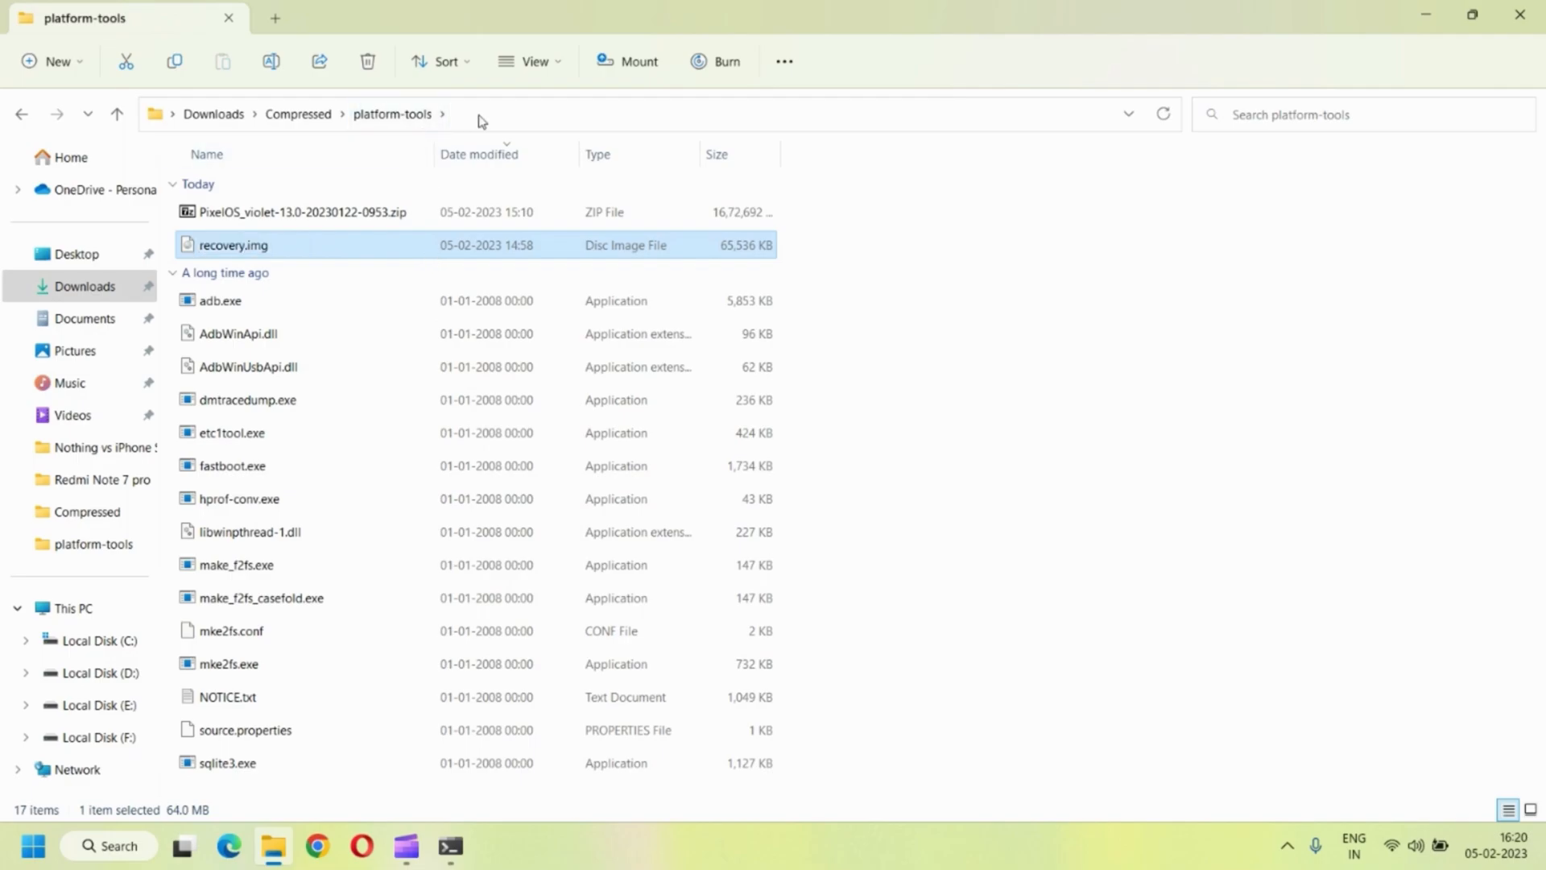
pyautogui.write('C:\\Windows\\System32\\cmd.exe')
pyautogui.write('fas')
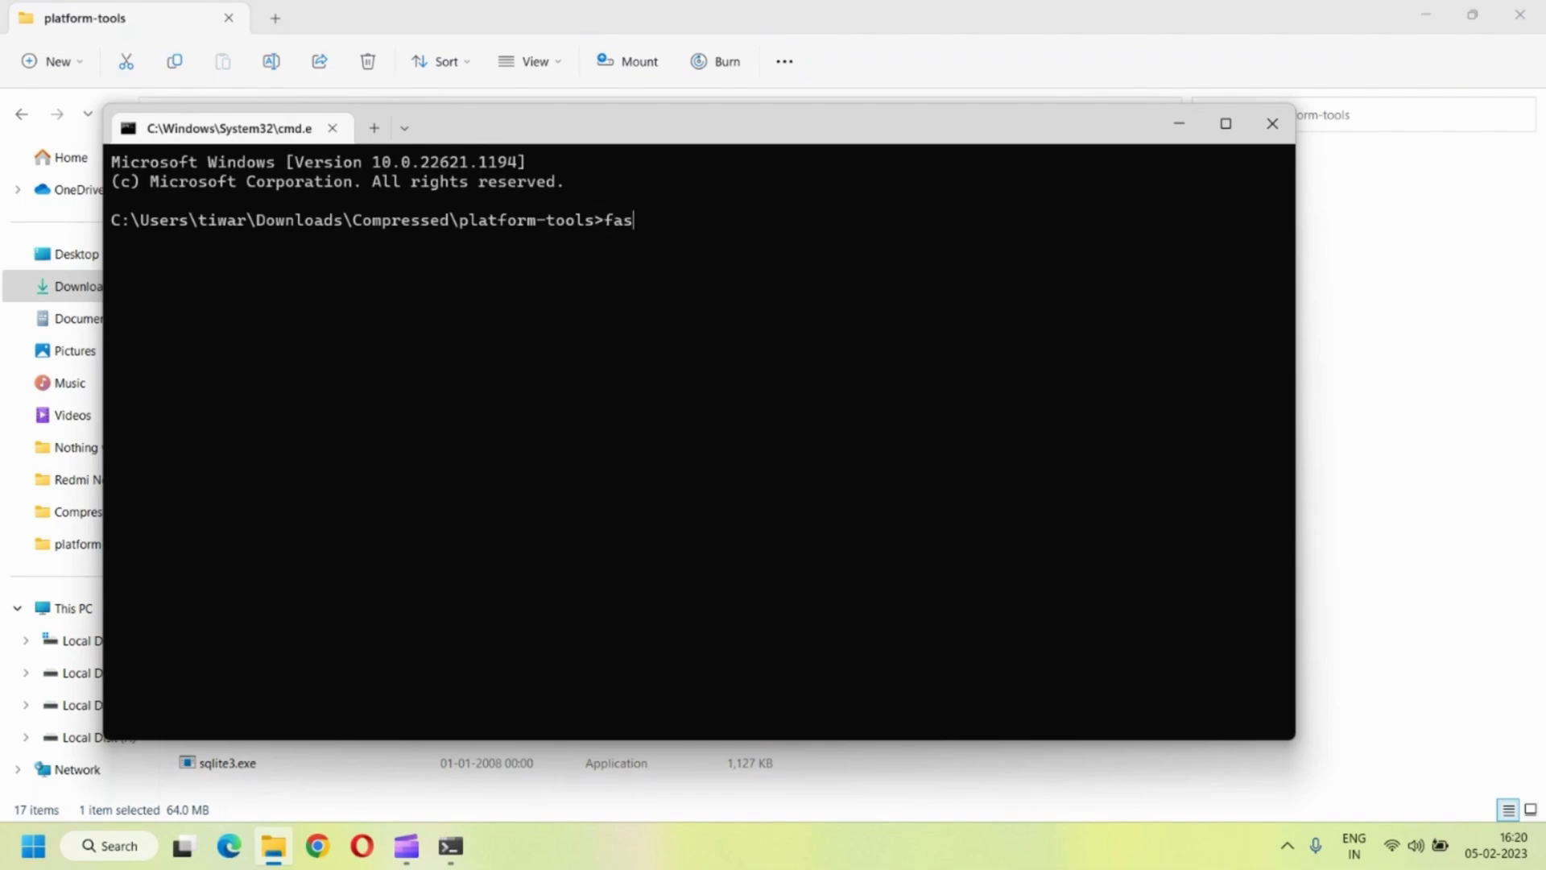
# - Run fastboot devices, fastboot flash recovery recovery.img, and fastboot reboot recovery
pyautogui.write('tboot devices')
pyautogui.write('fastboot flash')
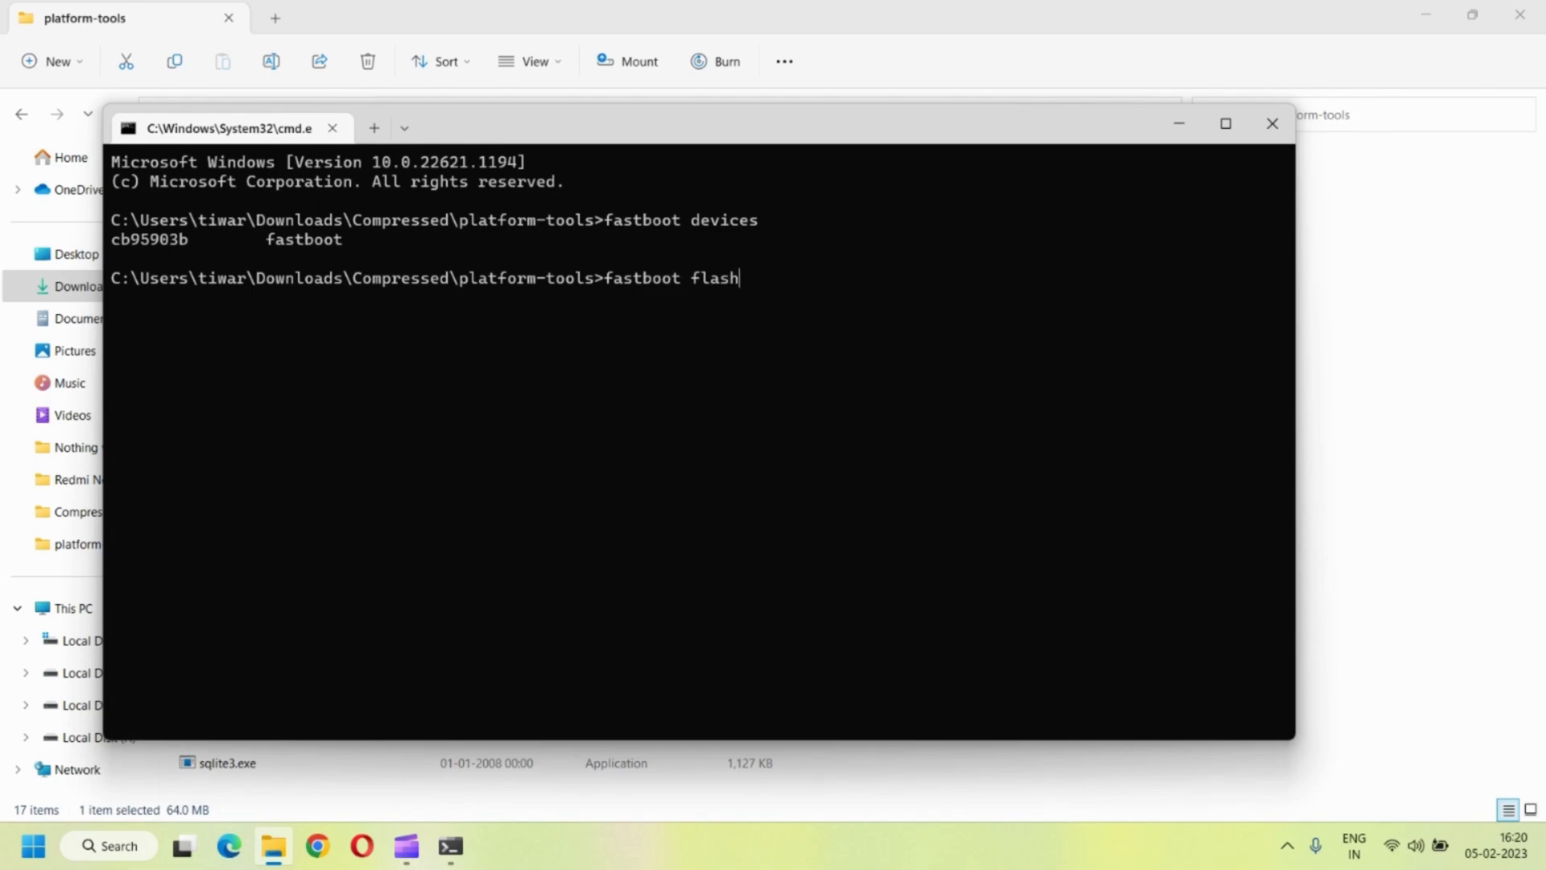
pyautogui.write('recovery recovery.img')
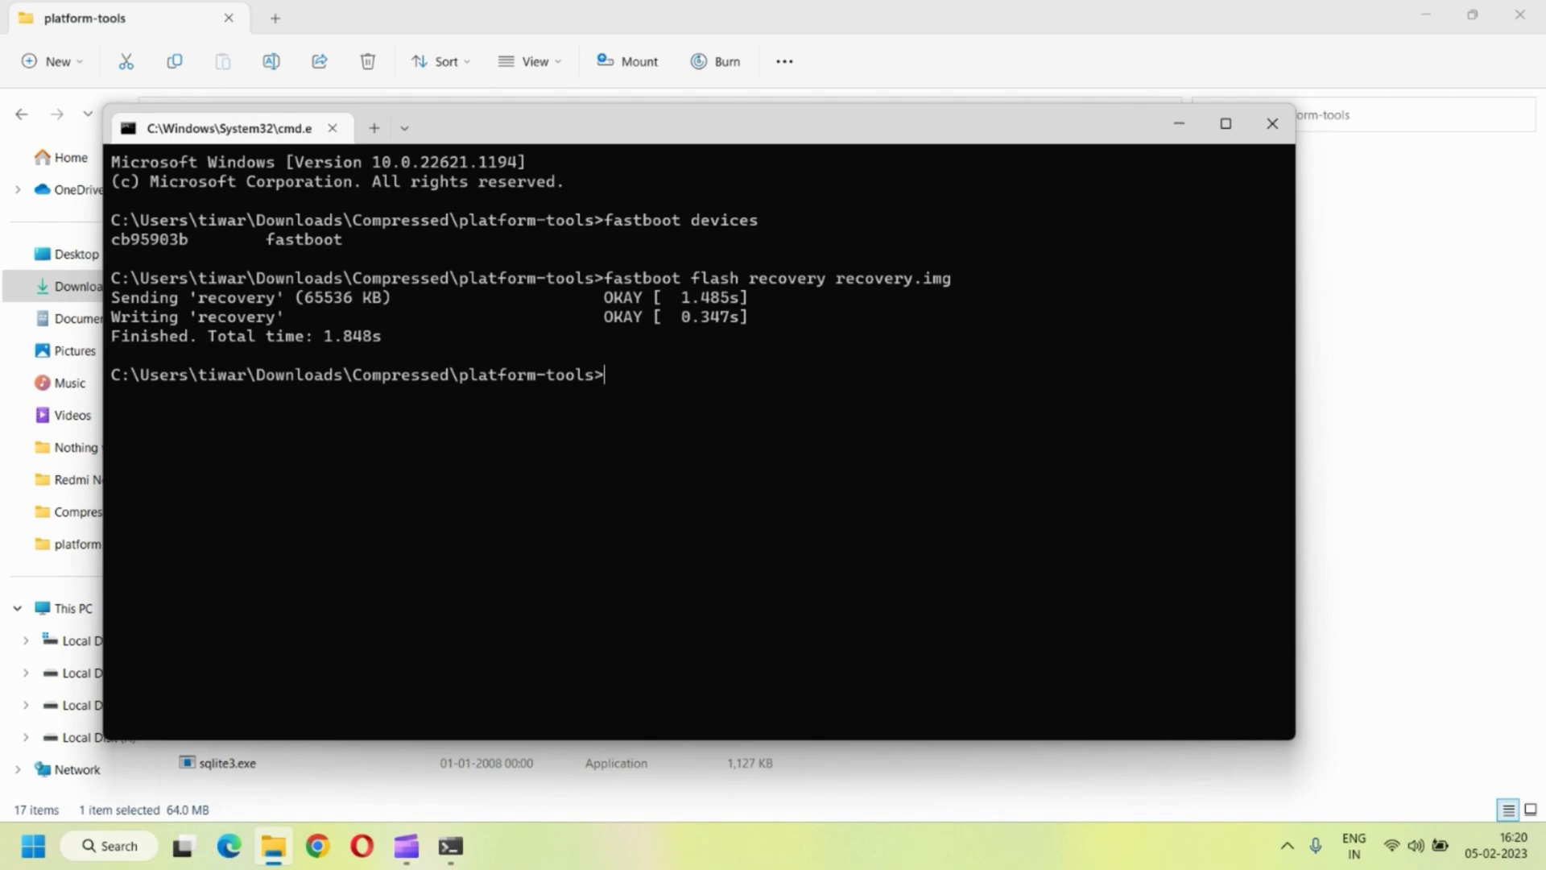
pyautogui.write('fast')
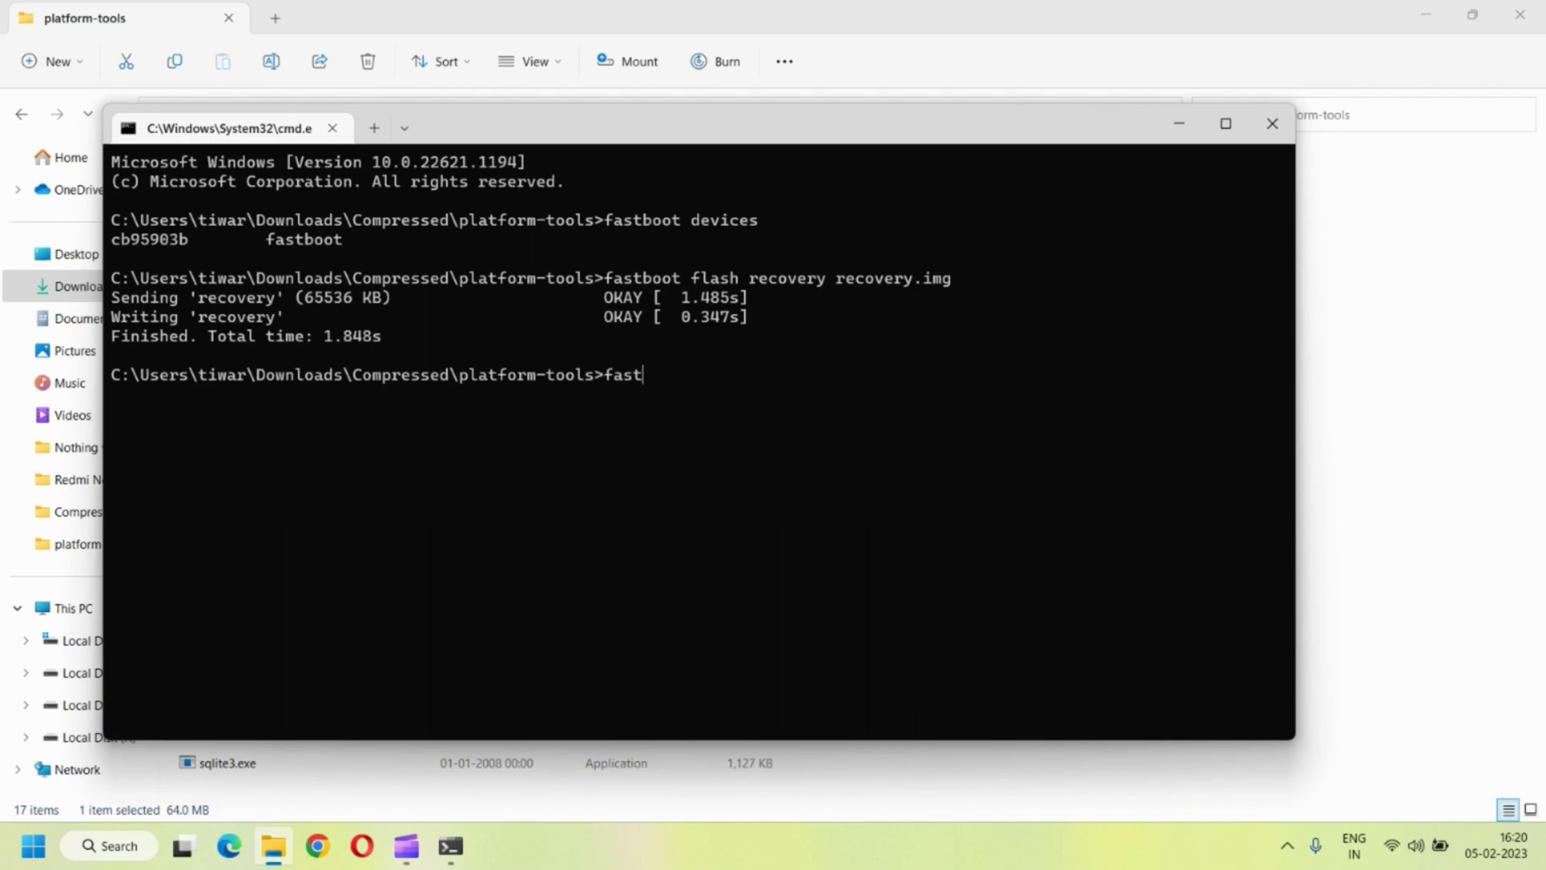
pyautogui.write('boot reboot recove')
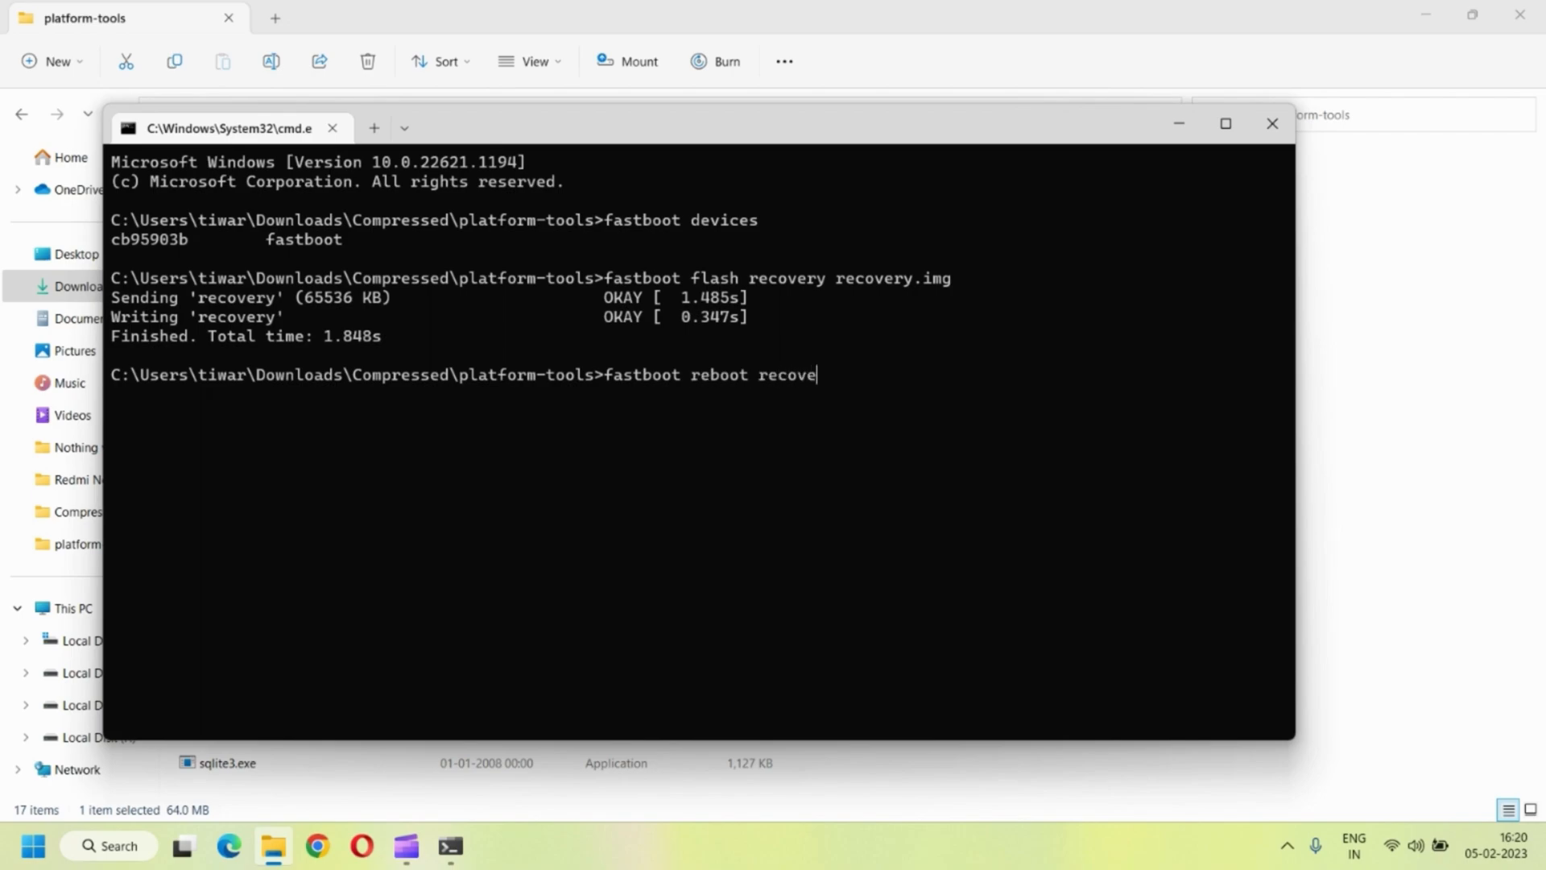
pyautogui.write('ry')
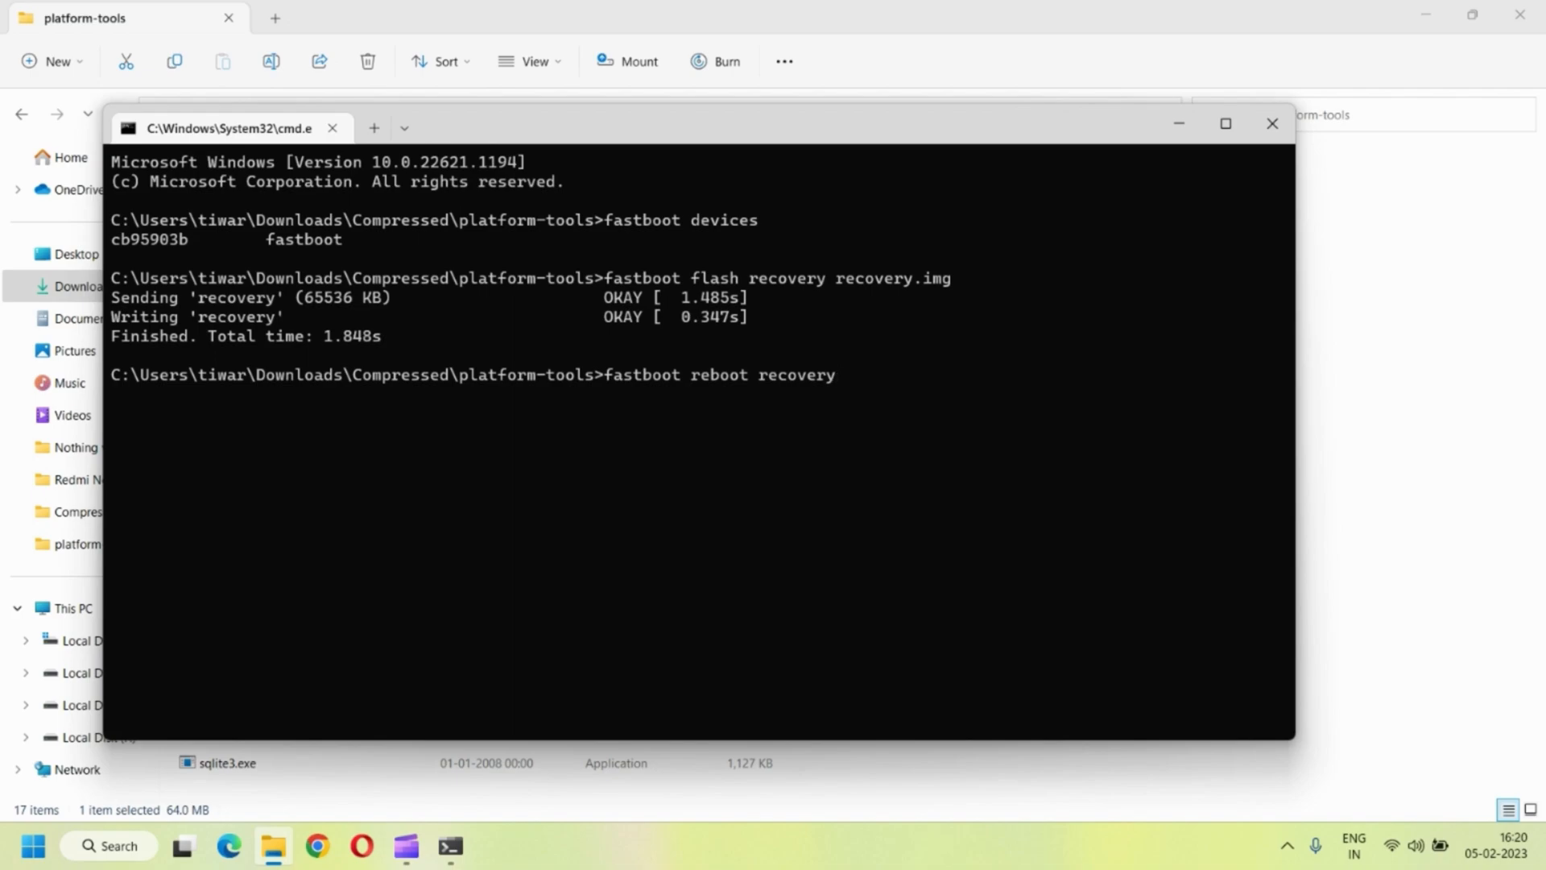
pyautogui.press('Enter')
pyautogui.write('a')
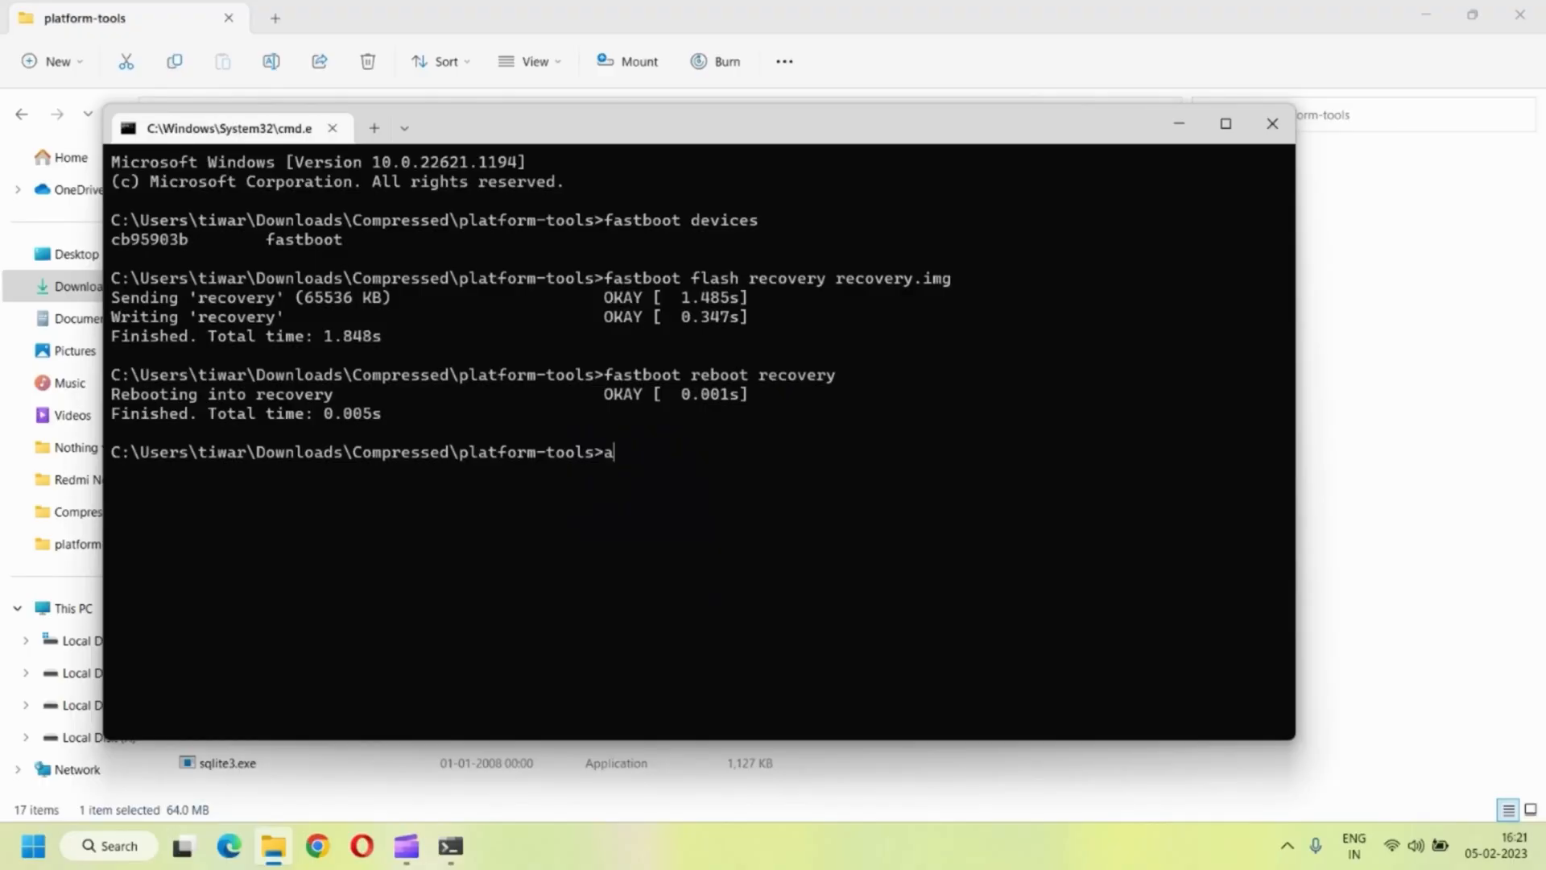
# - Confirm the phone under adb devices and issue adb reboot recovery
pyautogui.write('db device')
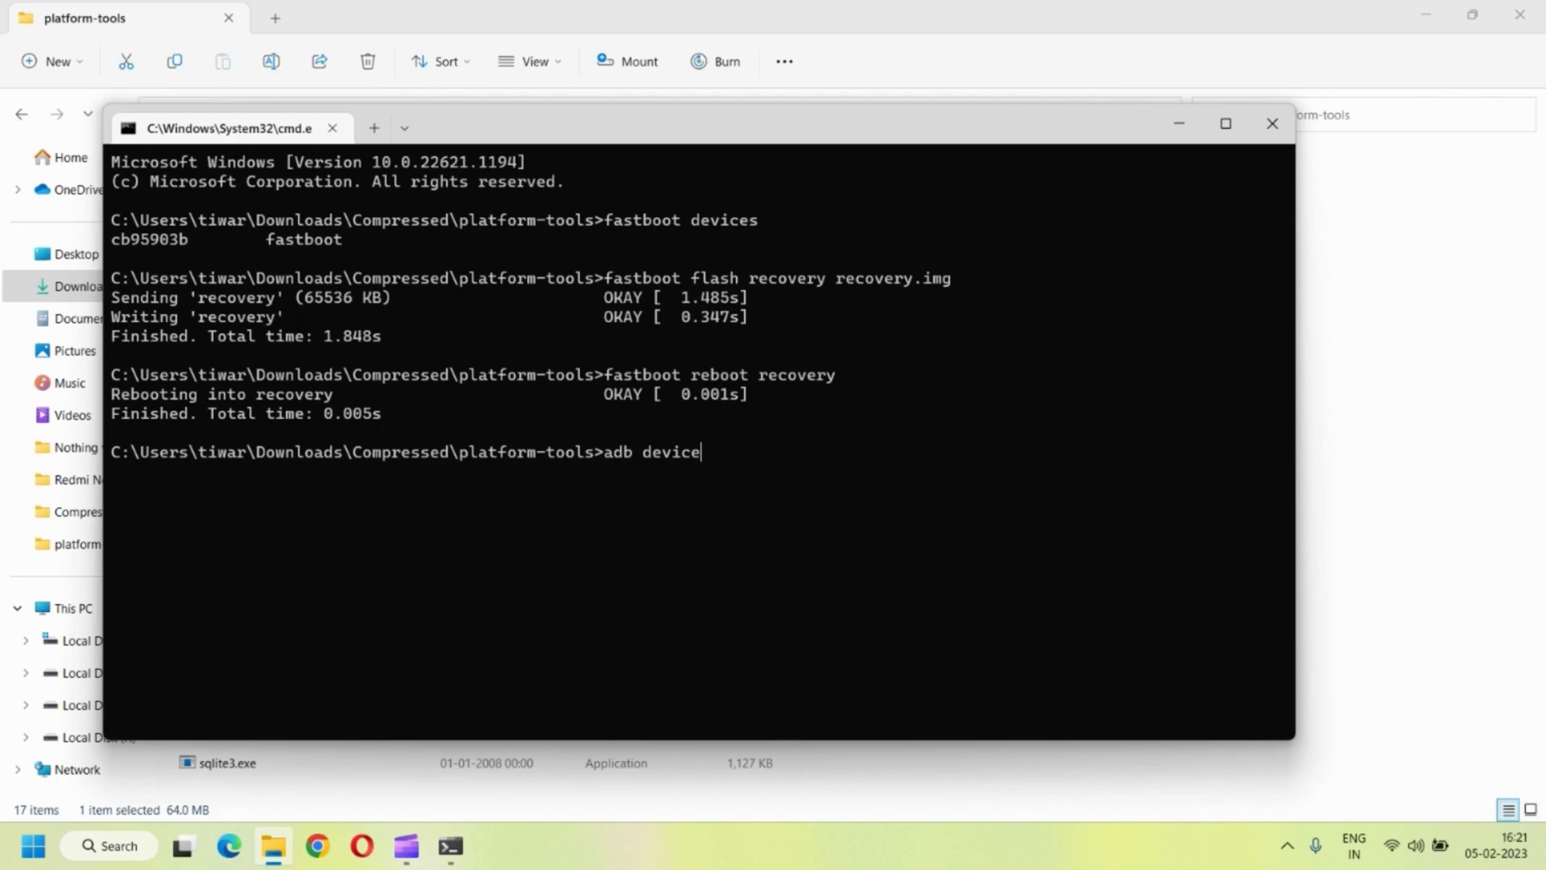
pyautogui.press('Enter')
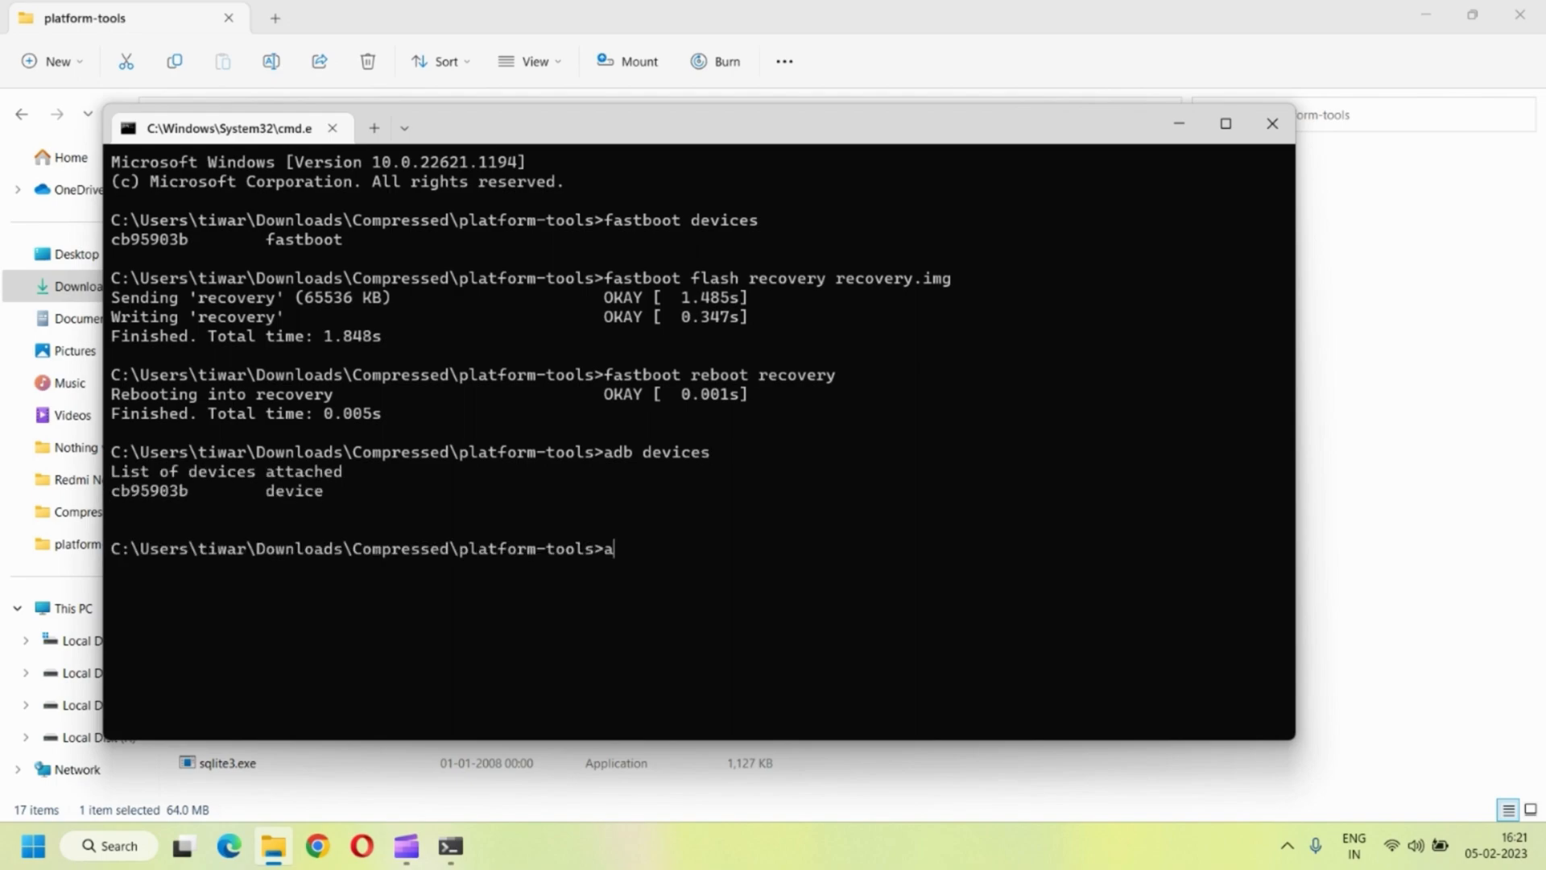
pyautogui.write('db rebo')
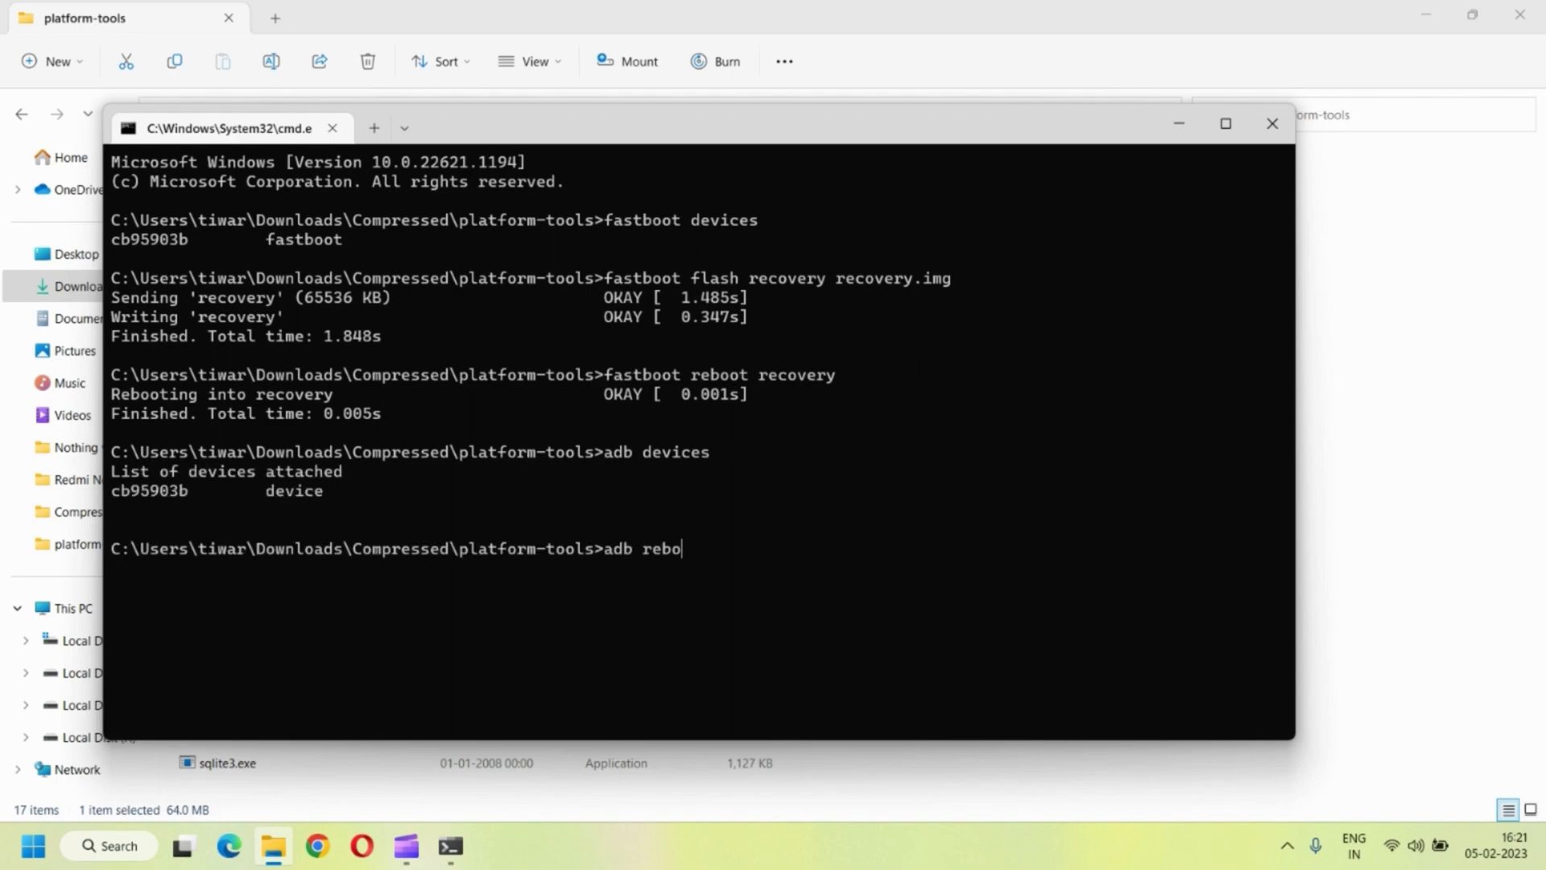
pyautogui.write('ot recove')
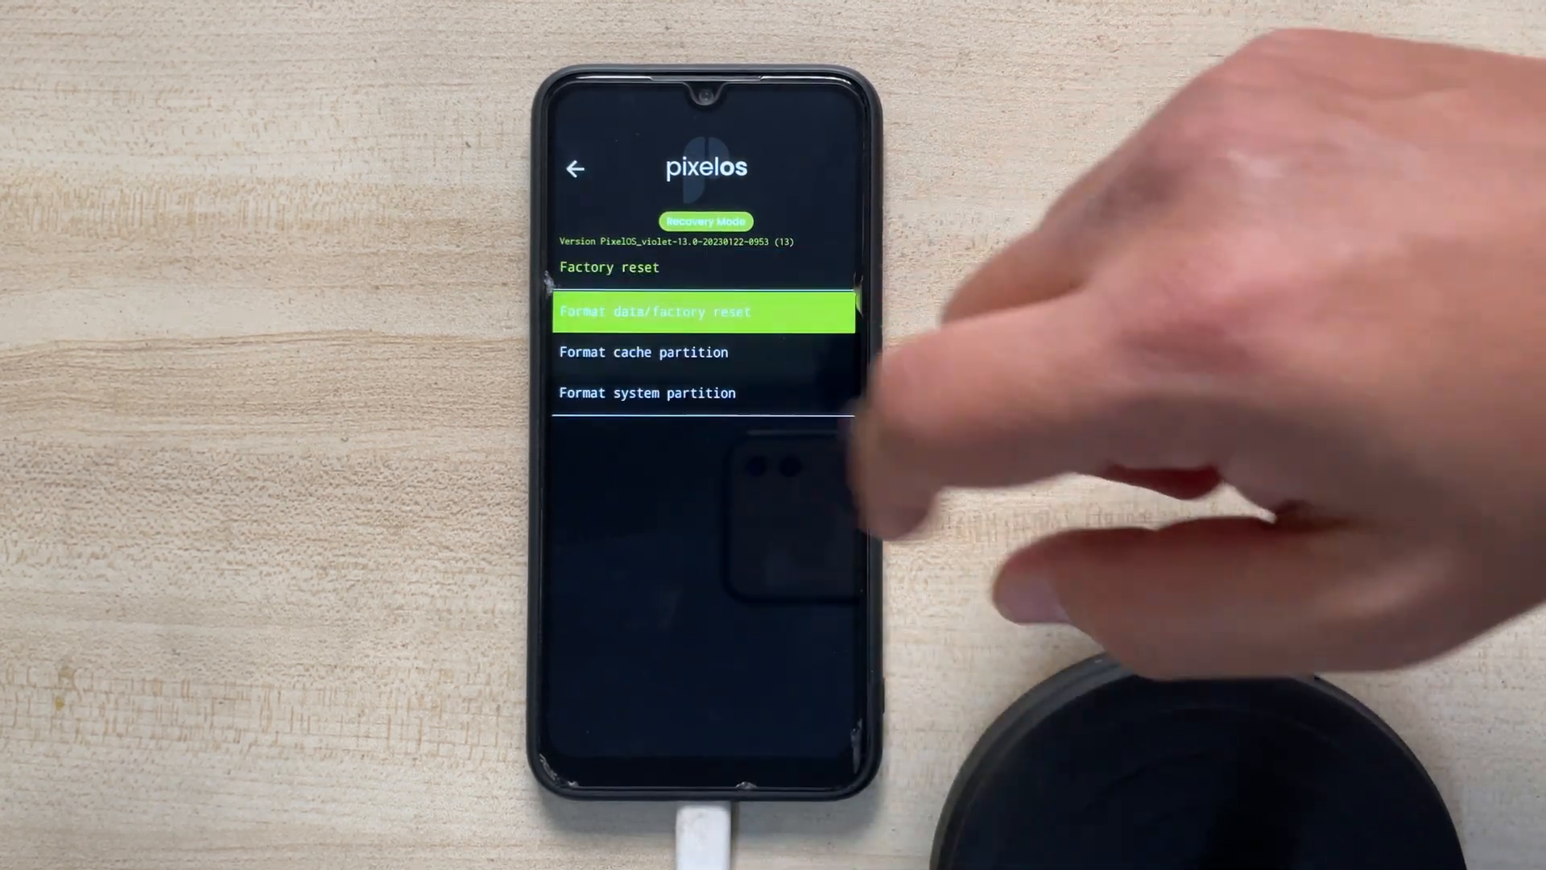
# - Factory reset the phone's data in recovery, then choose Apply from ADB to await an update
pyautogui.click(705, 313)
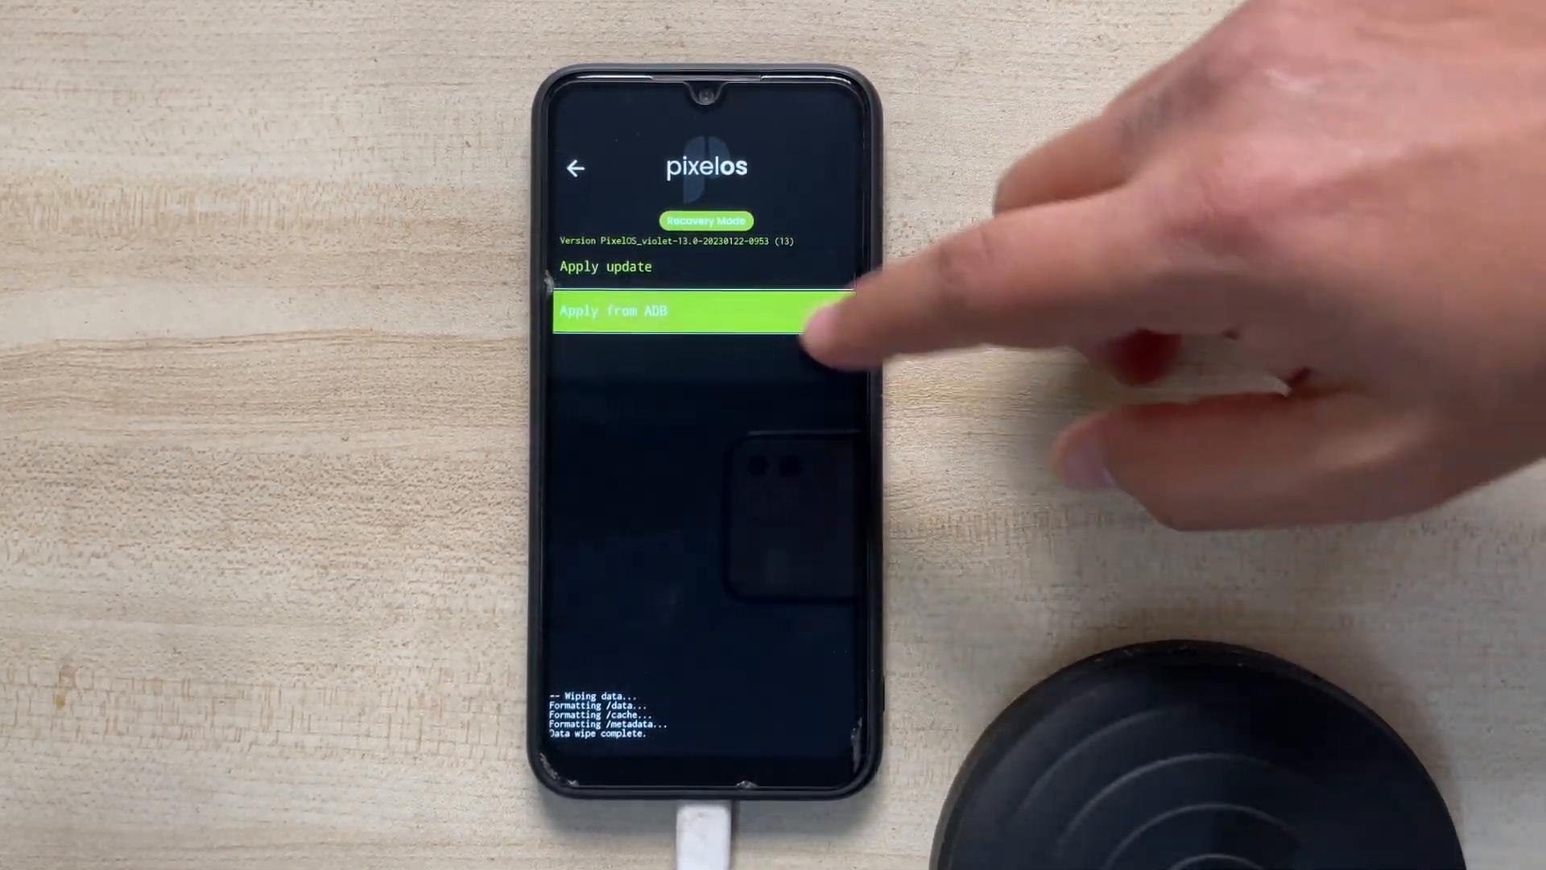
pyautogui.click(702, 313)
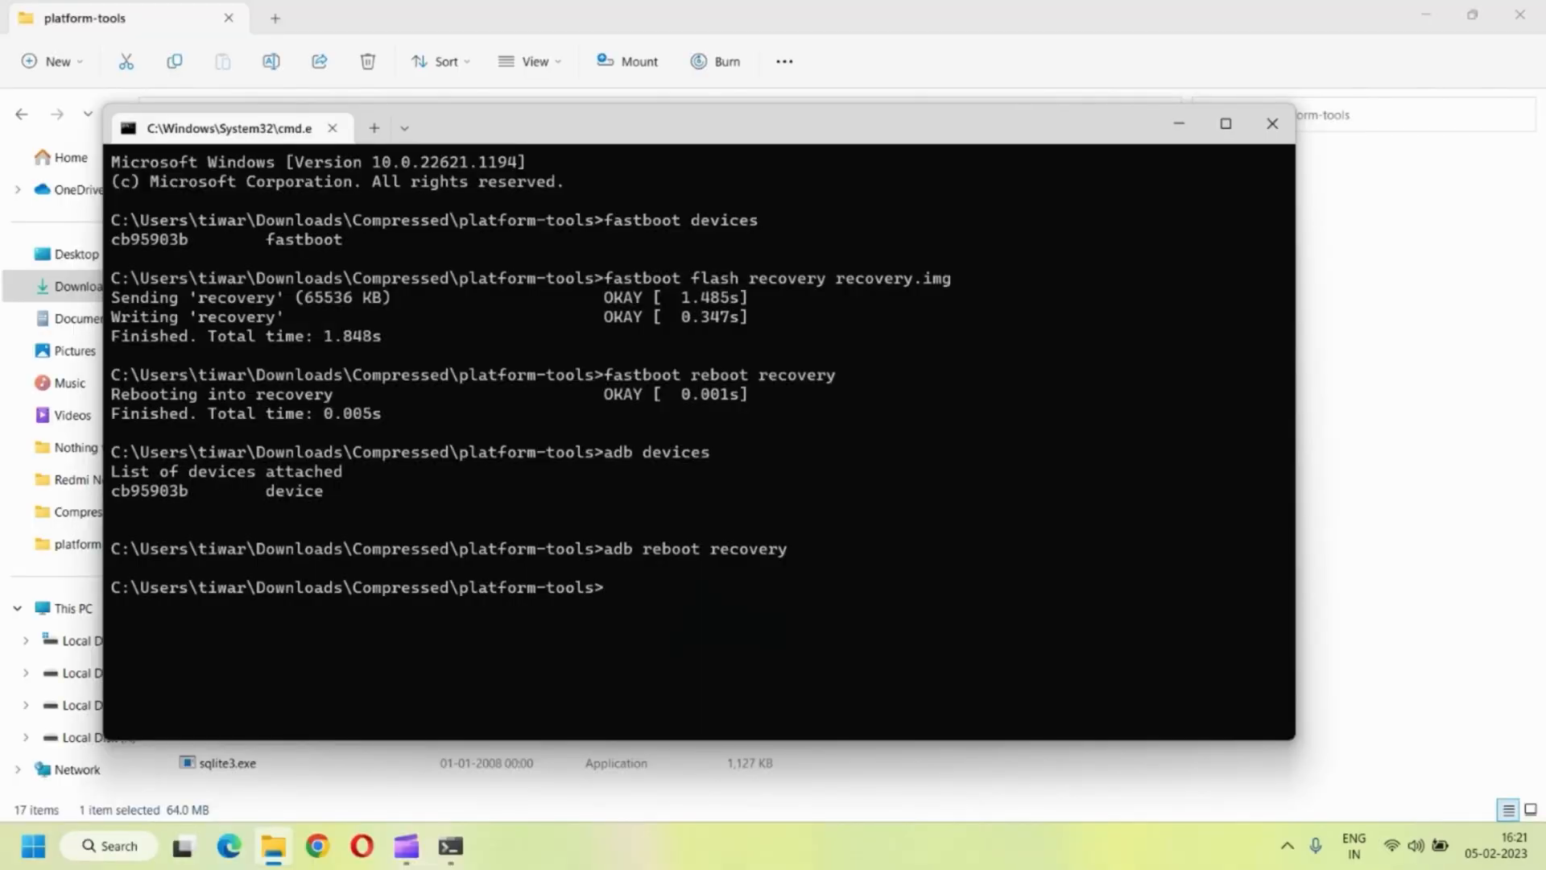
# - Compose 'adb sideload' with the full path to PixelOS_violet-13.0-20230122-0953.zip, not yet run
pyautogui.write('adb')
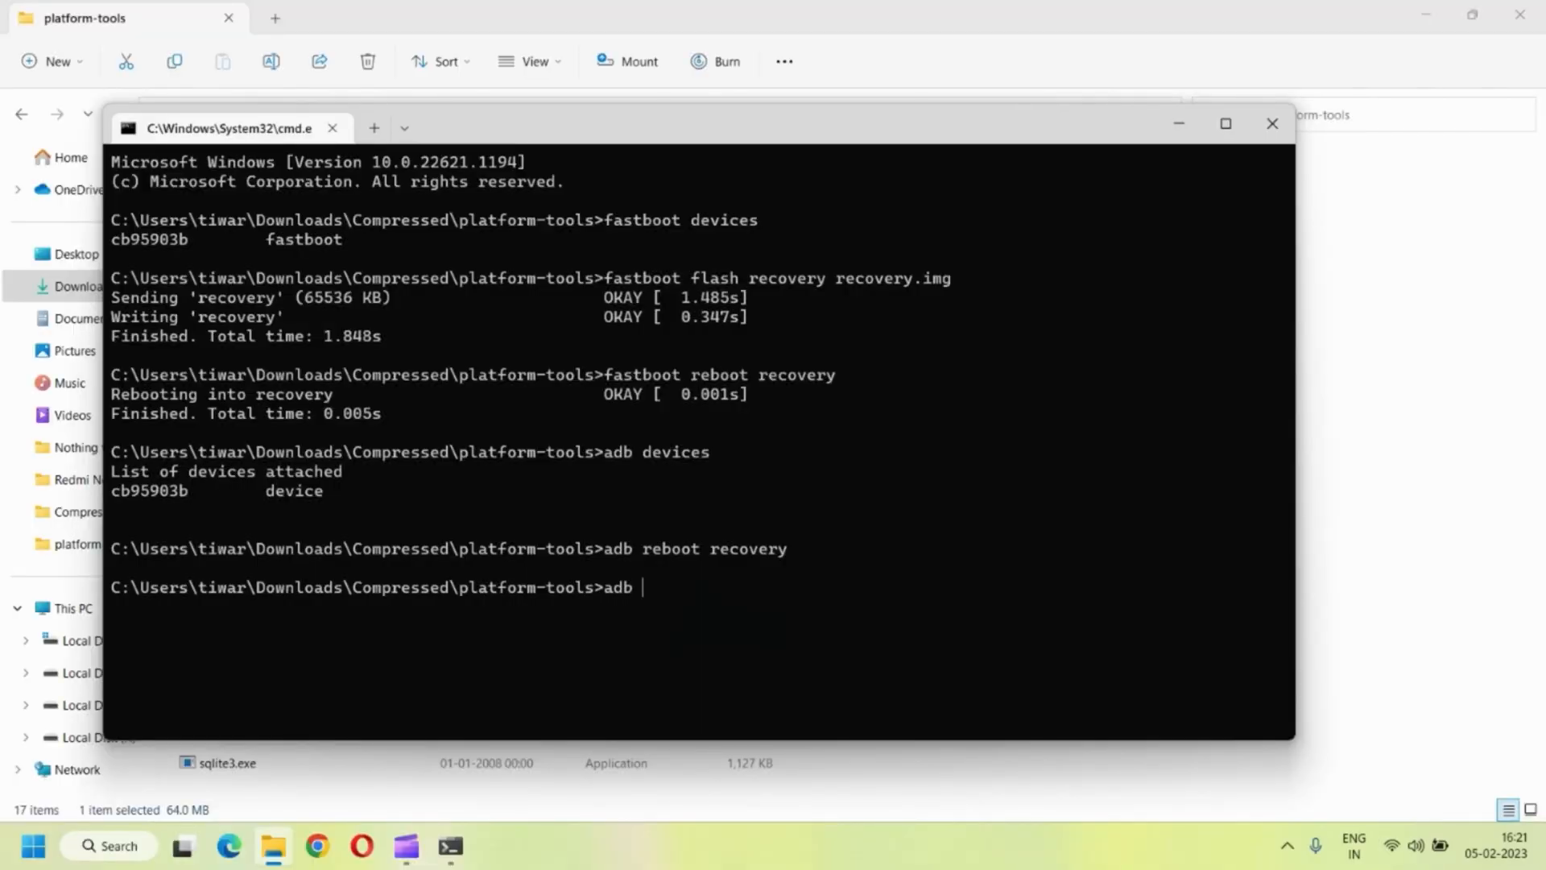
pyautogui.write('sideload')
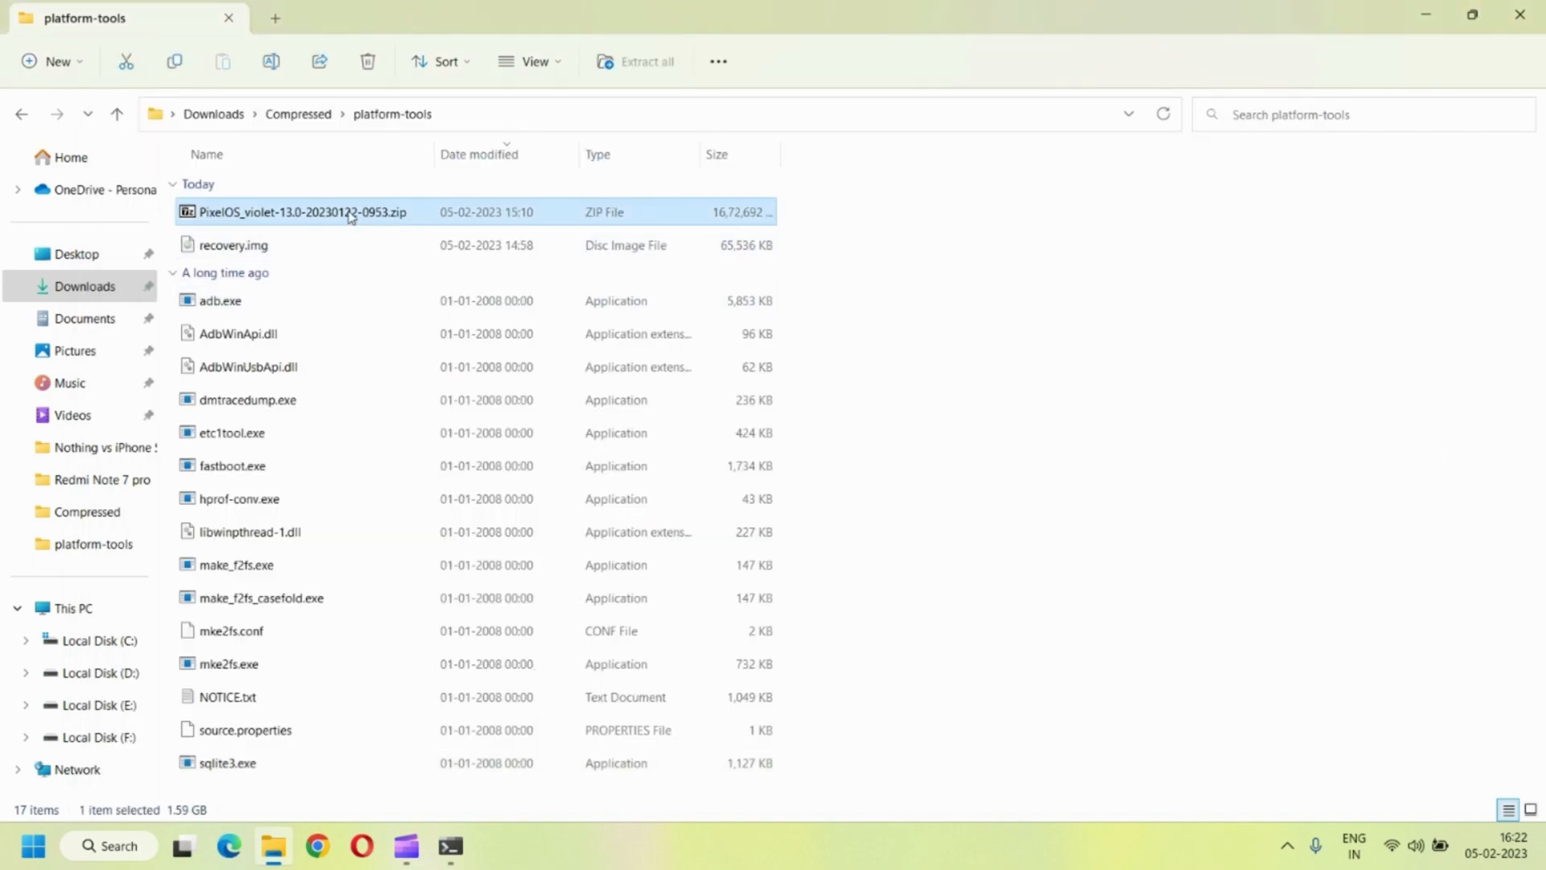
pyautogui.moveTo(448, 847)
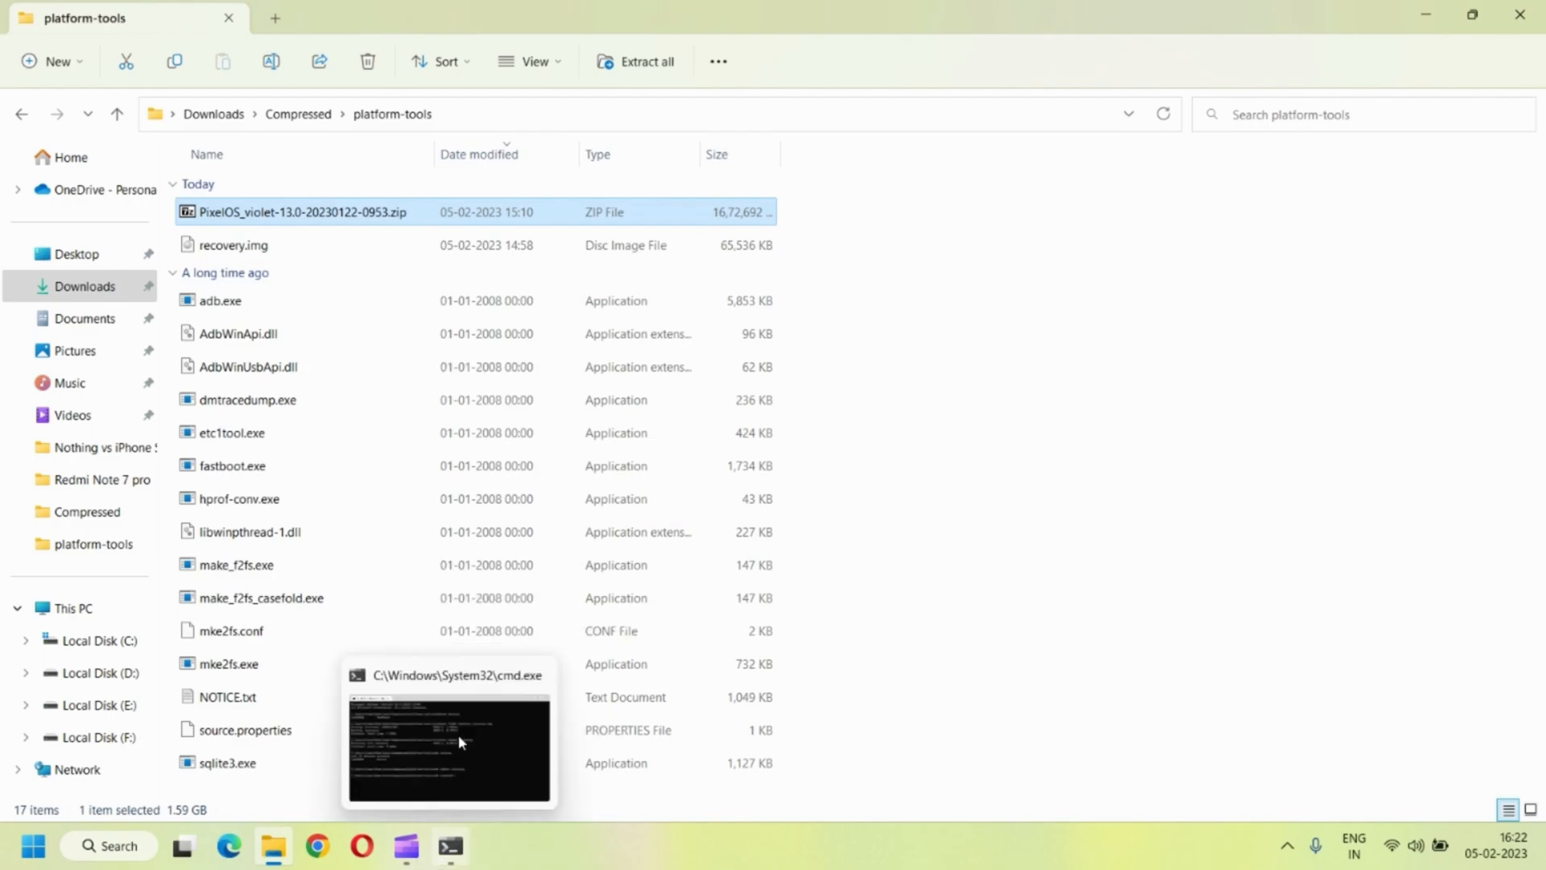
pyautogui.click(448, 744)
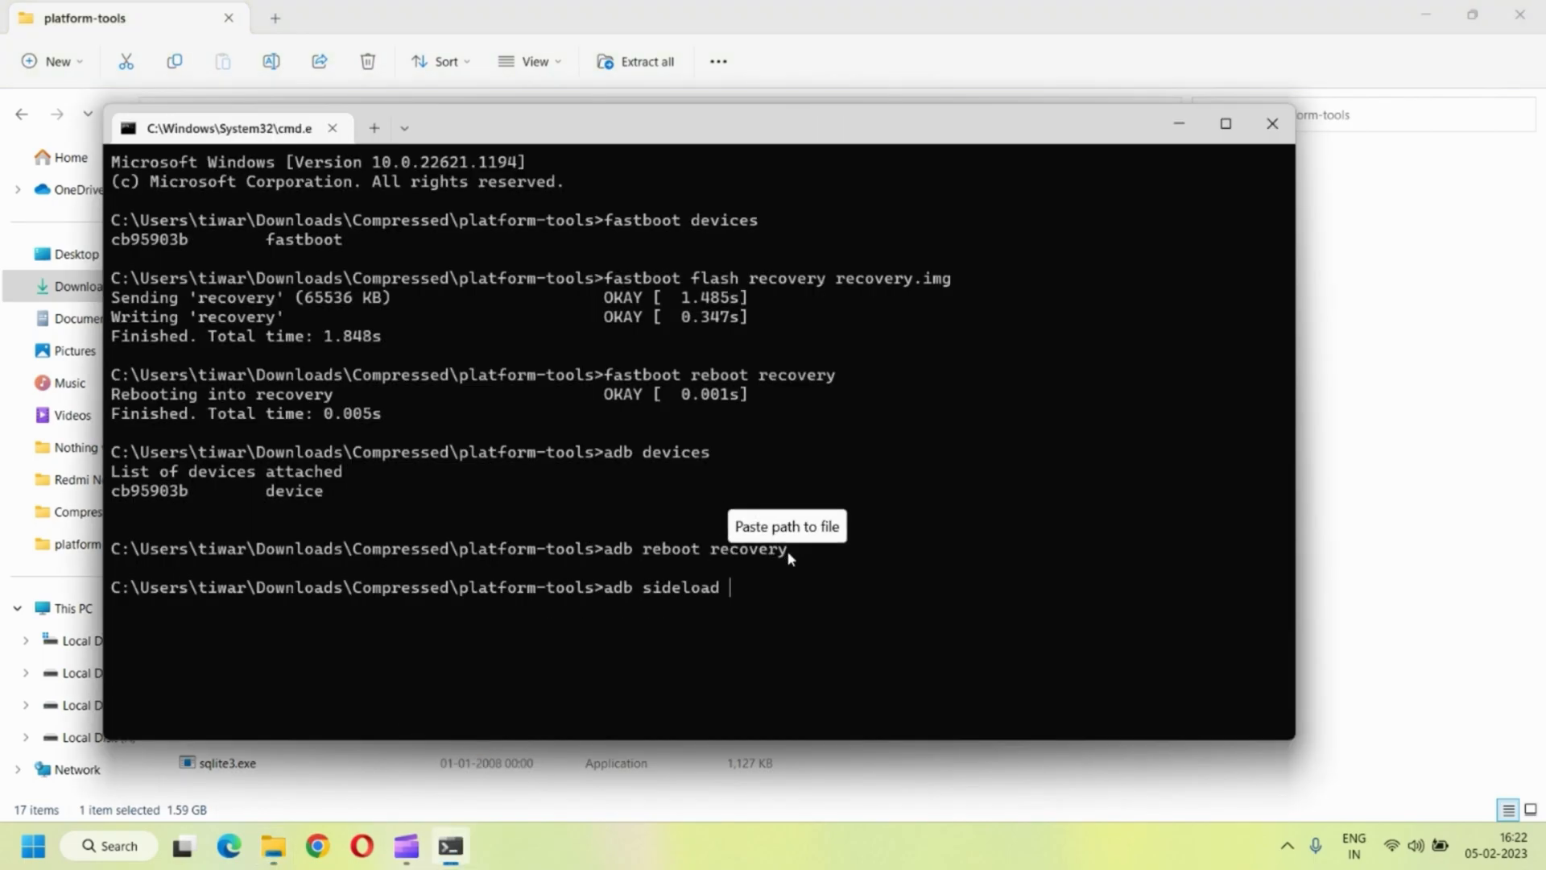
pyautogui.write('C:\\Users\\tiwar\\Downloads\\Compressed\\platform-tools\\PixelOS_violet-13.0-20230122-0953.zip')
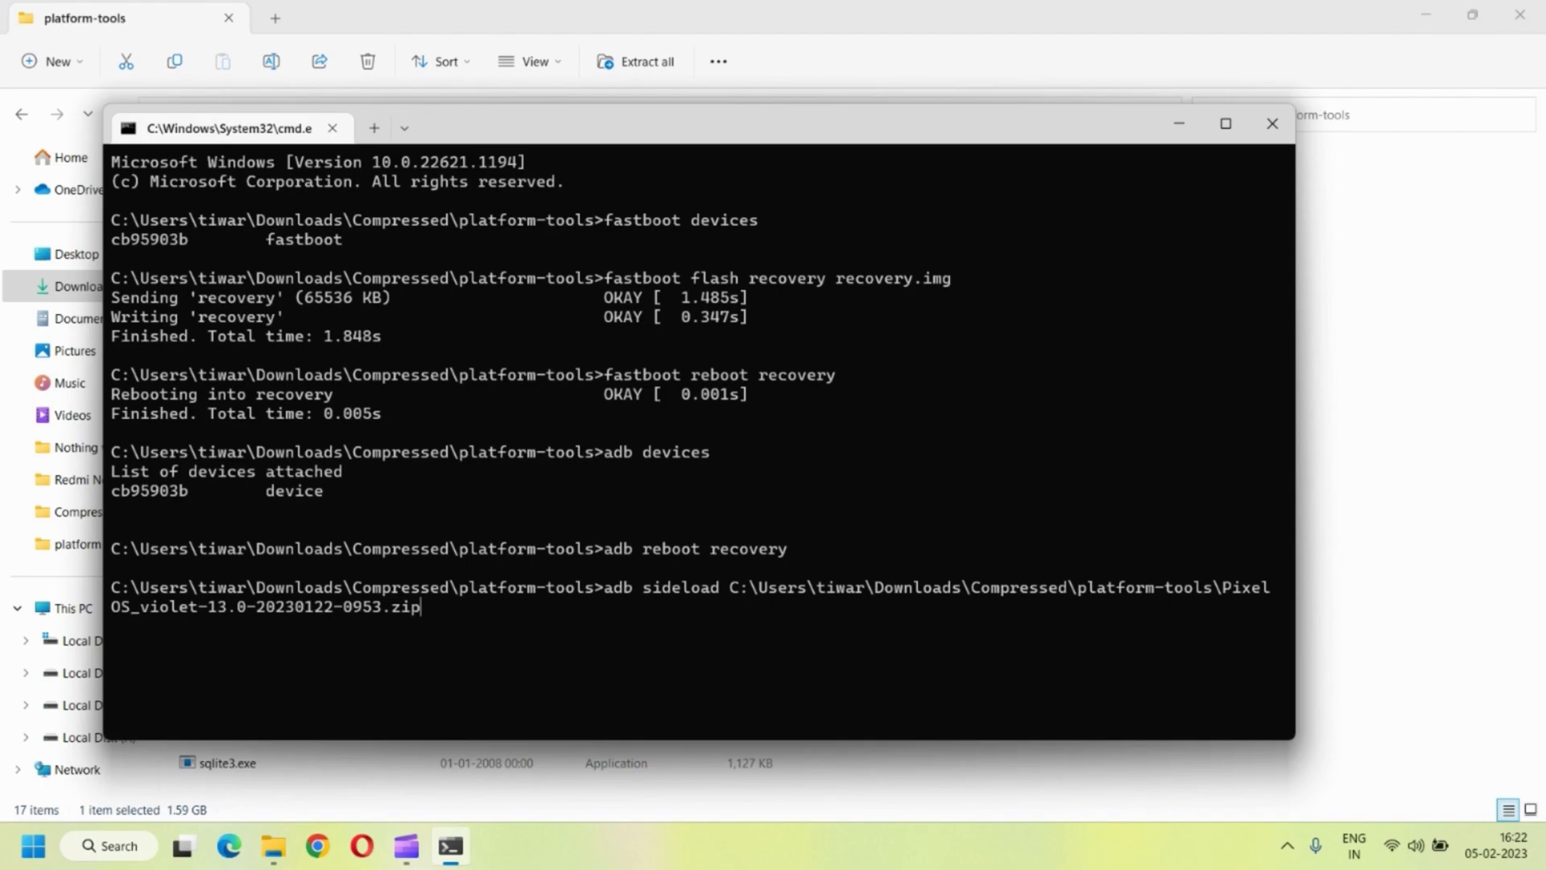